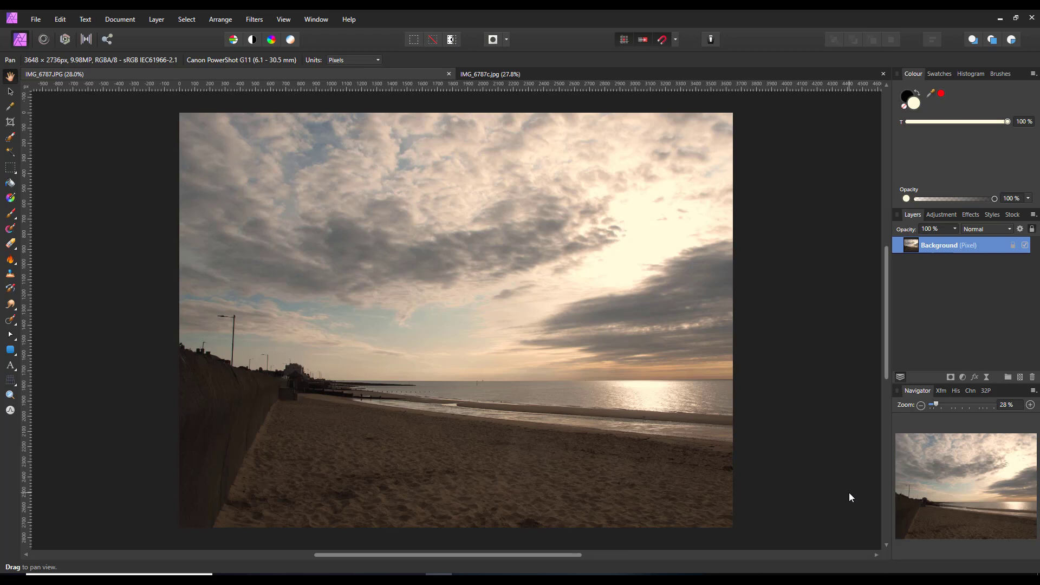
pyautogui.moveTo(837, 509)
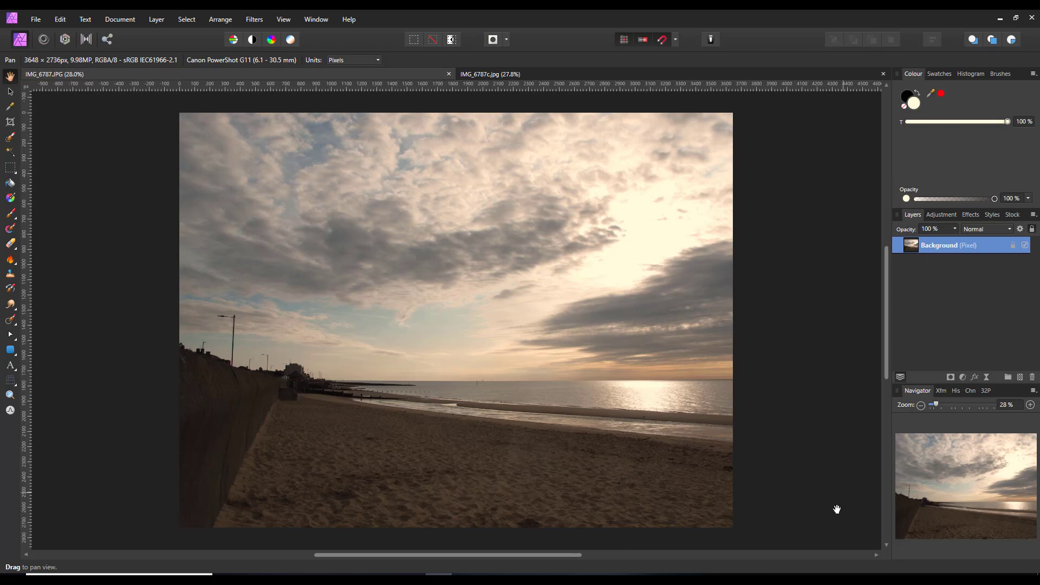
pyautogui.moveTo(840, 572)
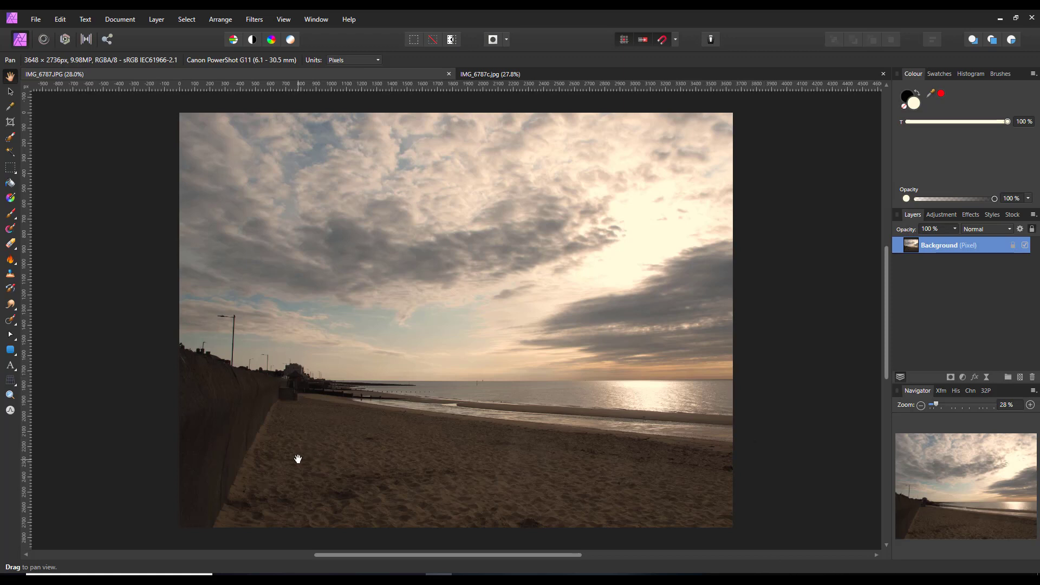
pyautogui.moveTo(695, 397)
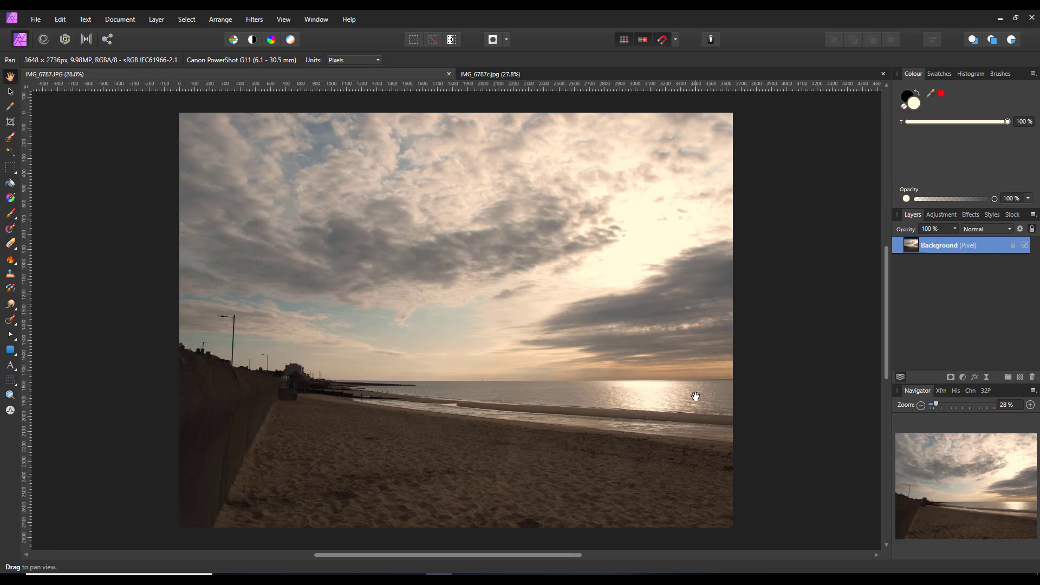
pyautogui.moveTo(695, 473)
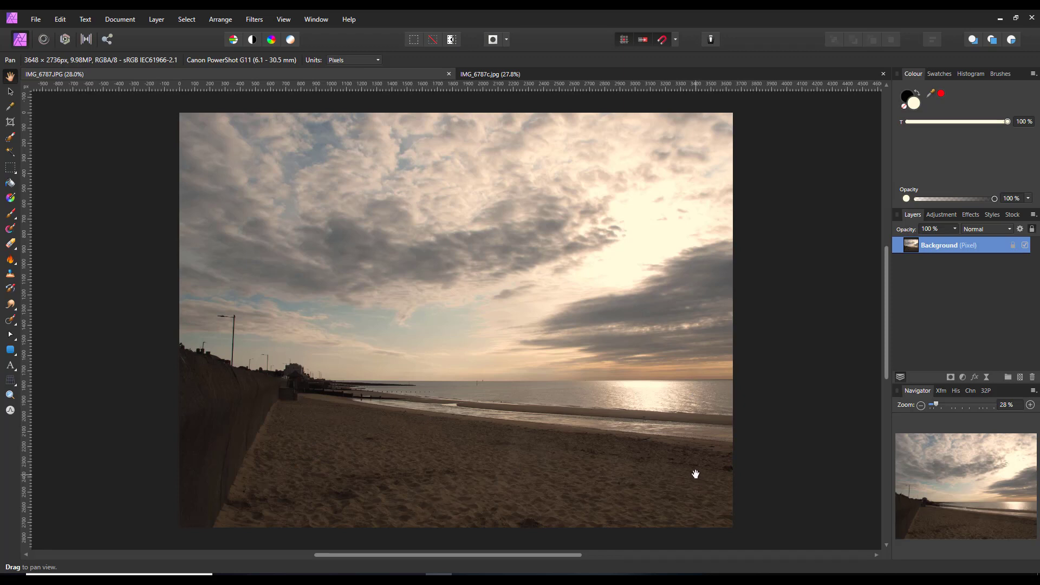
pyautogui.moveTo(927, 283)
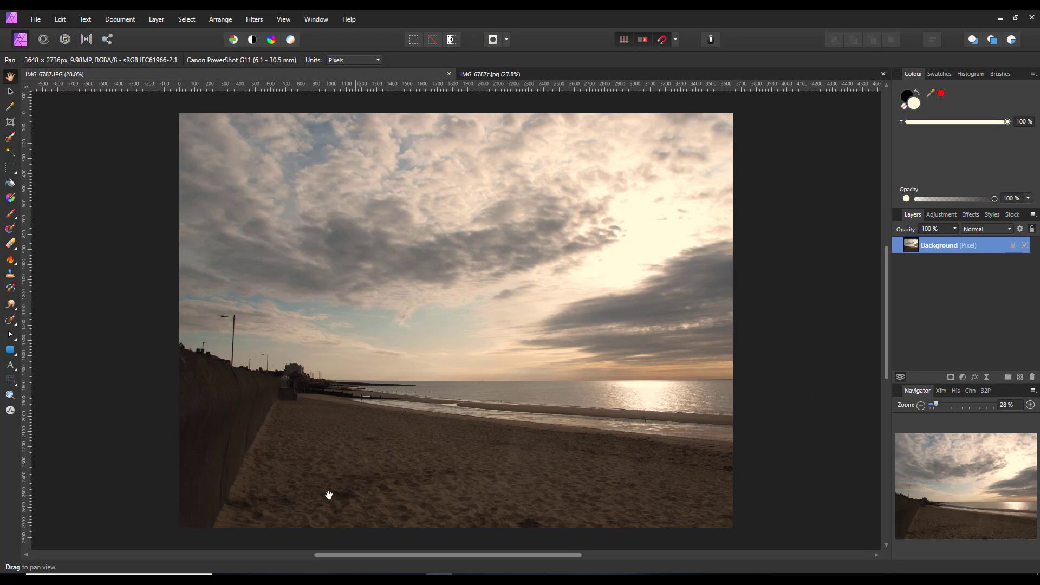
pyautogui.moveTo(147, 470)
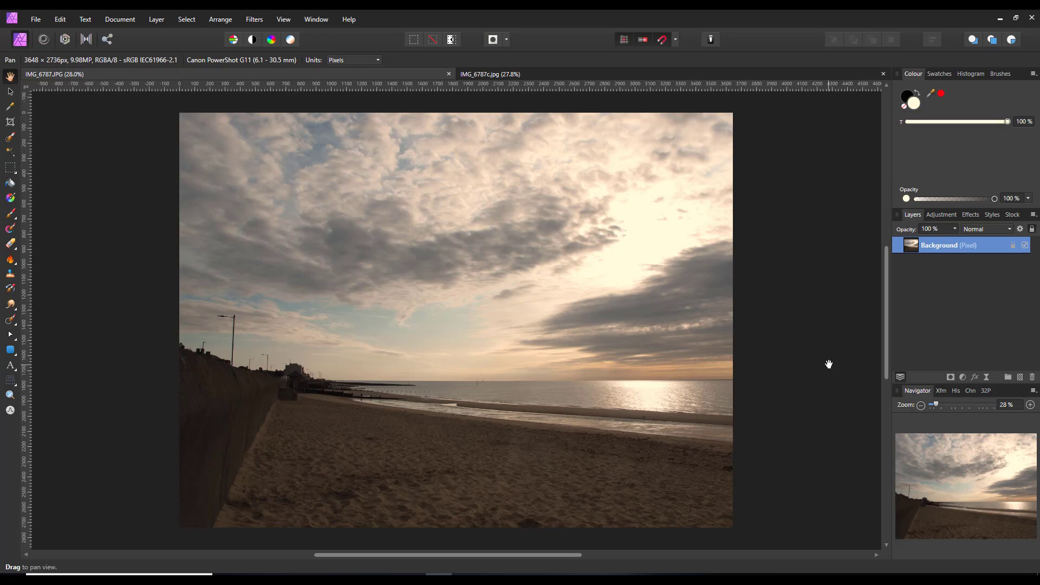
pyautogui.moveTo(826, 361)
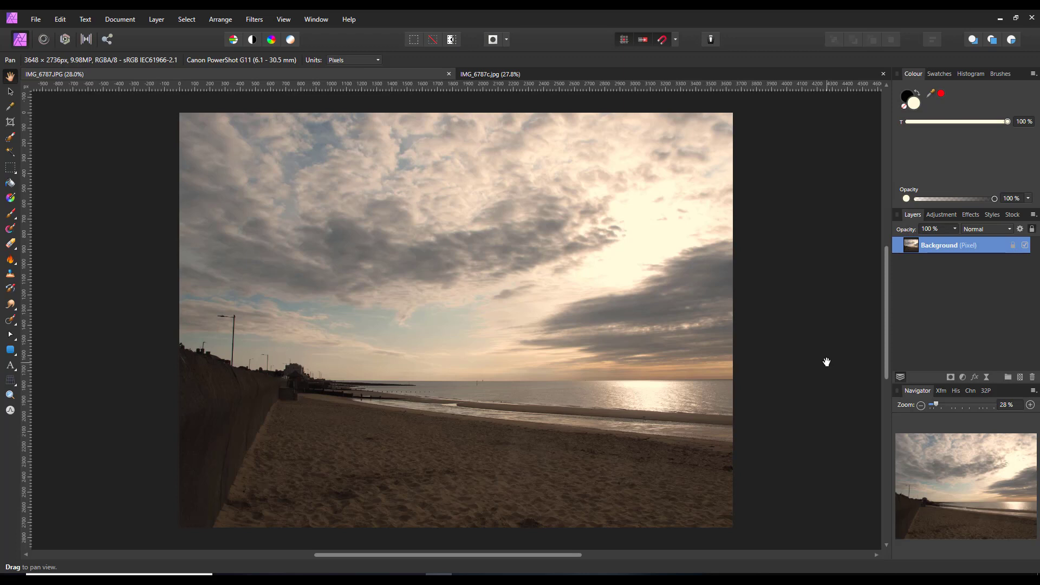
pyautogui.moveTo(821, 377)
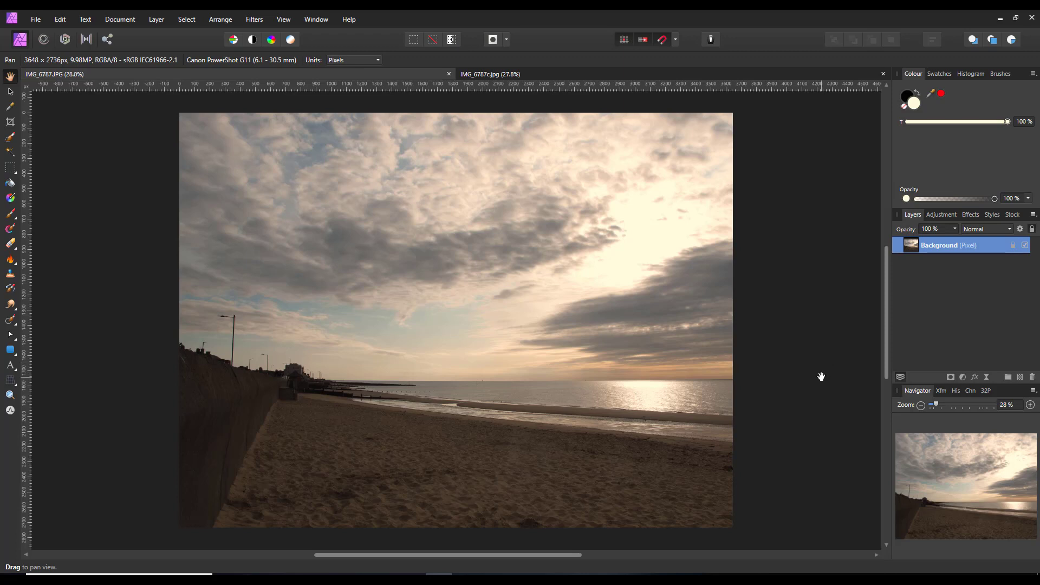
pyautogui.moveTo(820, 319)
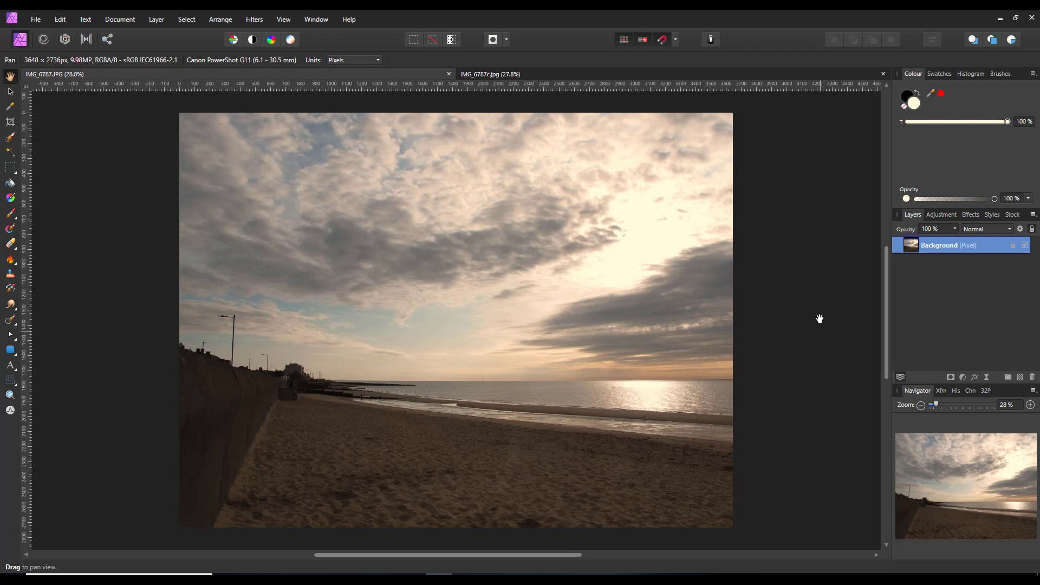
pyautogui.moveTo(266, 402)
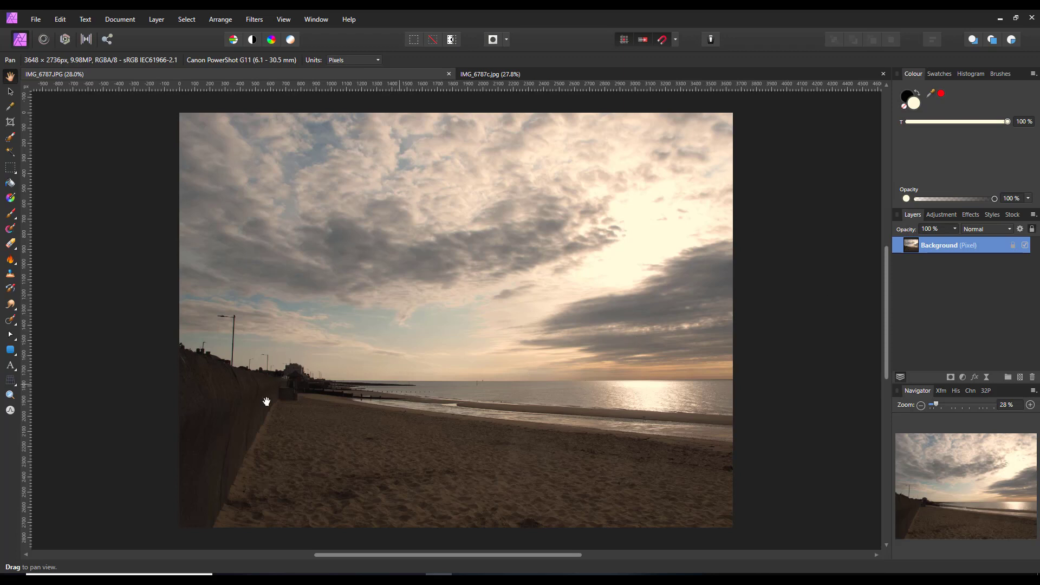
pyautogui.moveTo(528, 47)
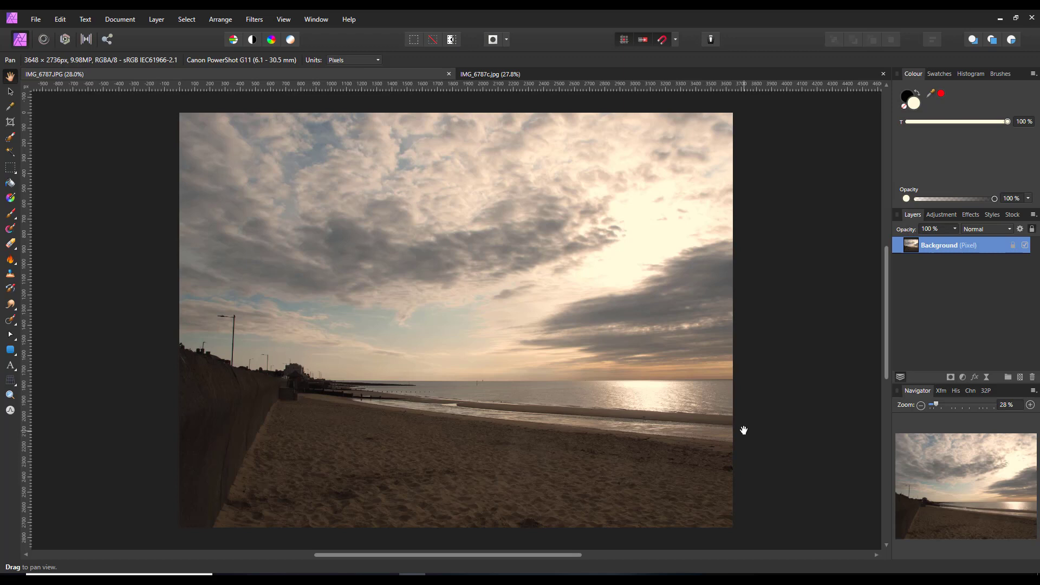
pyautogui.moveTo(673, 437)
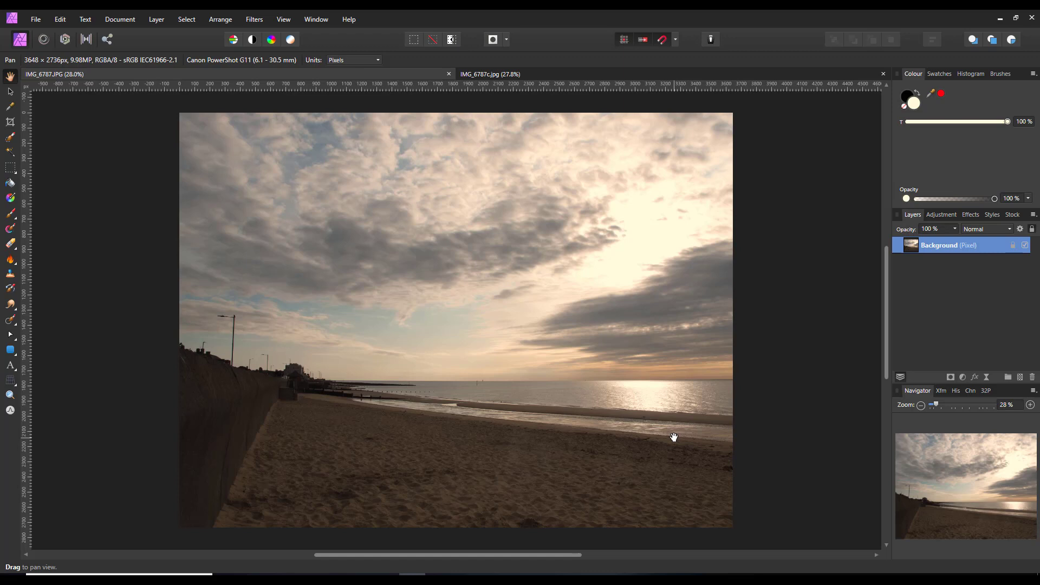
pyautogui.moveTo(680, 446)
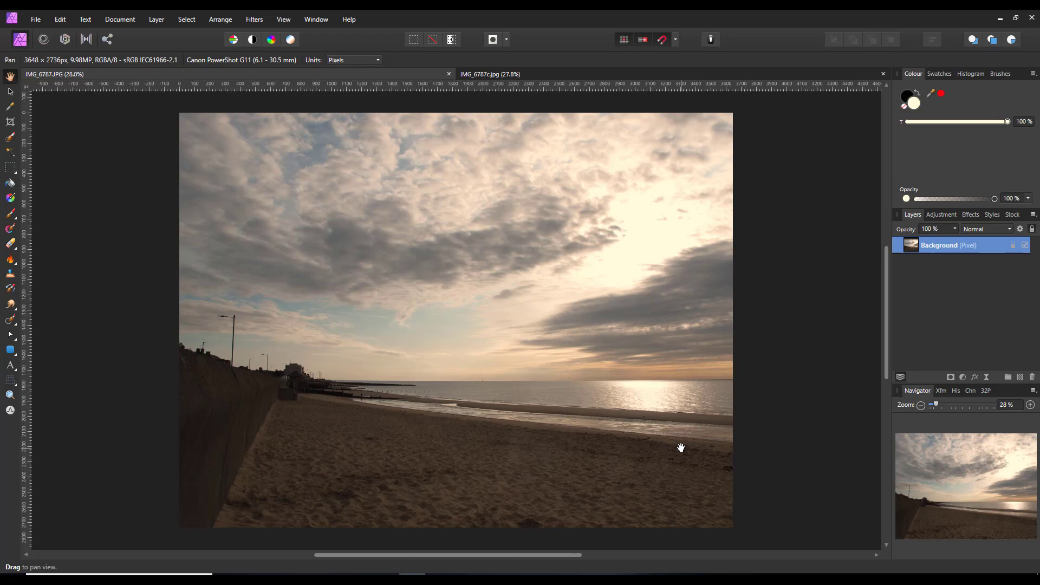
pyautogui.moveTo(721, 454)
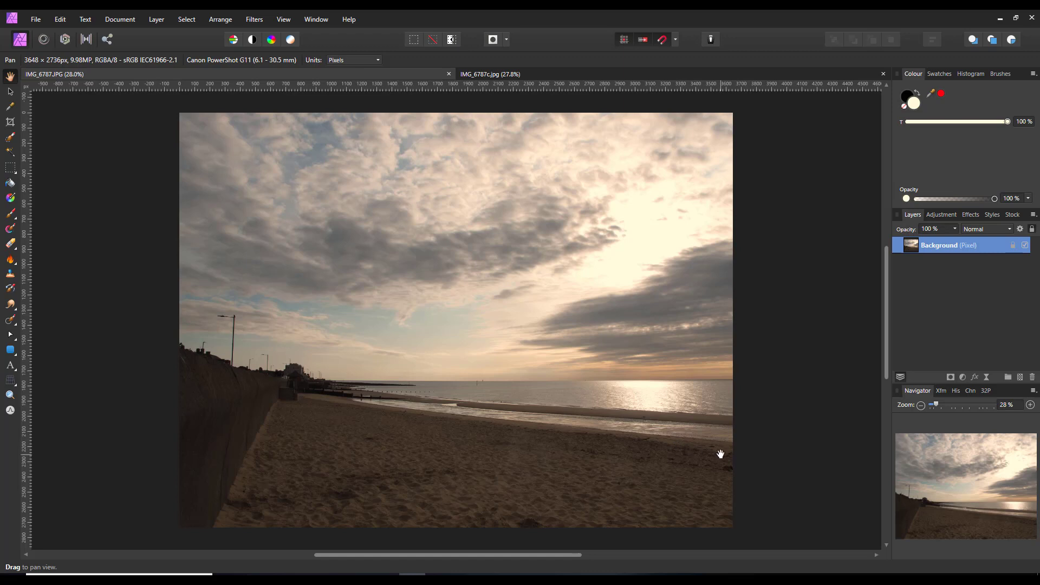
pyautogui.moveTo(705, 465)
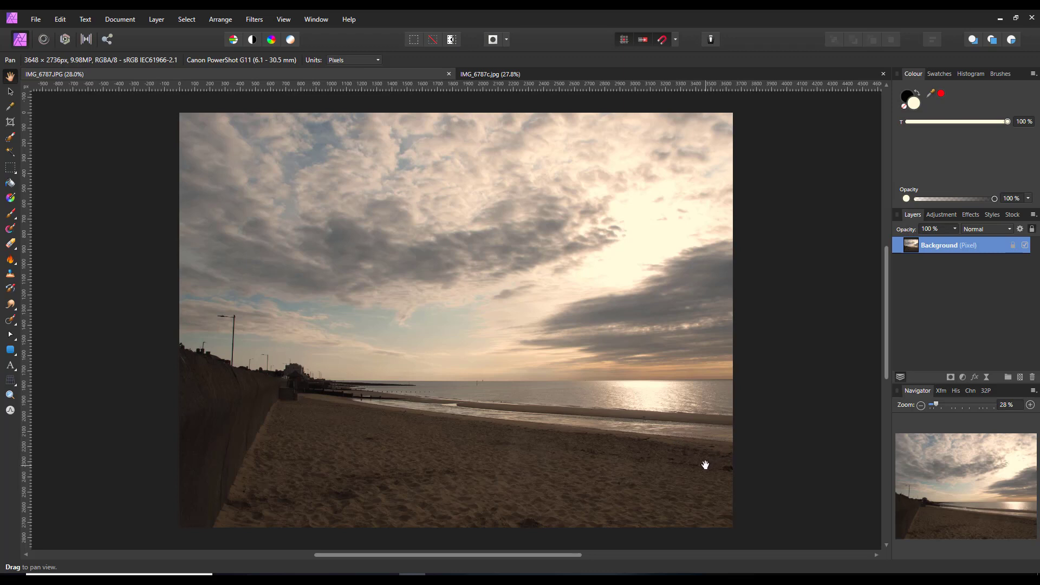
pyautogui.moveTo(393, 452)
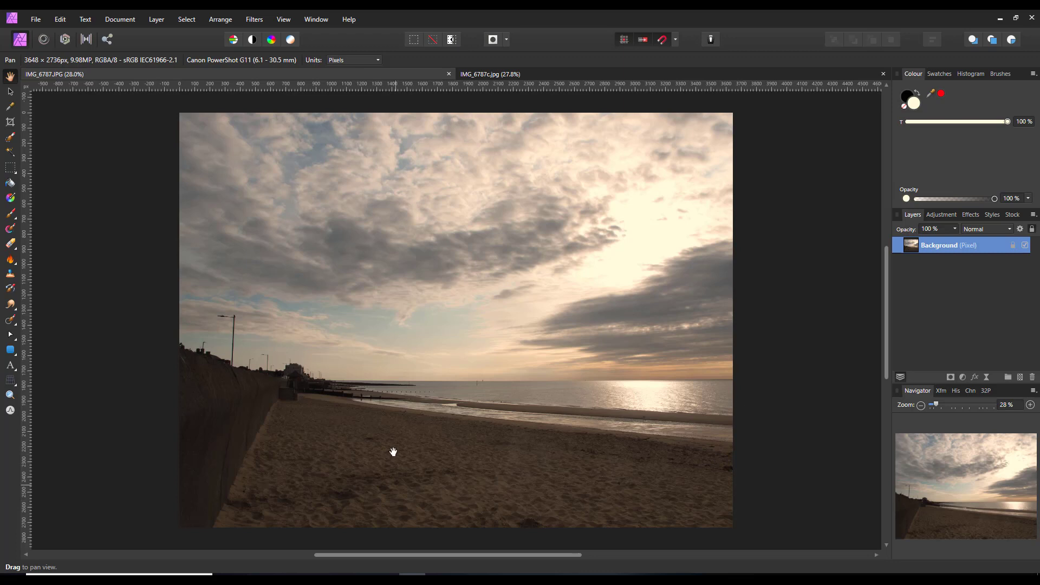
pyautogui.moveTo(679, 425)
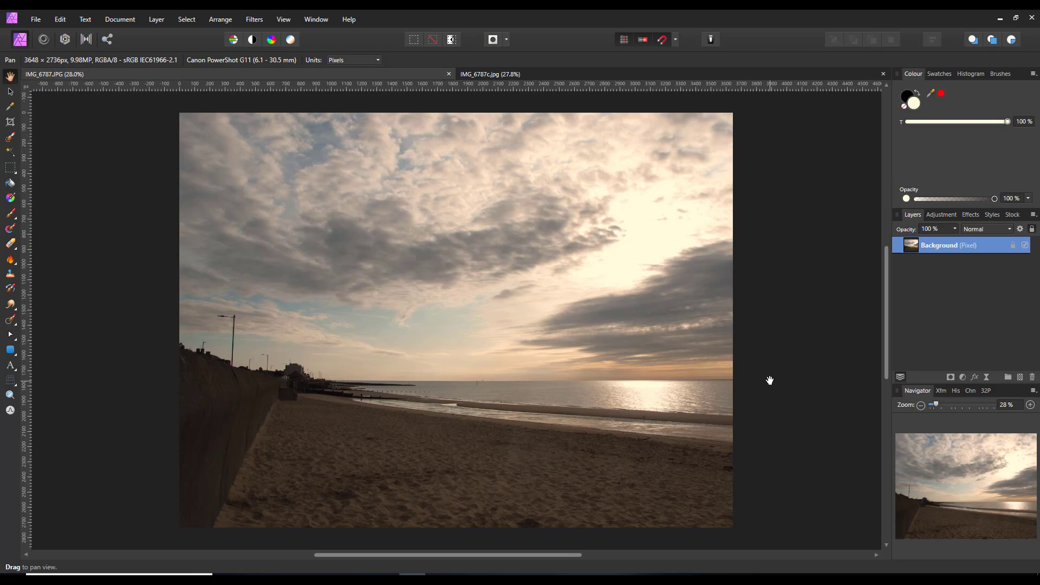
pyautogui.moveTo(750, 393)
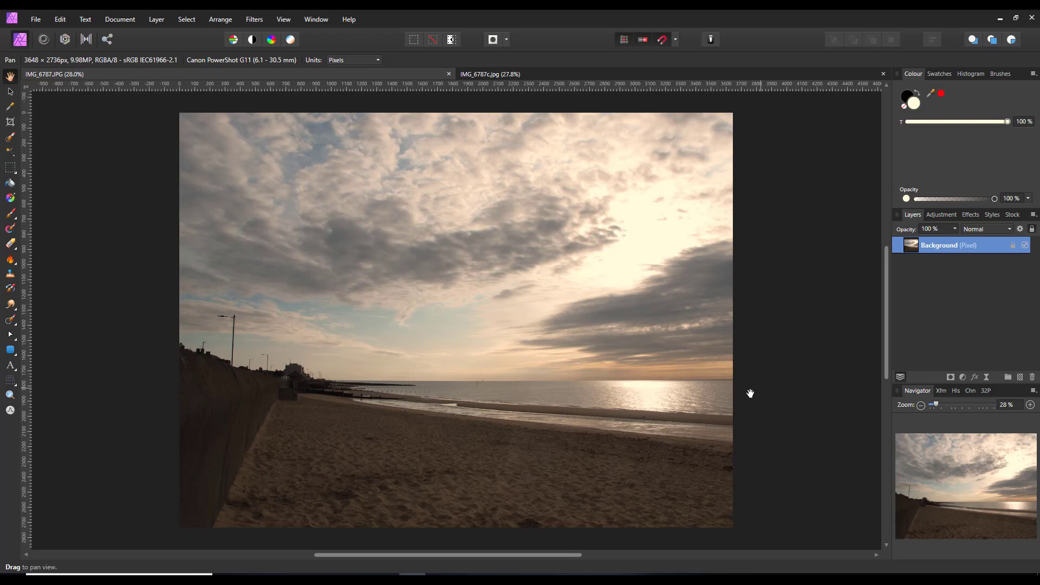
pyautogui.moveTo(757, 443)
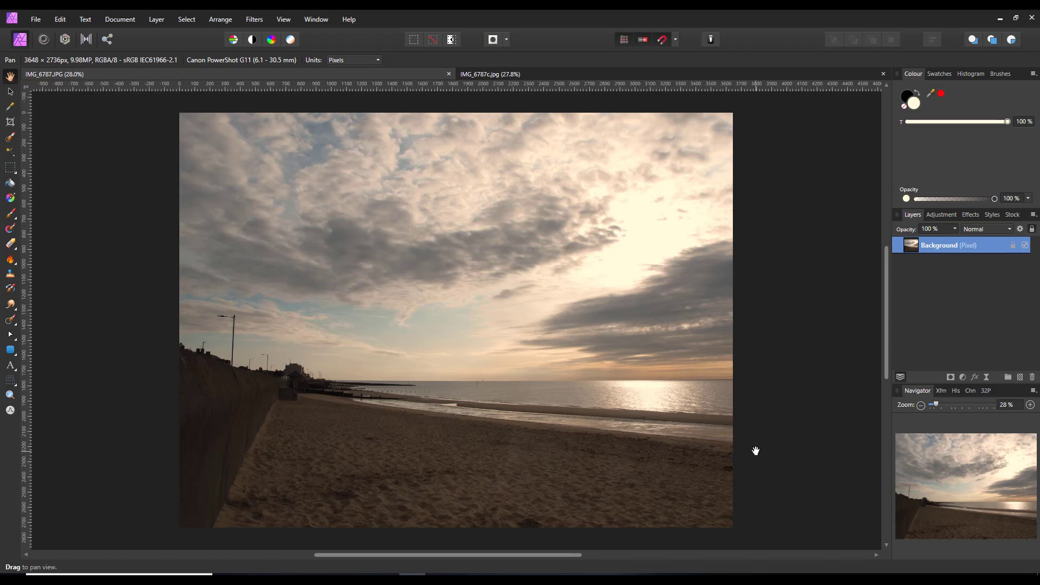
pyautogui.moveTo(559, 473)
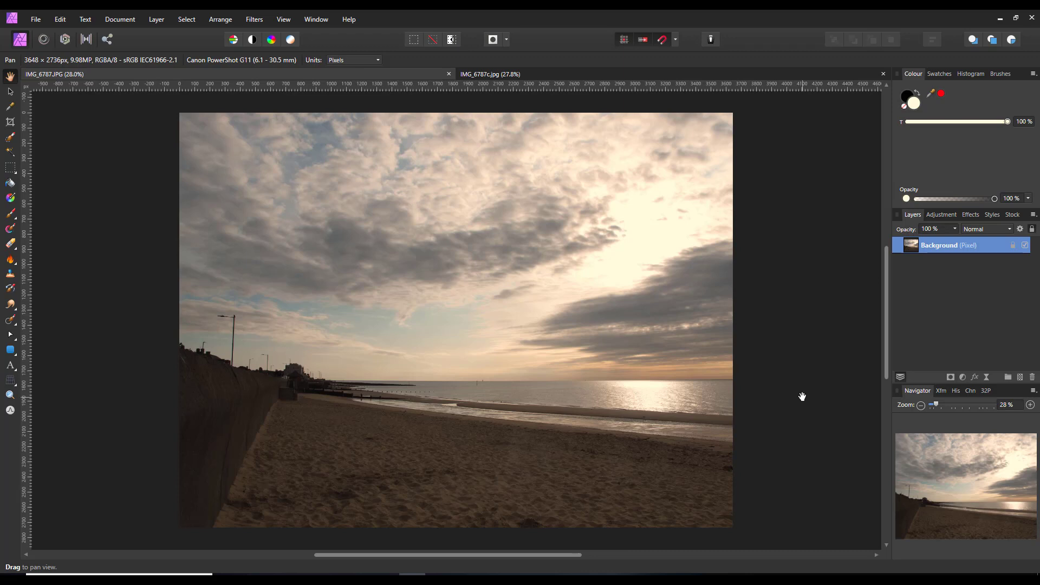
pyautogui.moveTo(817, 396)
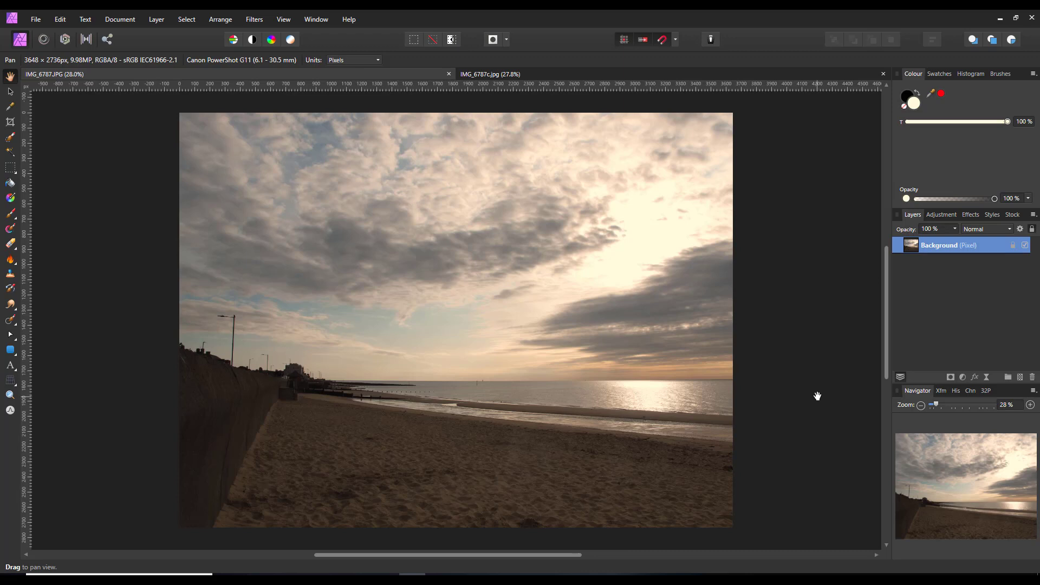
pyautogui.moveTo(635, 74)
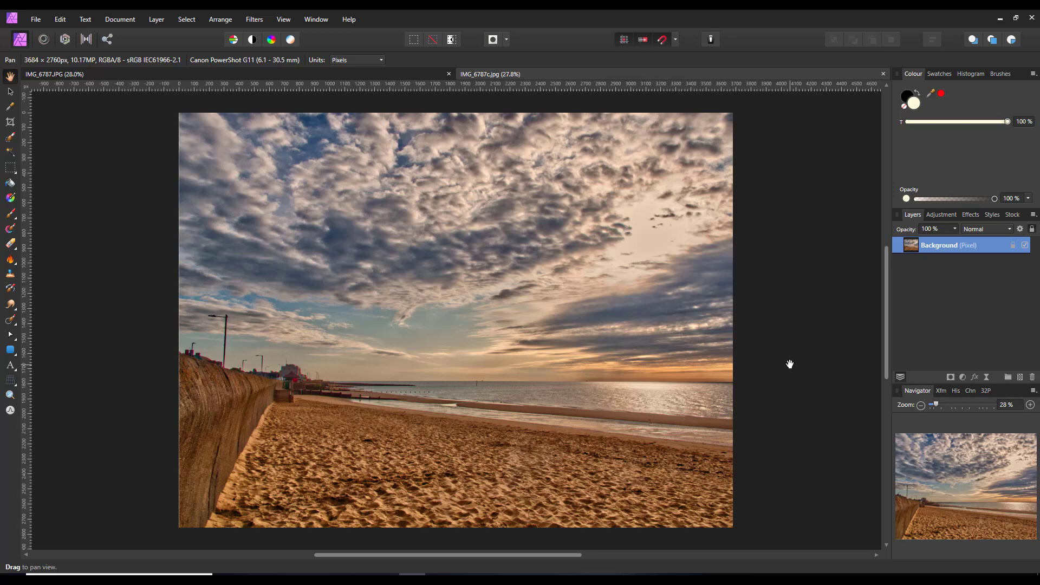
pyautogui.moveTo(865, 92)
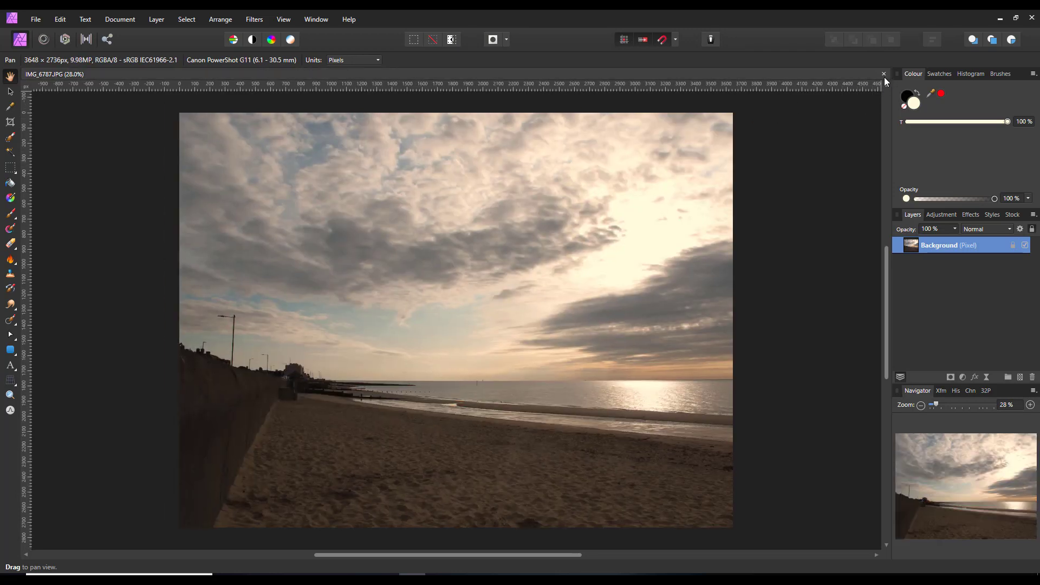
# Open the raw beach photo IMG_6787.CR2 from the faux-hdr folder in Affinity Photo
pyautogui.click(883, 74)
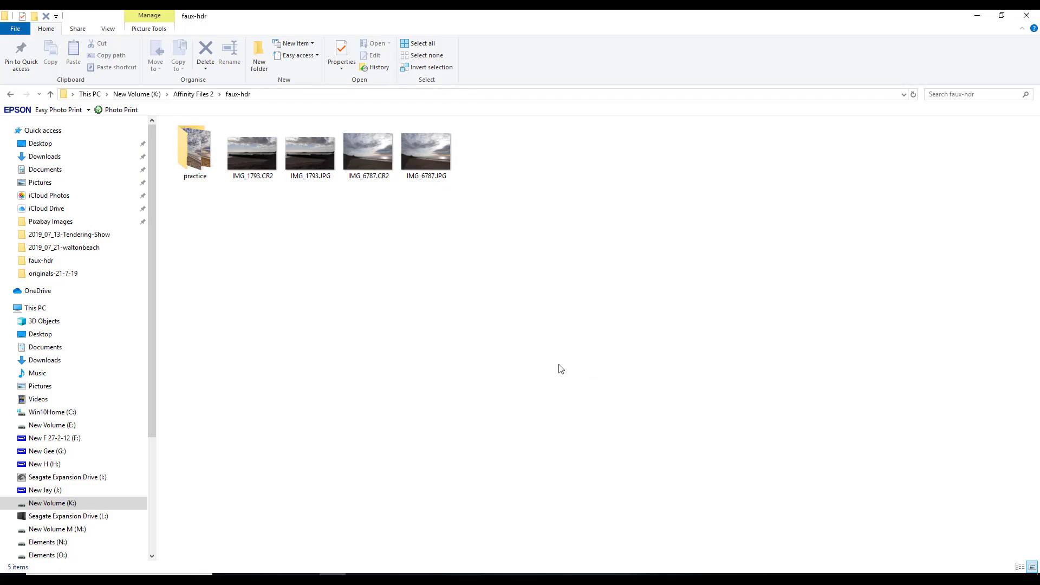
pyautogui.moveTo(489, 219)
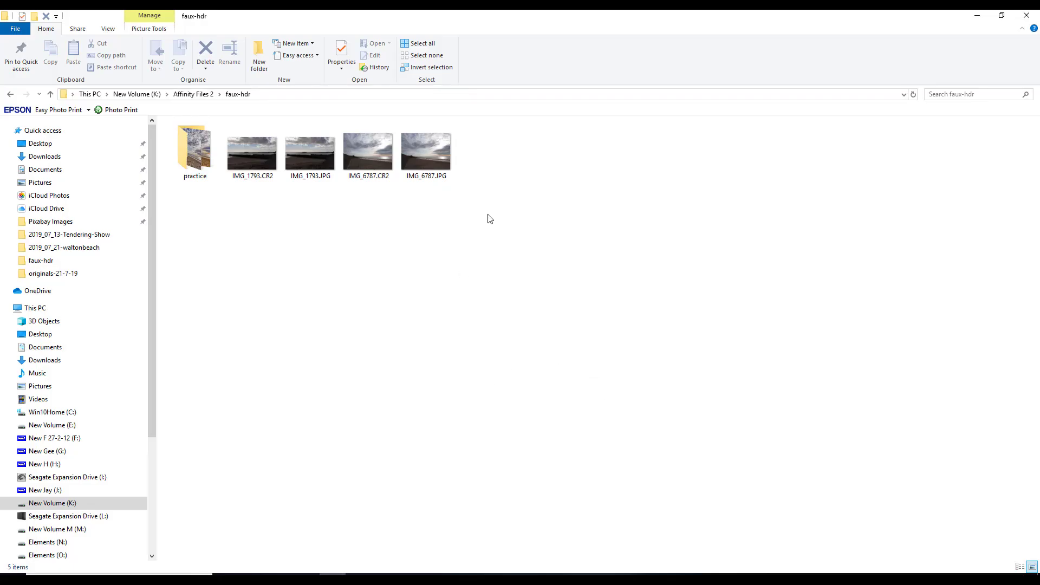
pyautogui.moveTo(423, 240)
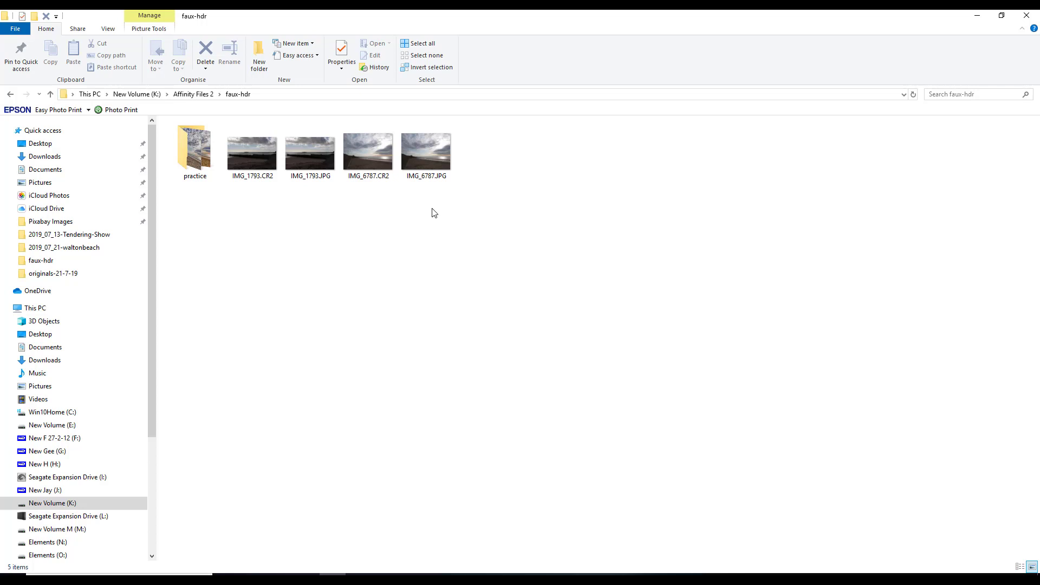
pyautogui.moveTo(436, 228)
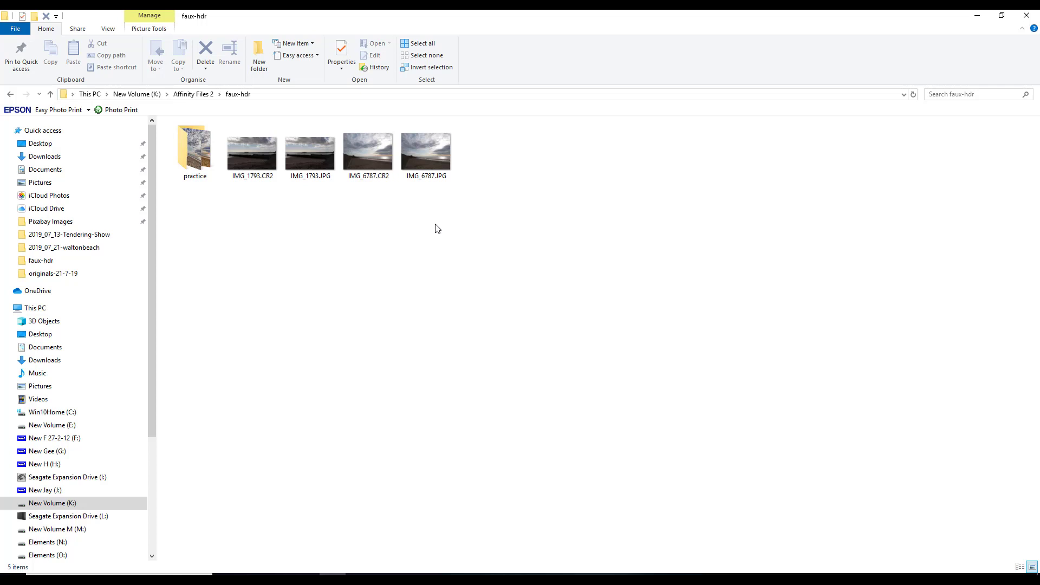
pyautogui.moveTo(361, 233)
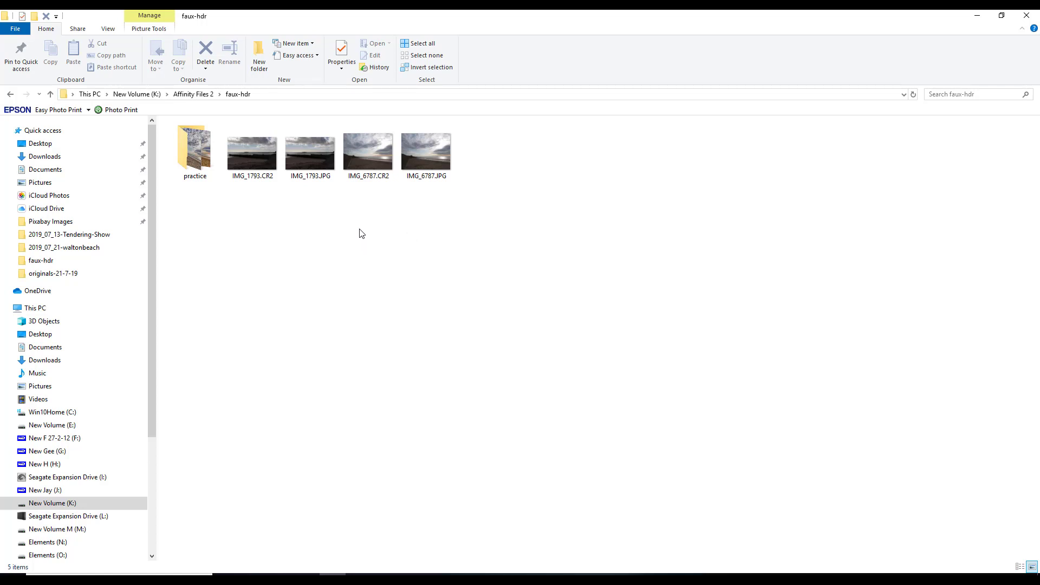
pyautogui.click(367, 149)
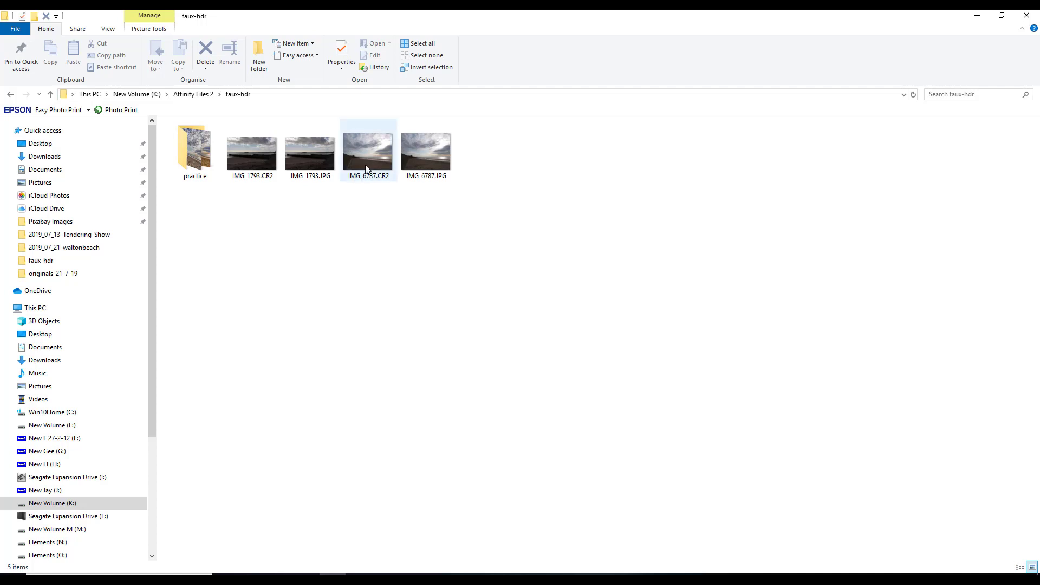
pyautogui.click(367, 152)
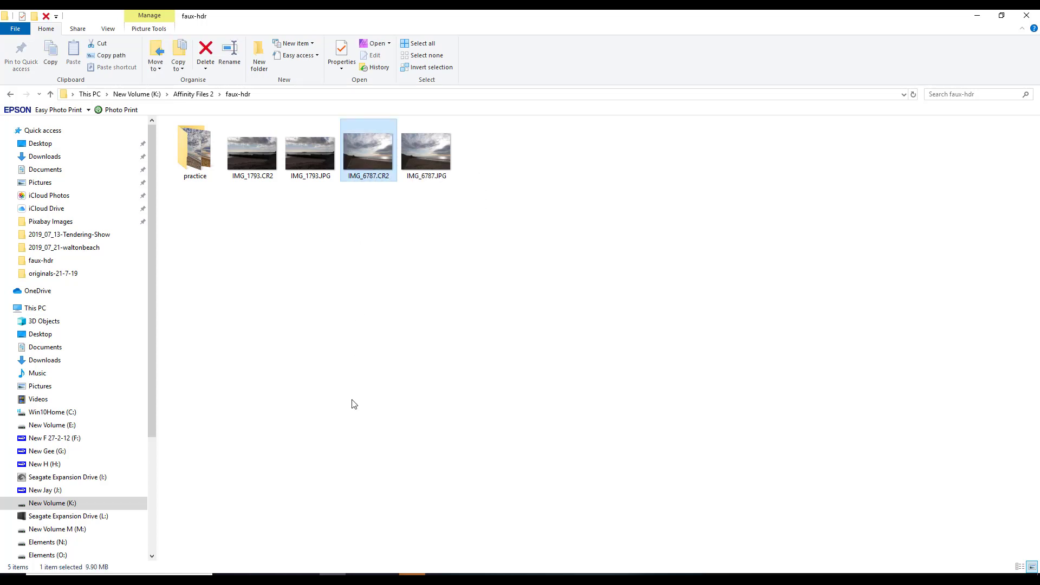
pyautogui.doubleClick(367, 150)
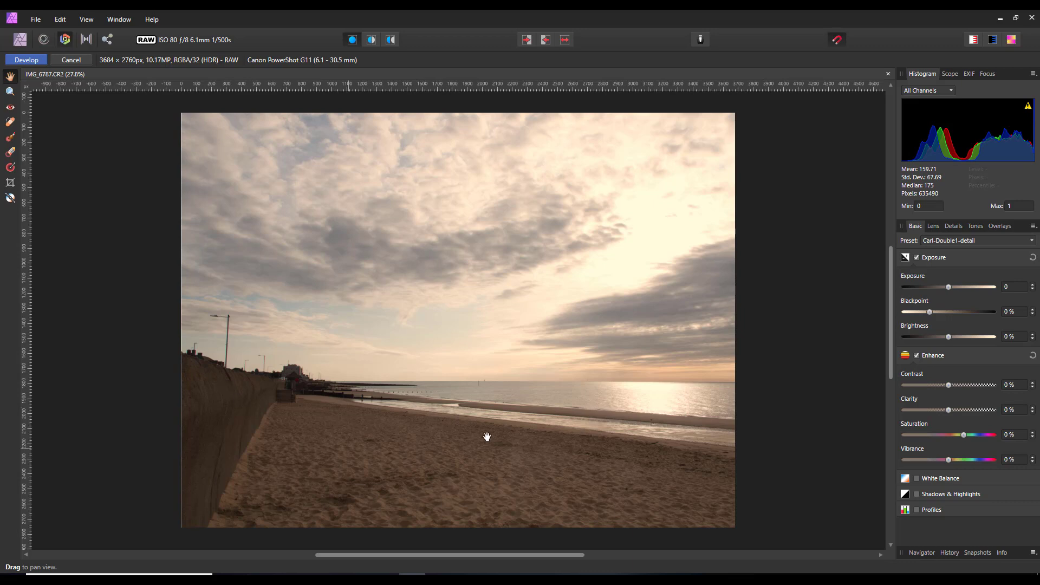
pyautogui.moveTo(169, 354)
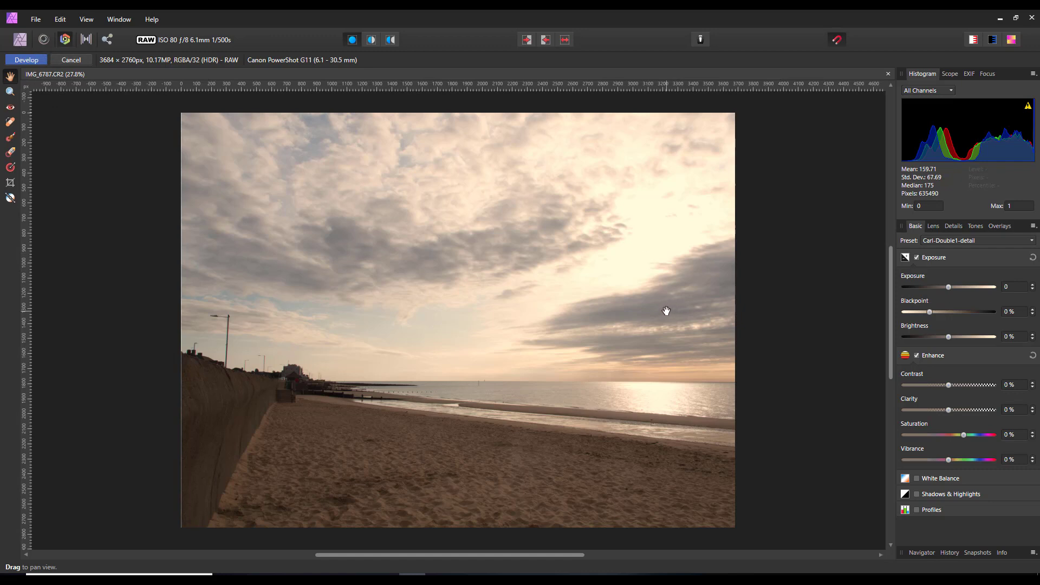
pyautogui.moveTo(705, 352)
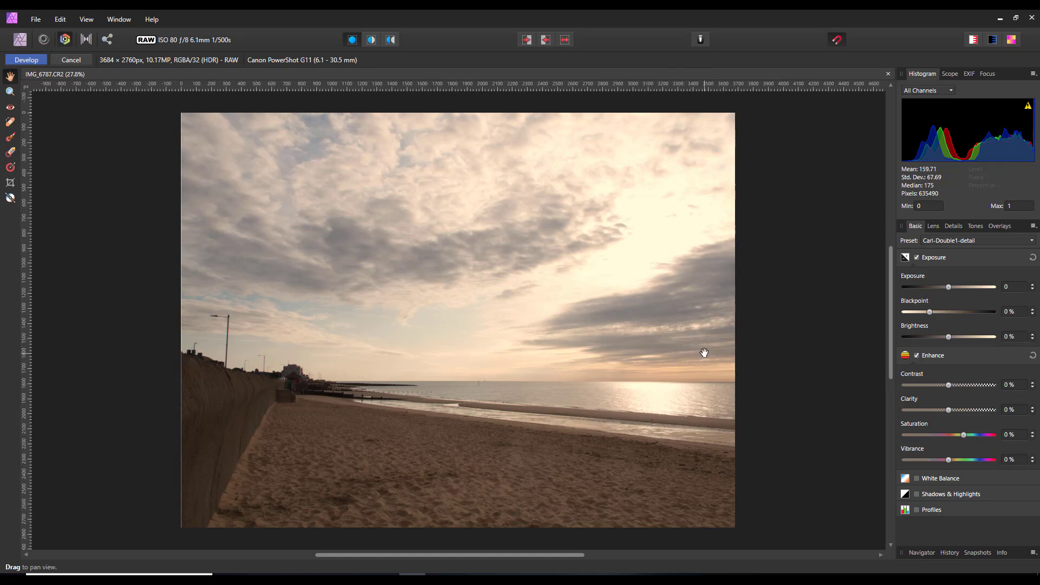
pyautogui.moveTo(653, 174)
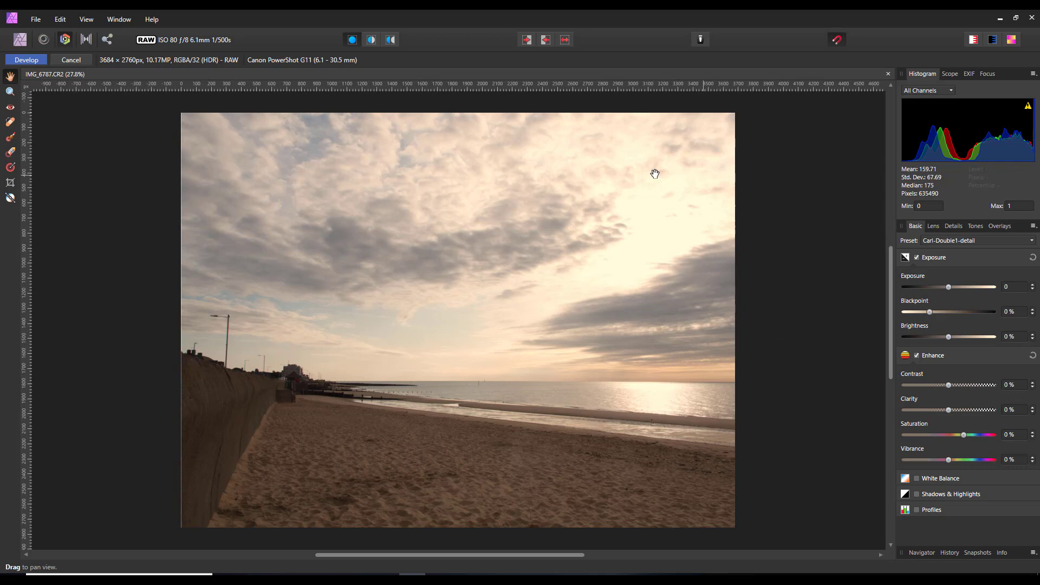
pyautogui.moveTo(605, 373)
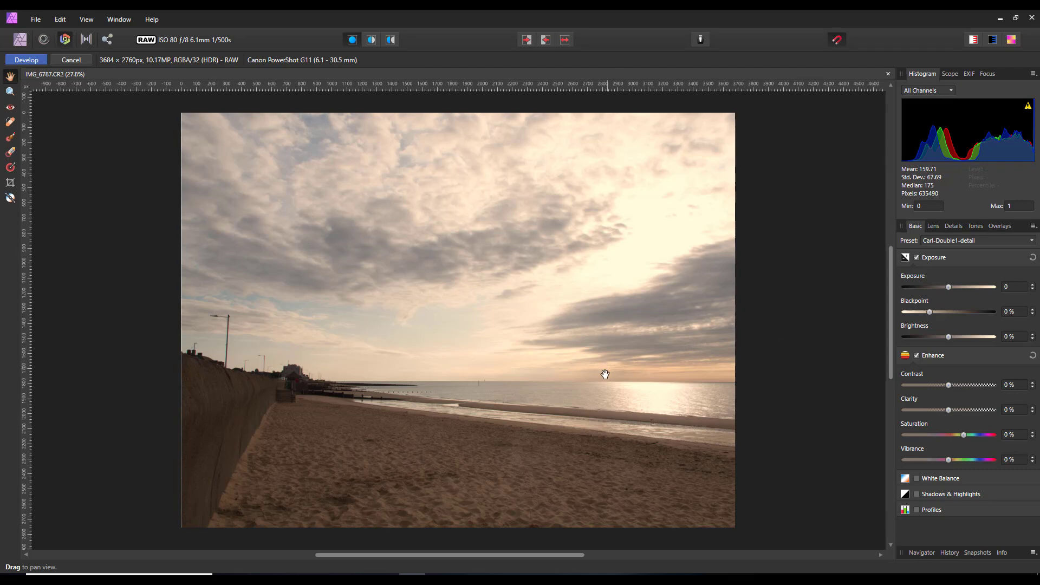
pyautogui.moveTo(697, 392)
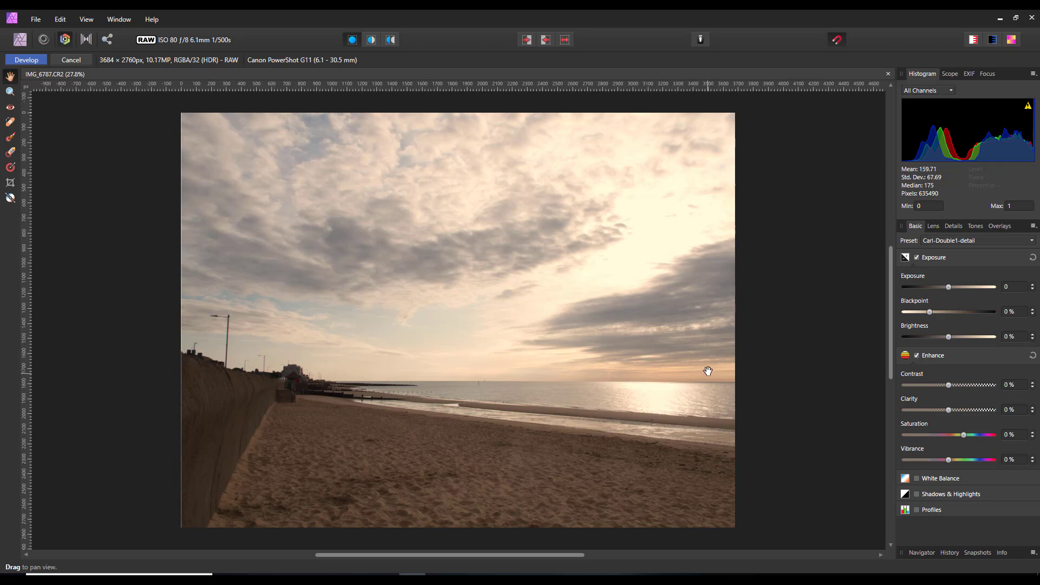
pyautogui.moveTo(535, 477)
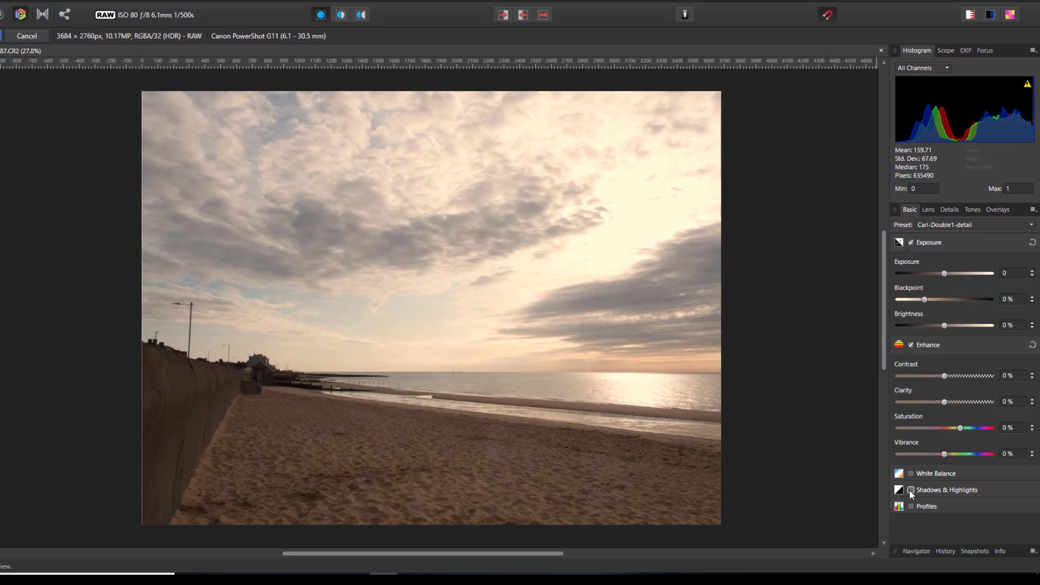
# Enable Shadows & Highlights with Highlights -100% and Shadows 100%, and set Clarity to -100%
pyautogui.click(910, 490)
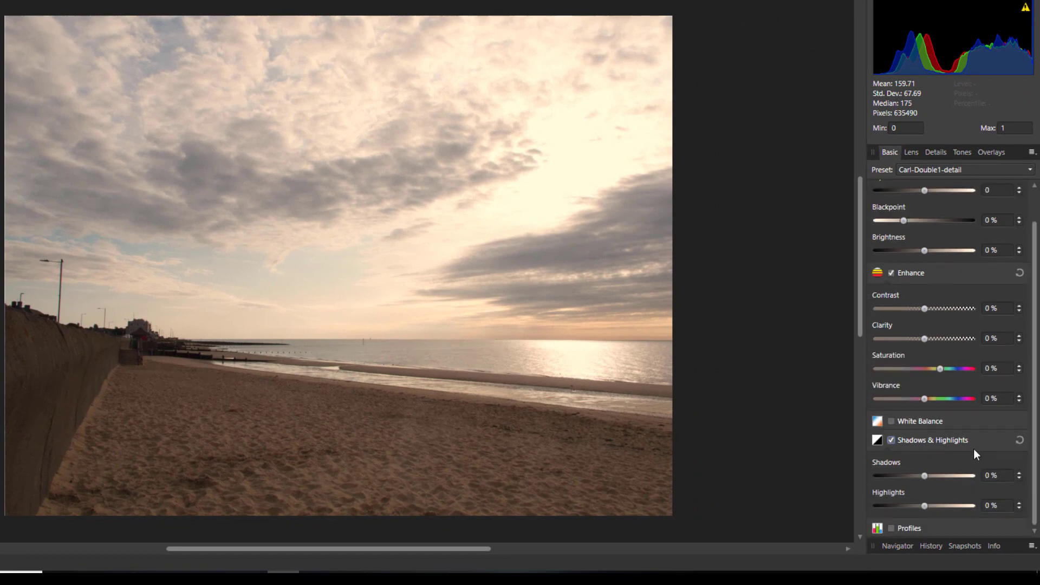
pyautogui.moveTo(931, 503)
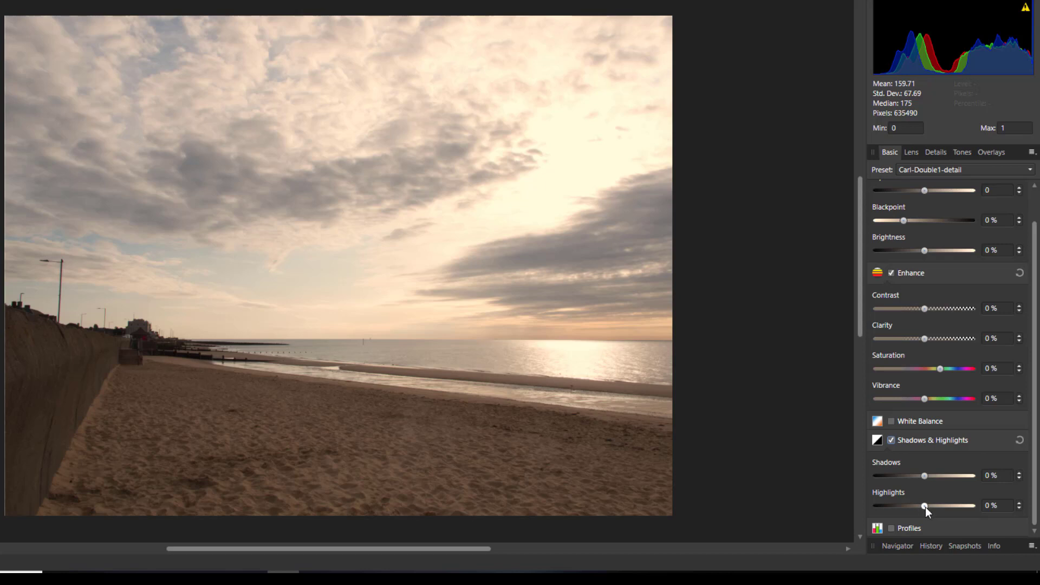
pyautogui.moveTo(924, 506); pyautogui.dragTo(876, 505)
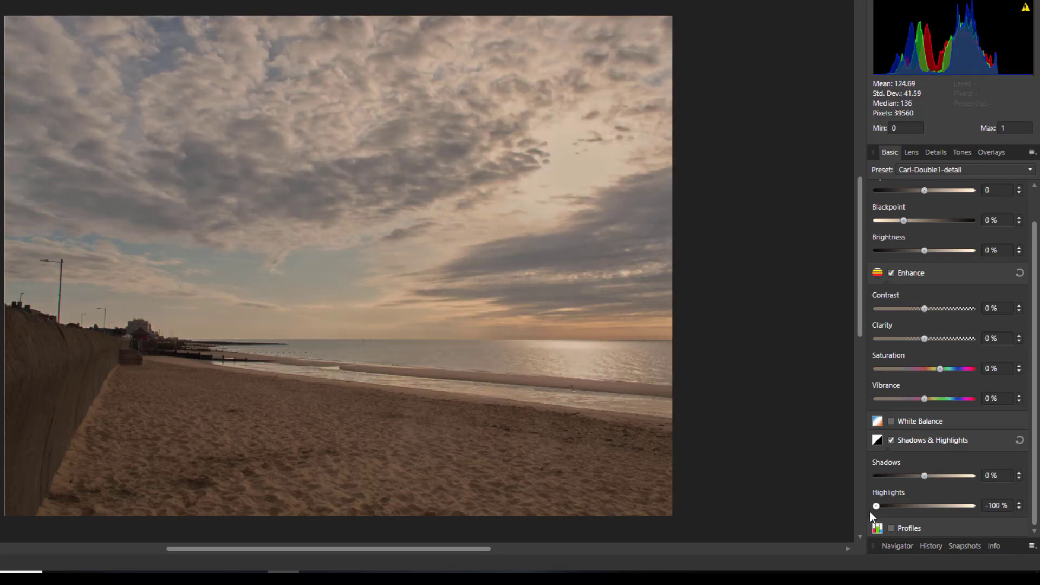
pyautogui.moveTo(698, 440)
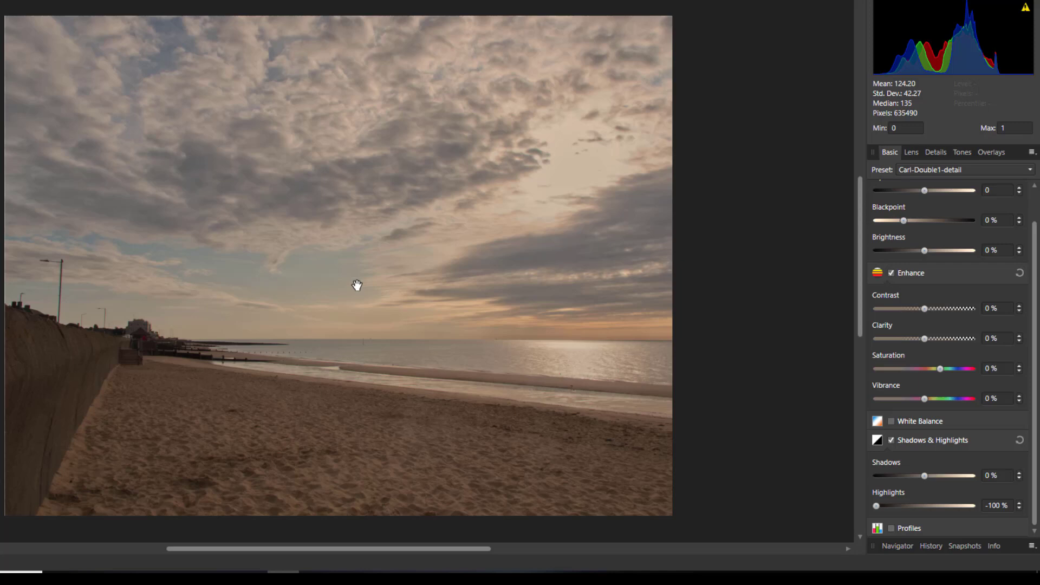
pyautogui.moveTo(576, 441)
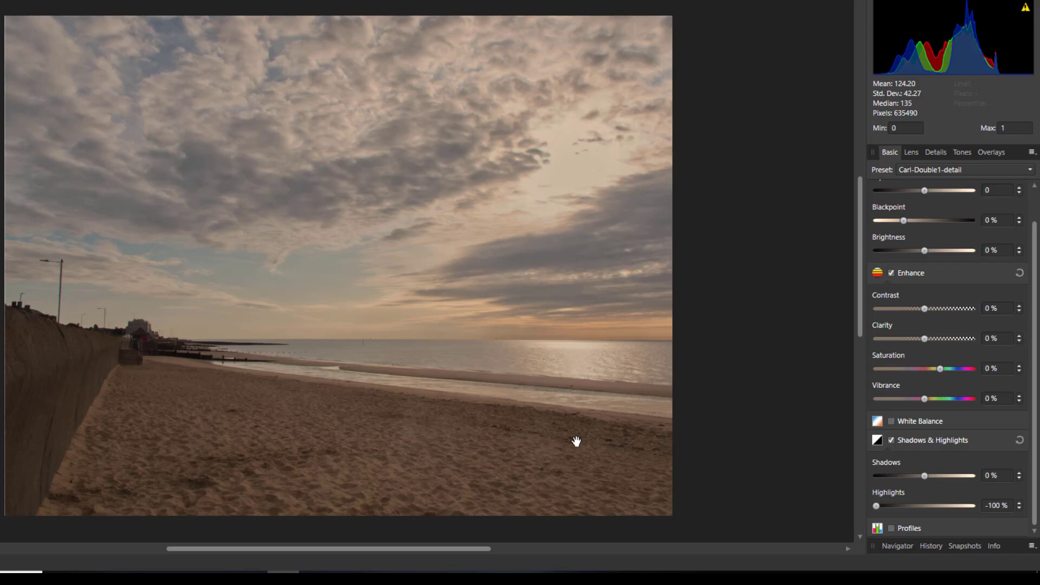
pyautogui.moveTo(792, 463)
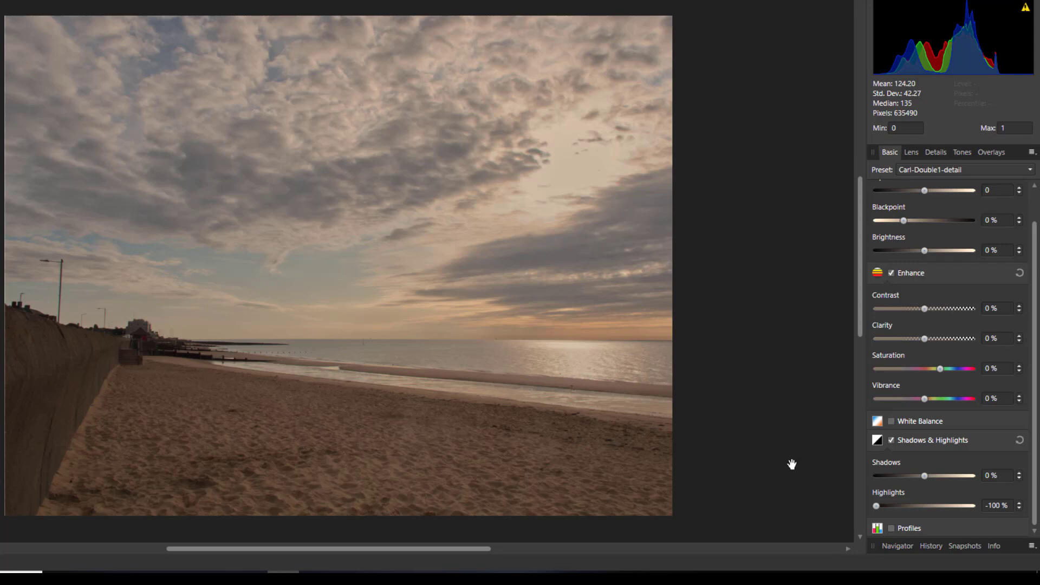
pyautogui.moveTo(790, 464)
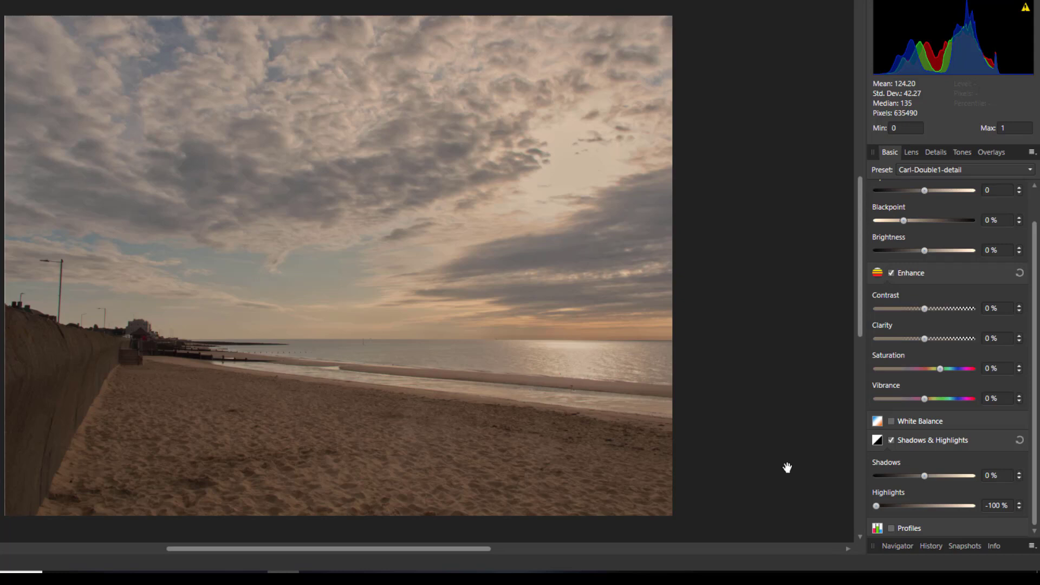
pyautogui.moveTo(432, 260)
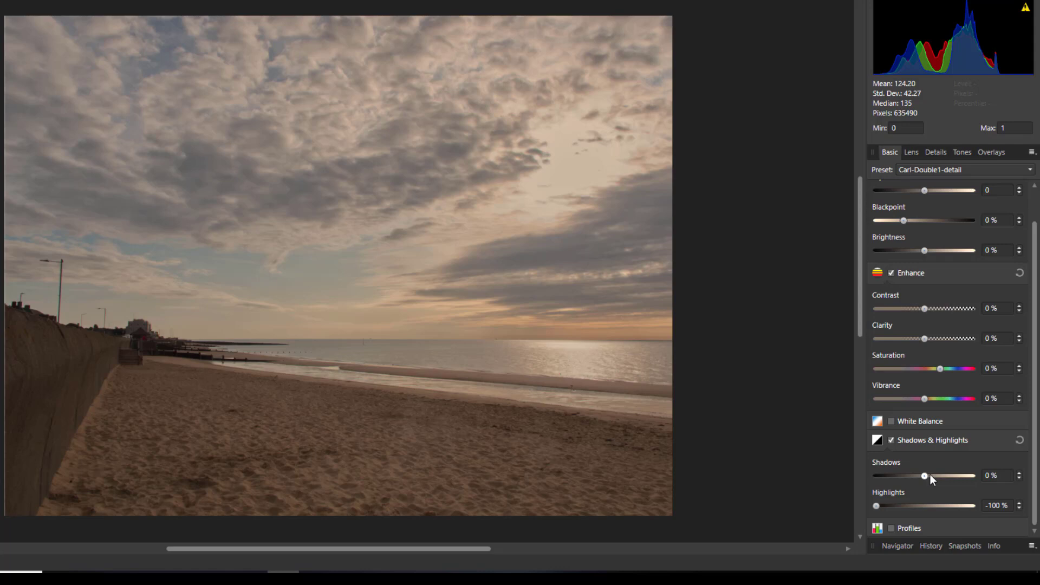
pyautogui.moveTo(923, 475); pyautogui.dragTo(972, 475)
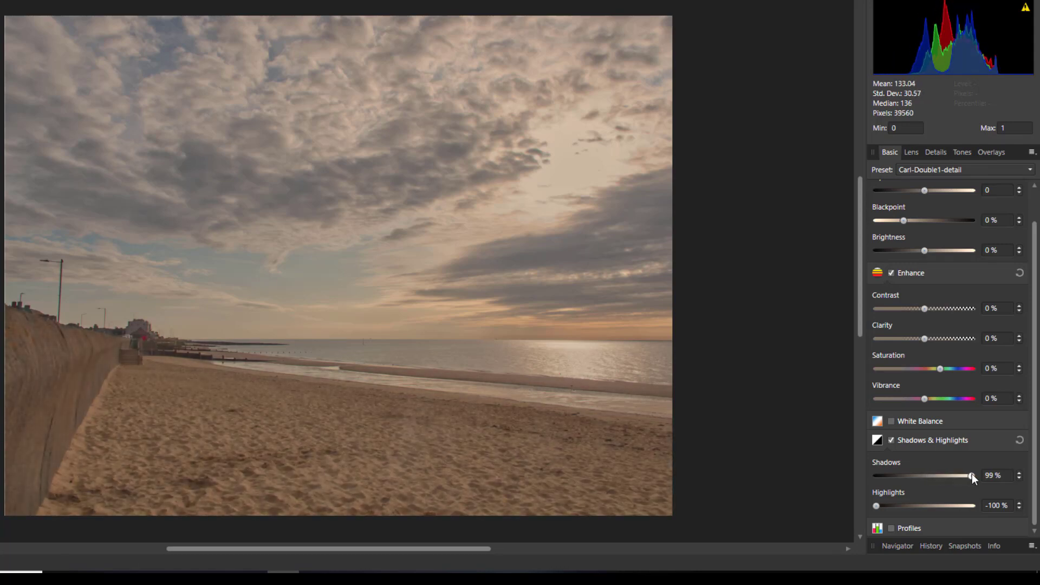
pyautogui.moveTo(961, 475); pyautogui.dragTo(972, 476)
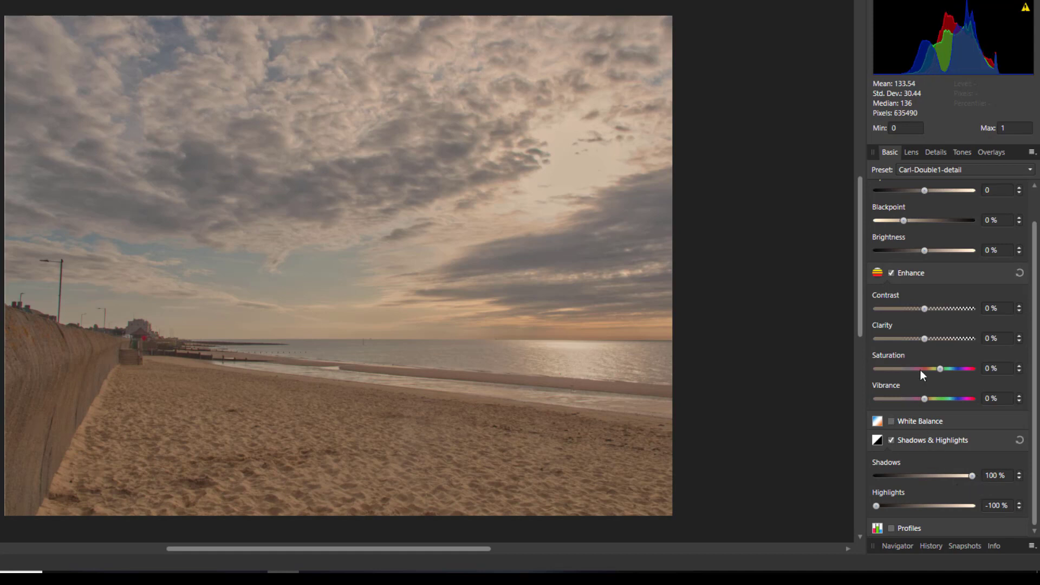
pyautogui.moveTo(925, 340)
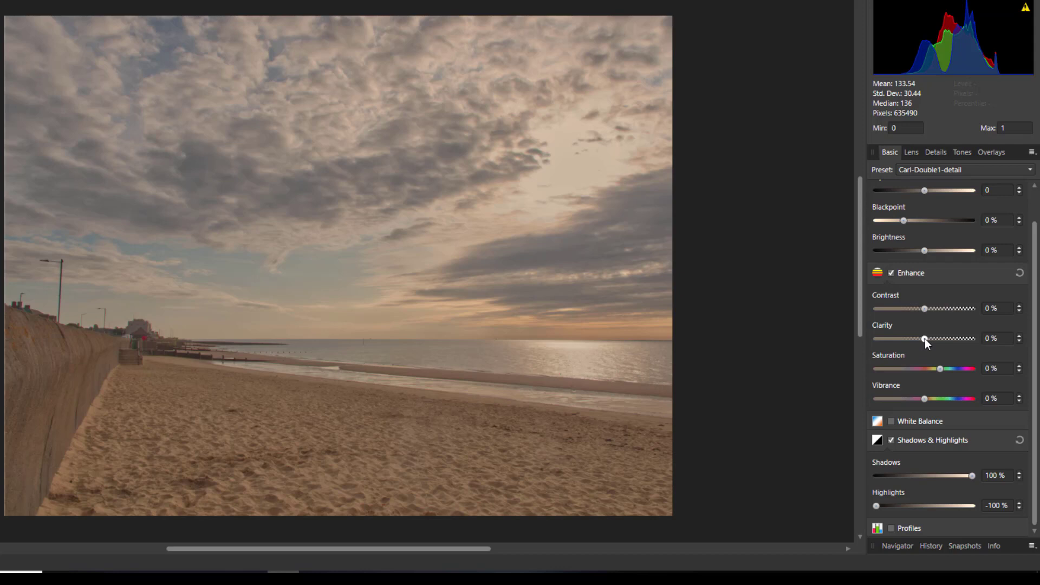
pyautogui.moveTo(920, 338); pyautogui.dragTo(876, 338)
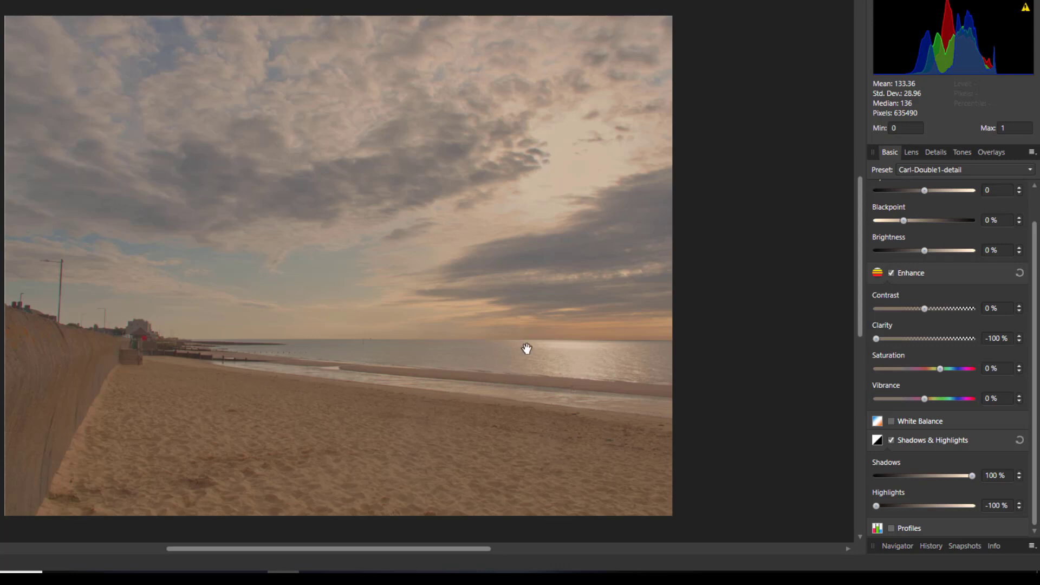
pyautogui.moveTo(490, 310)
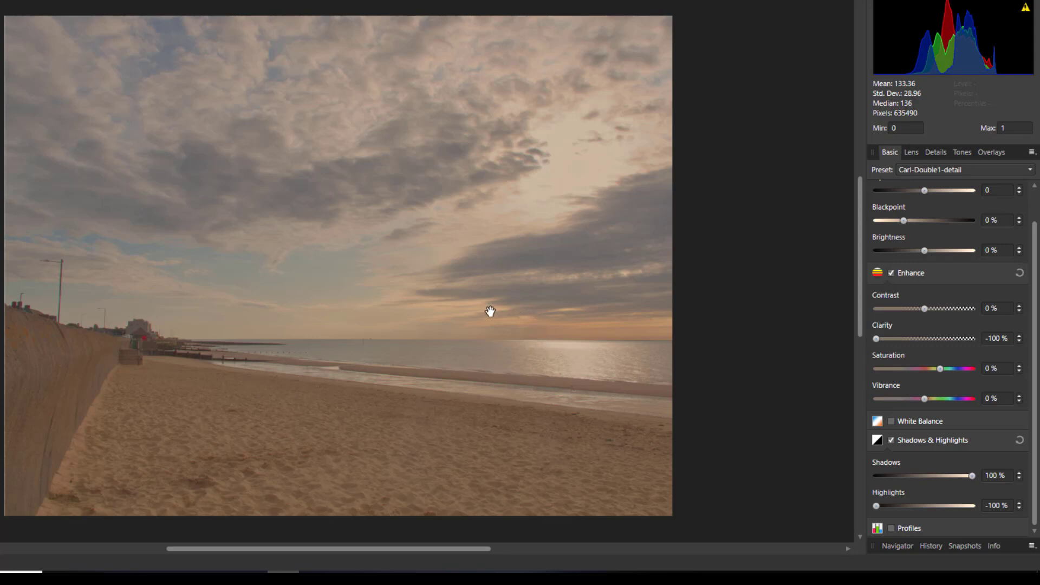
pyautogui.moveTo(764, 416)
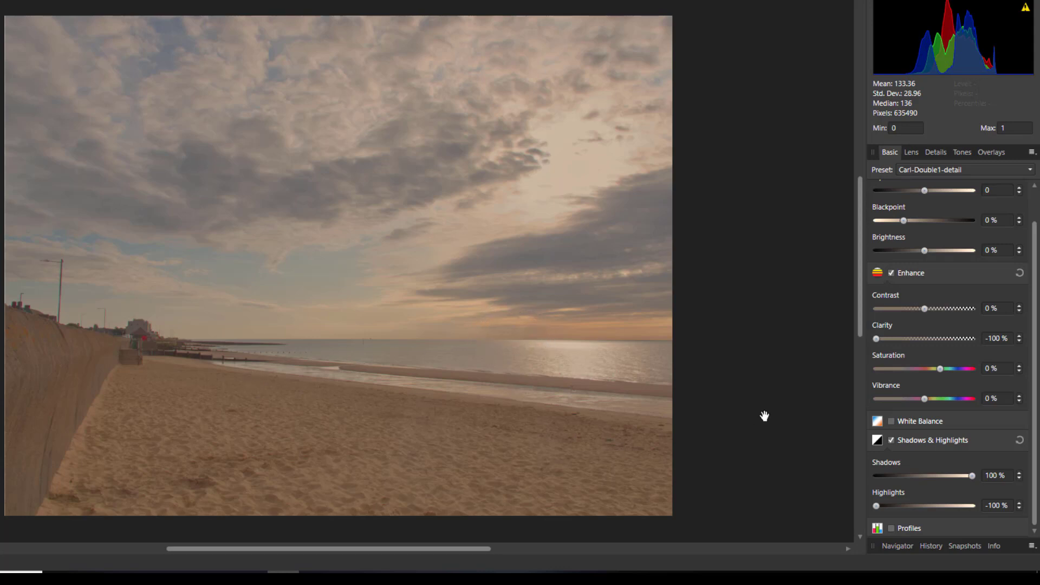
pyautogui.moveTo(702, 383)
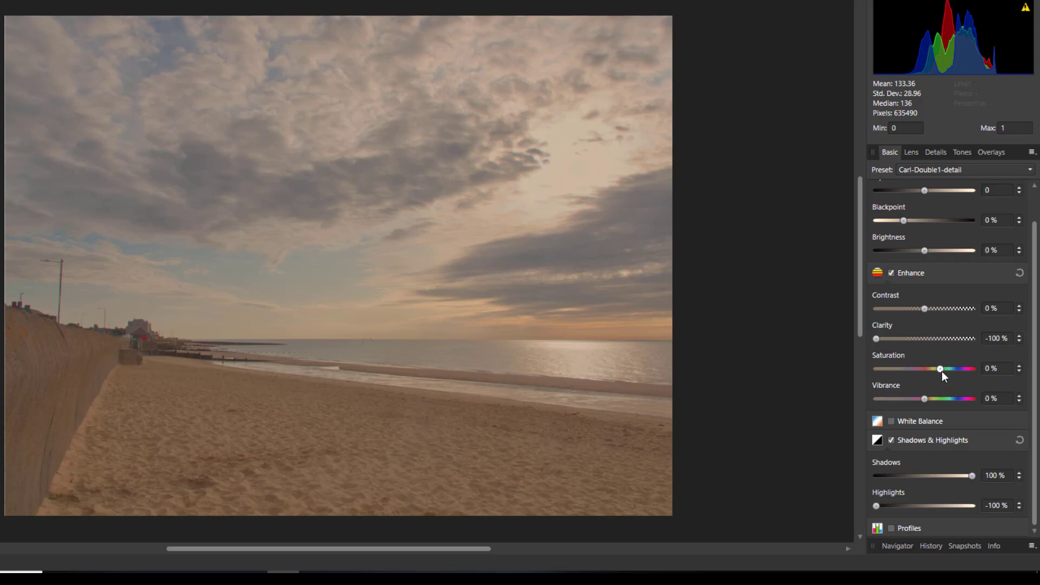
# Set both the Saturation and Vibrance sliders in Enhance to 50%
pyautogui.moveTo(940, 368); pyautogui.dragTo(971, 369)
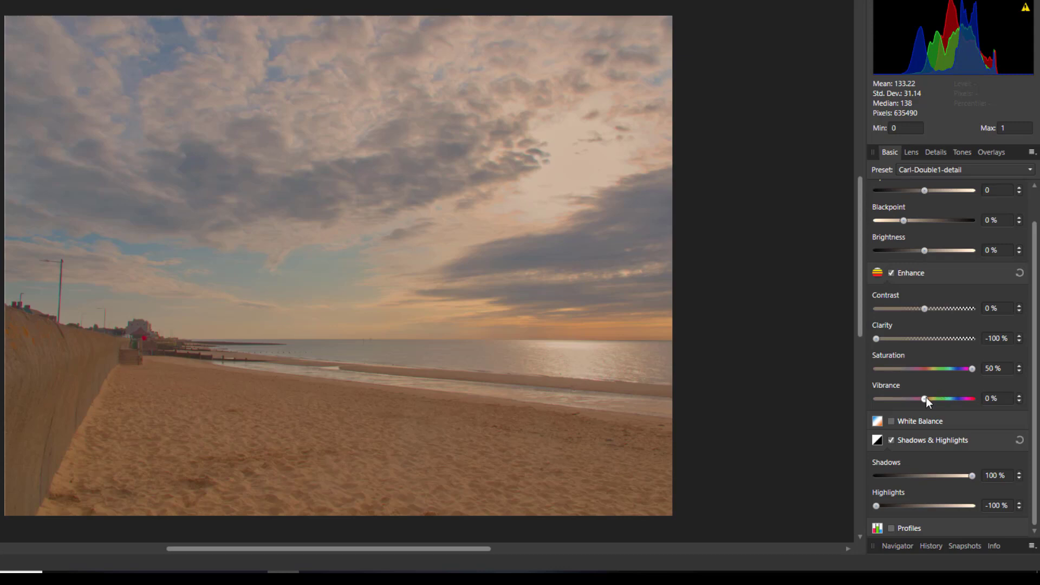
pyautogui.moveTo(924, 398); pyautogui.dragTo(971, 398)
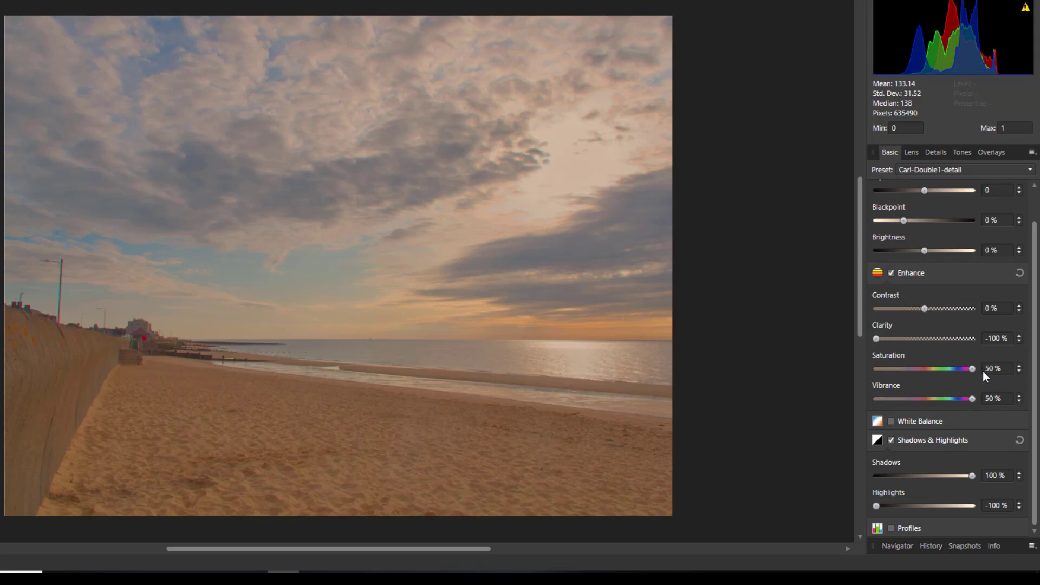
pyautogui.moveTo(932, 270)
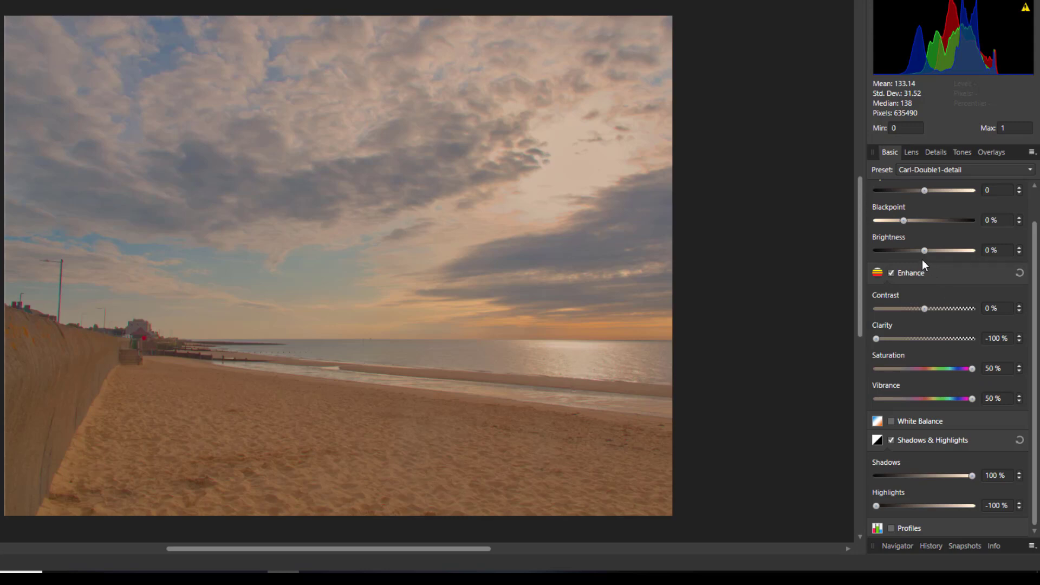
pyautogui.moveTo(940, 218)
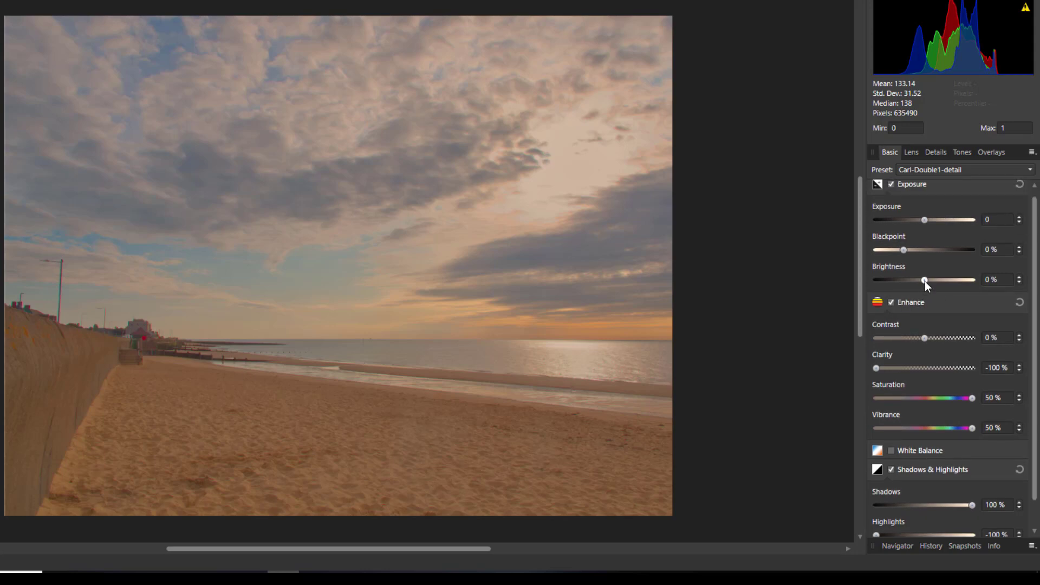
# Raise Brightness to 3% and set Exposure to 2.35
pyautogui.moveTo(924, 279); pyautogui.dragTo(927, 280)
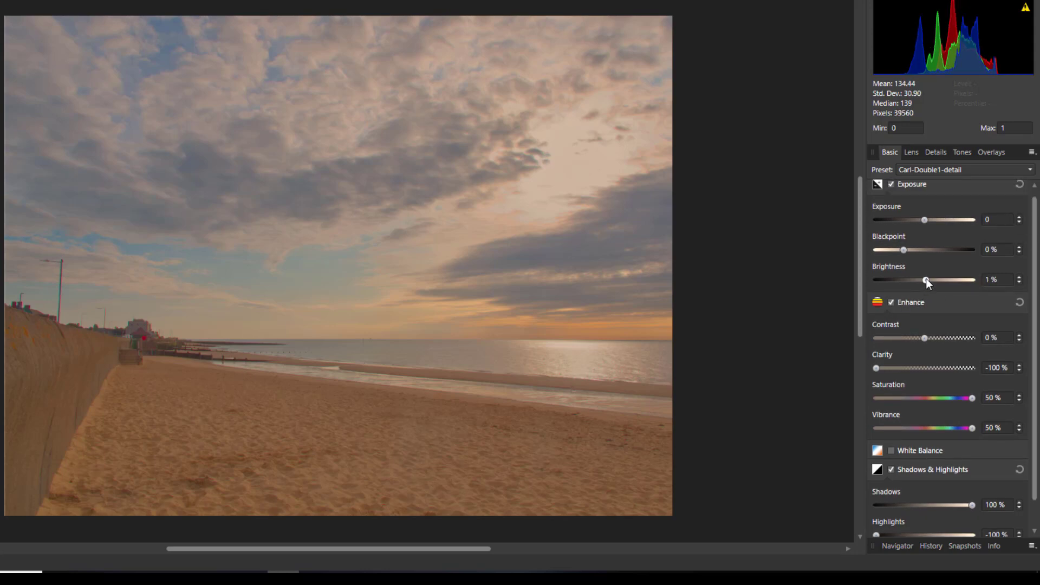
pyautogui.moveTo(924, 280); pyautogui.dragTo(927, 280)
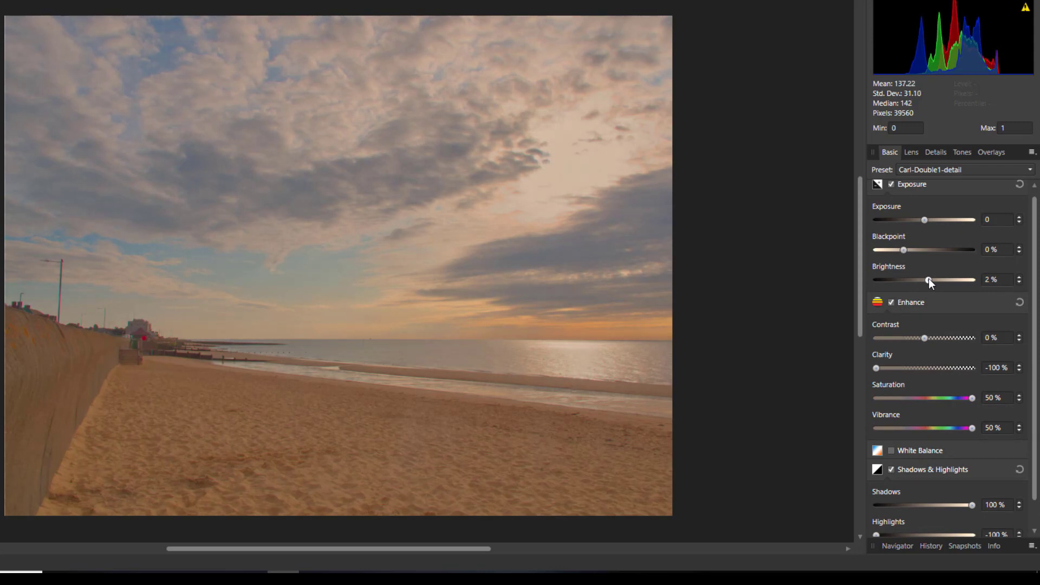
pyautogui.moveTo(925, 279); pyautogui.dragTo(929, 280)
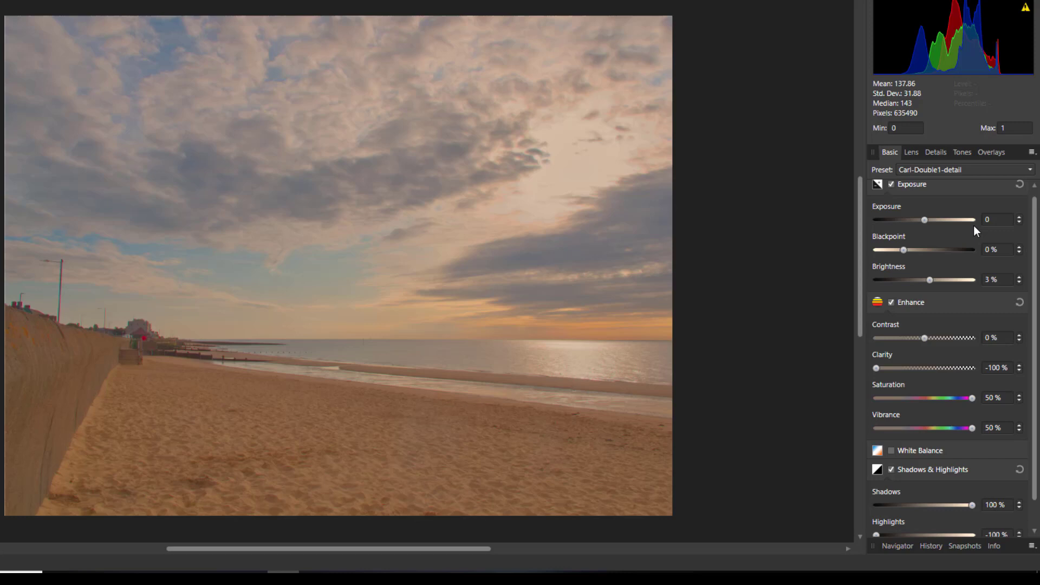
pyautogui.moveTo(993, 226)
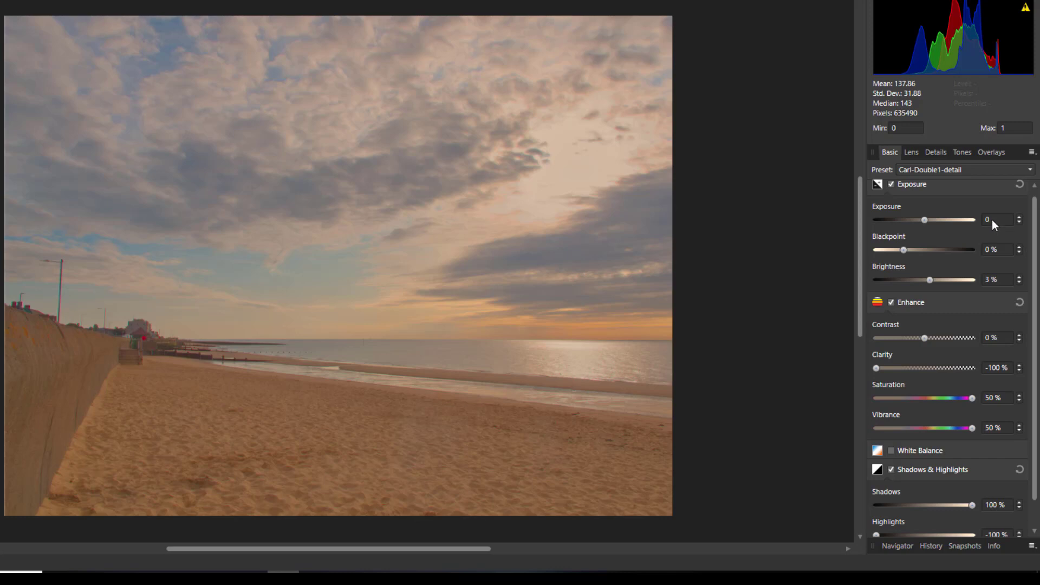
pyautogui.click(999, 219)
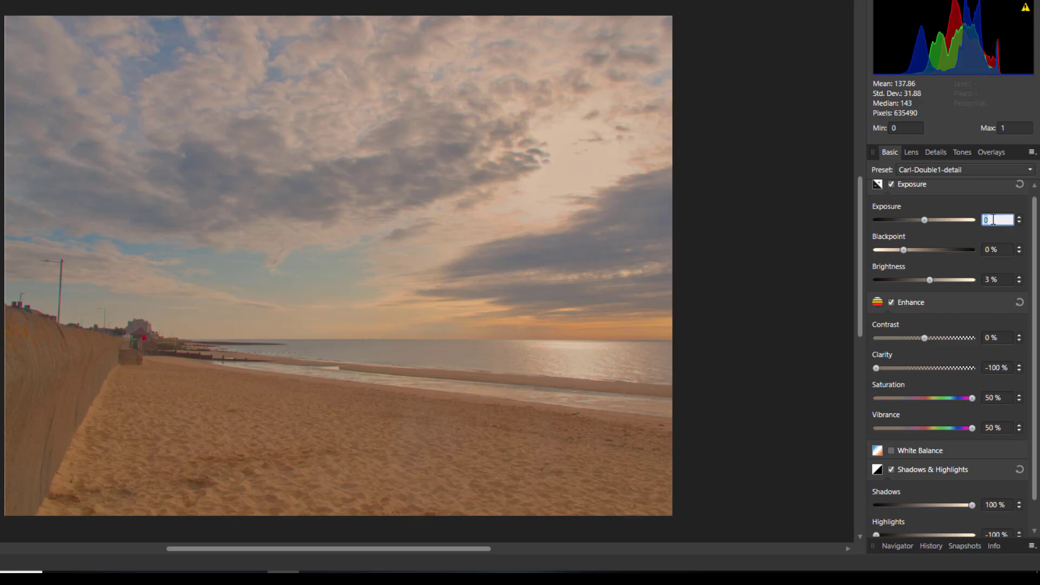
pyautogui.write('23')
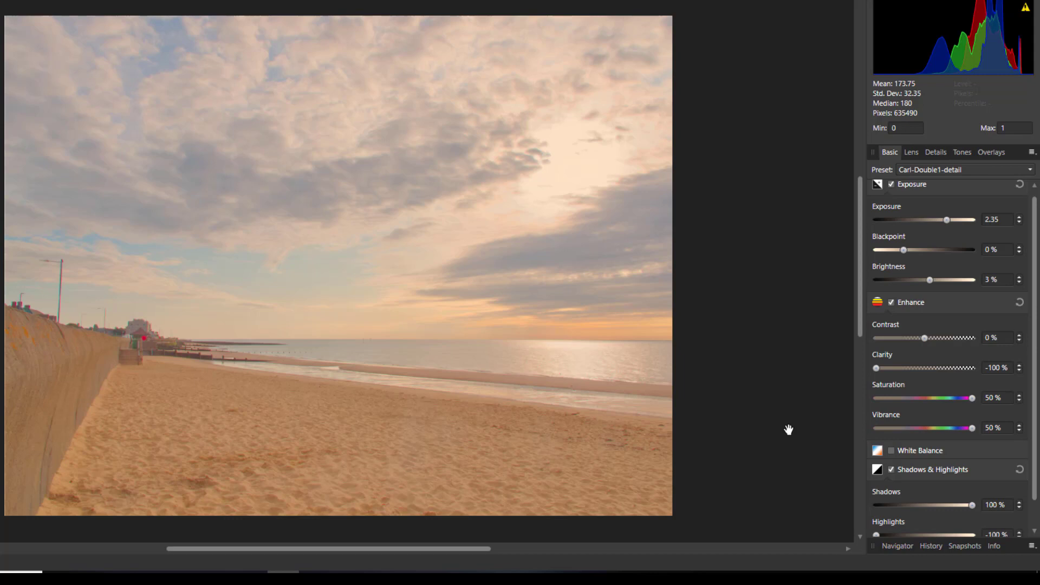
pyautogui.moveTo(950, 439)
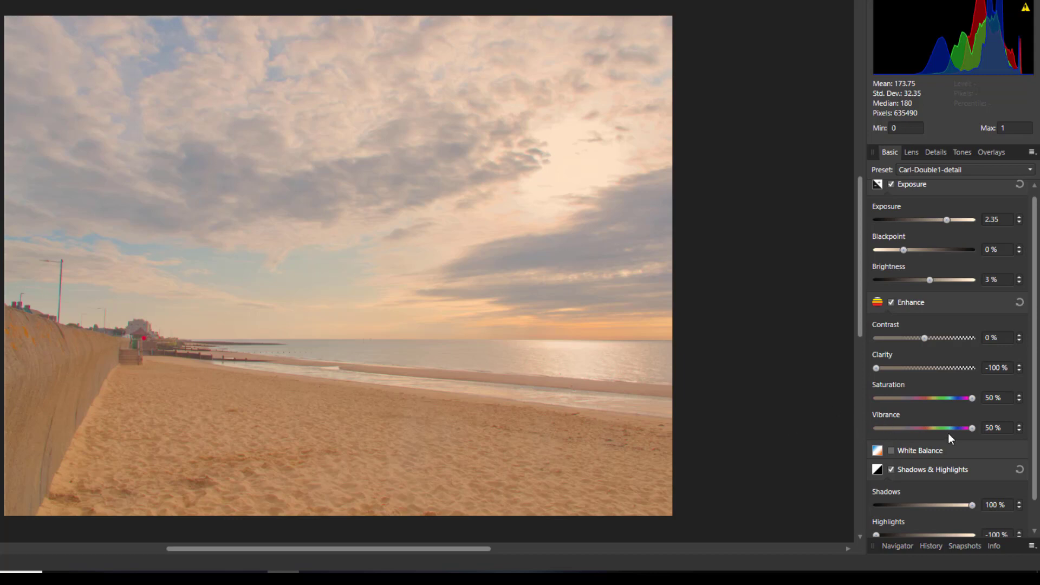
pyautogui.moveTo(952, 414)
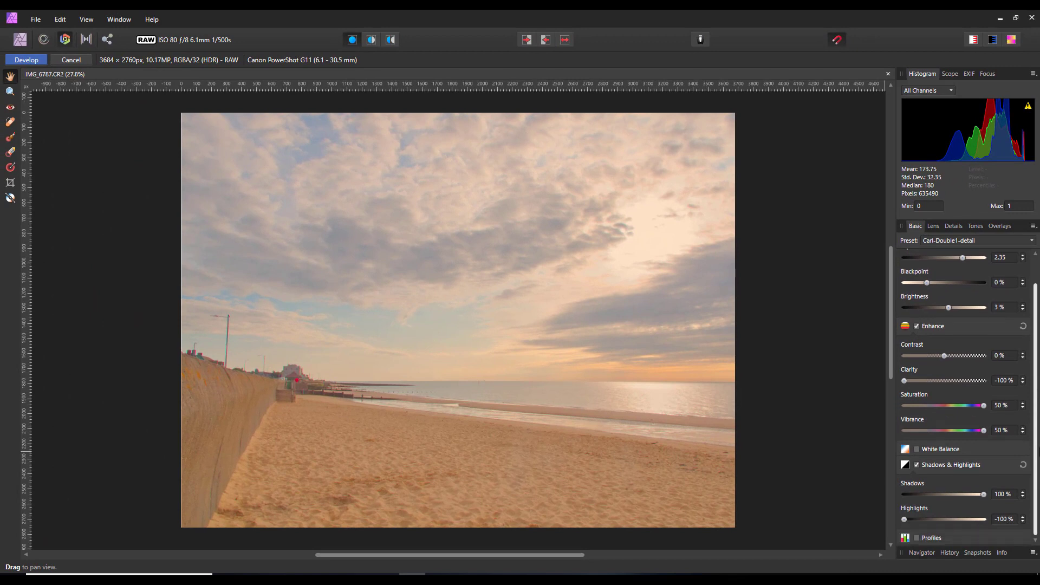
# Save the current raw develop settings as a new preset named 'a'
pyautogui.scroll(3)
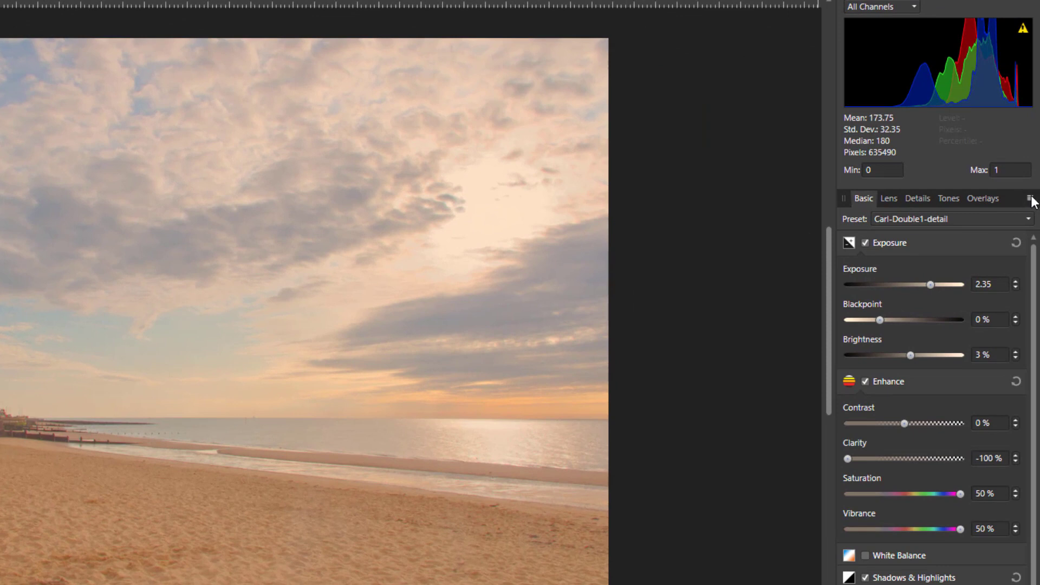
pyautogui.click(1031, 198)
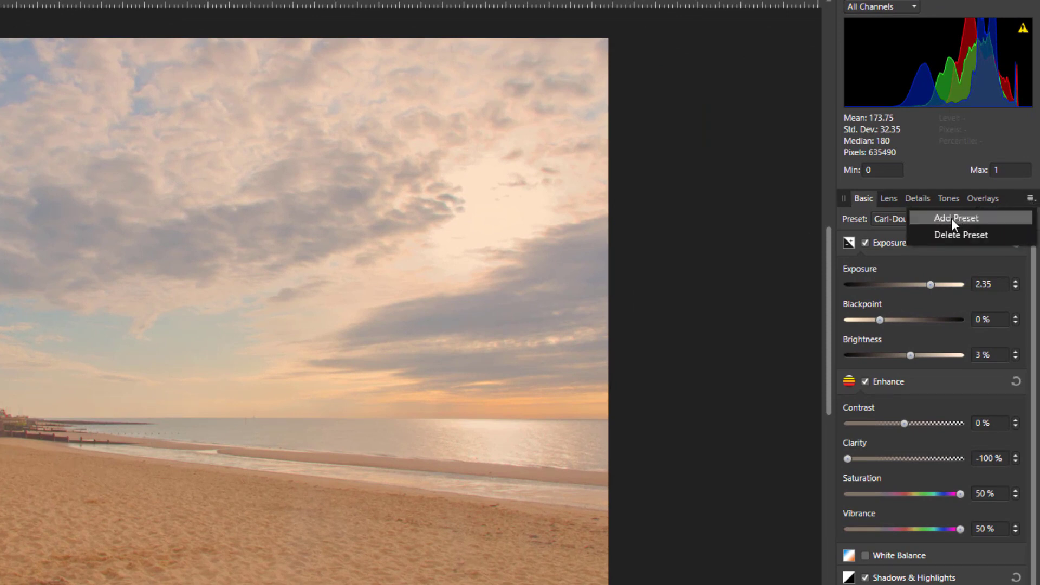
pyautogui.click(954, 218)
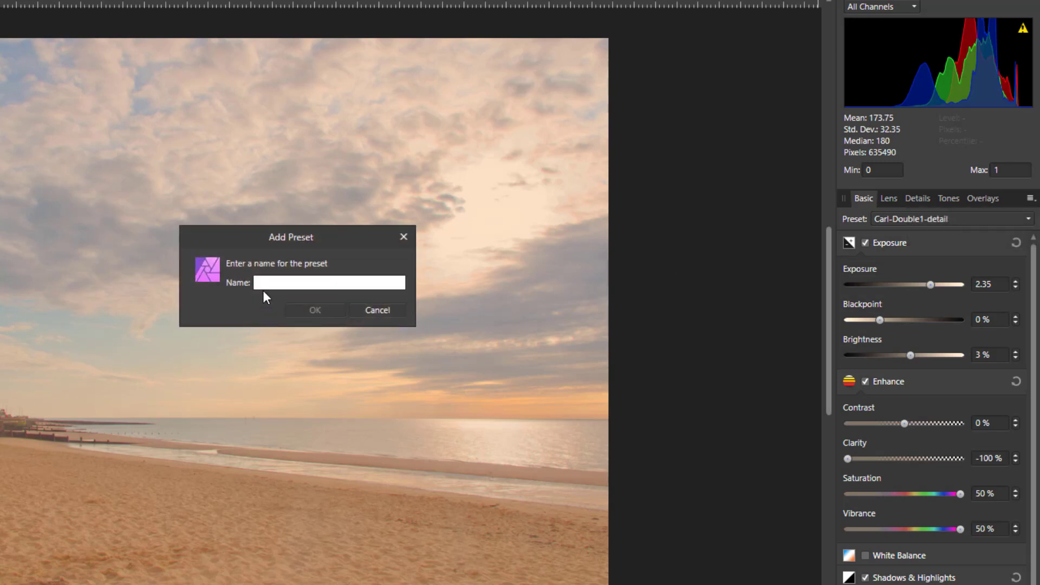
pyautogui.click(329, 281)
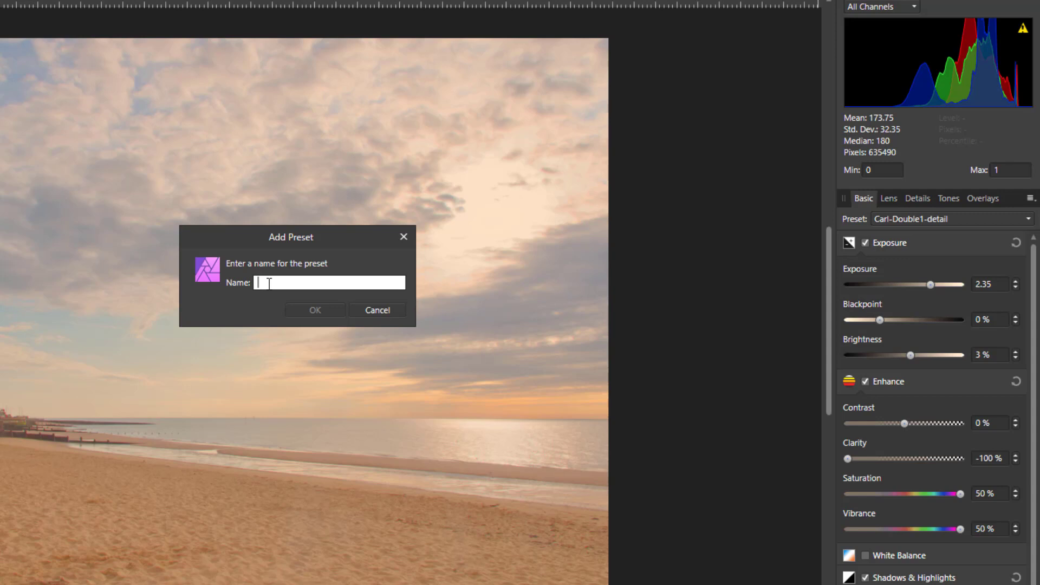
pyautogui.write('a')
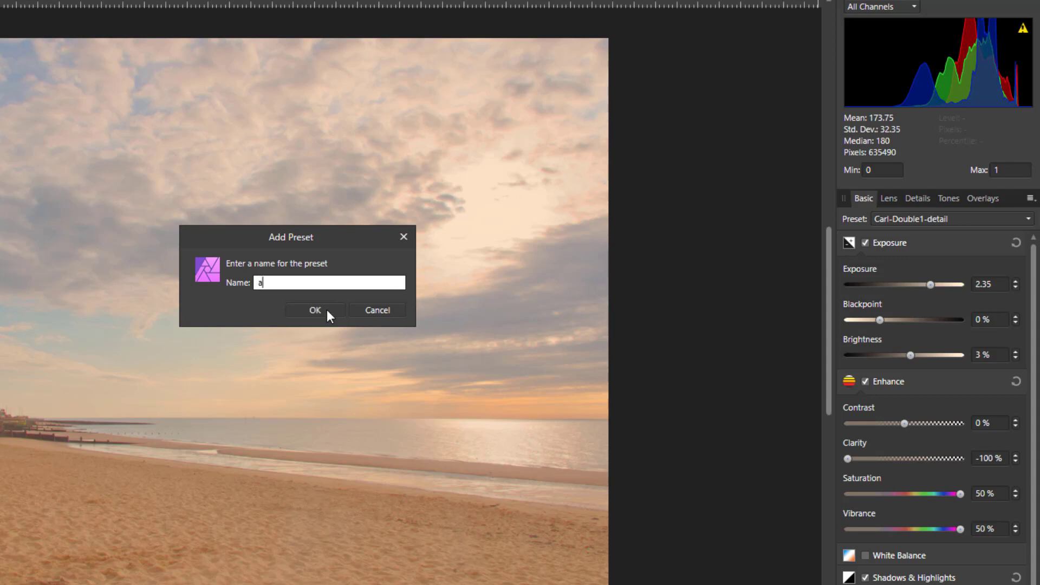
pyautogui.click(316, 313)
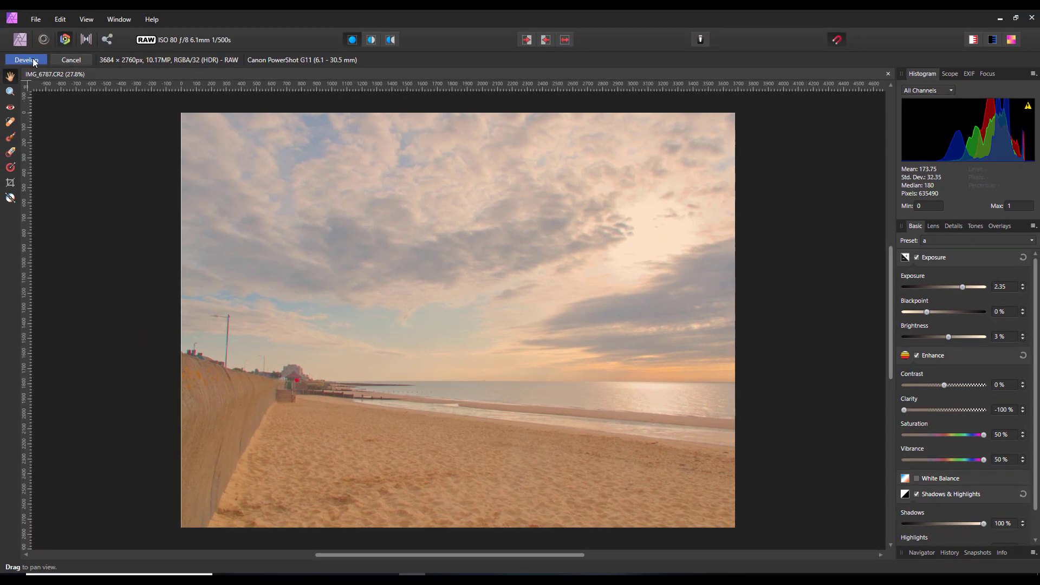
# Develop the beach photo, copy it, and create a new untitled document from the clipboard
pyautogui.click(25, 59)
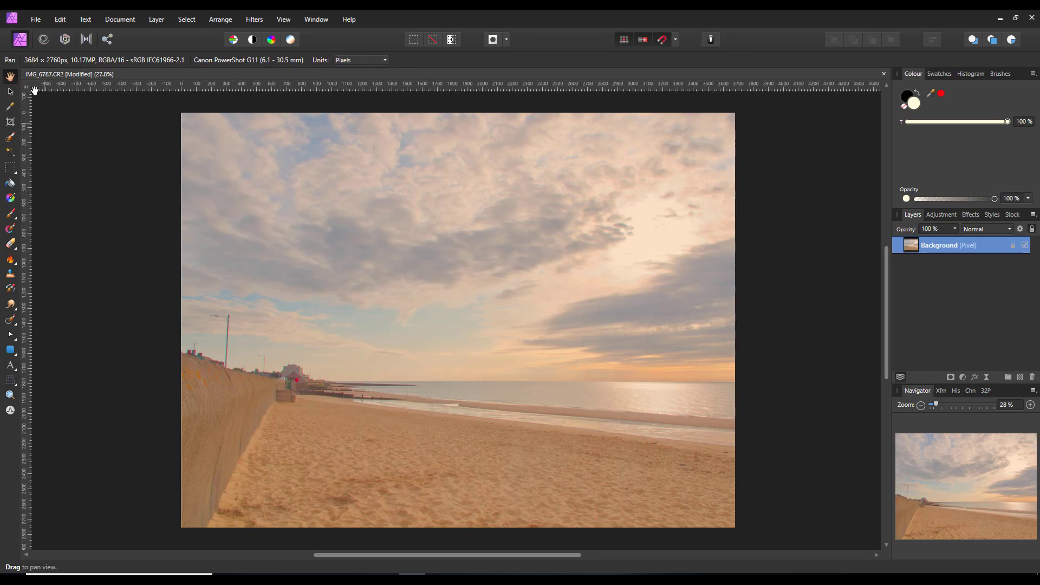
pyautogui.click(35, 19)
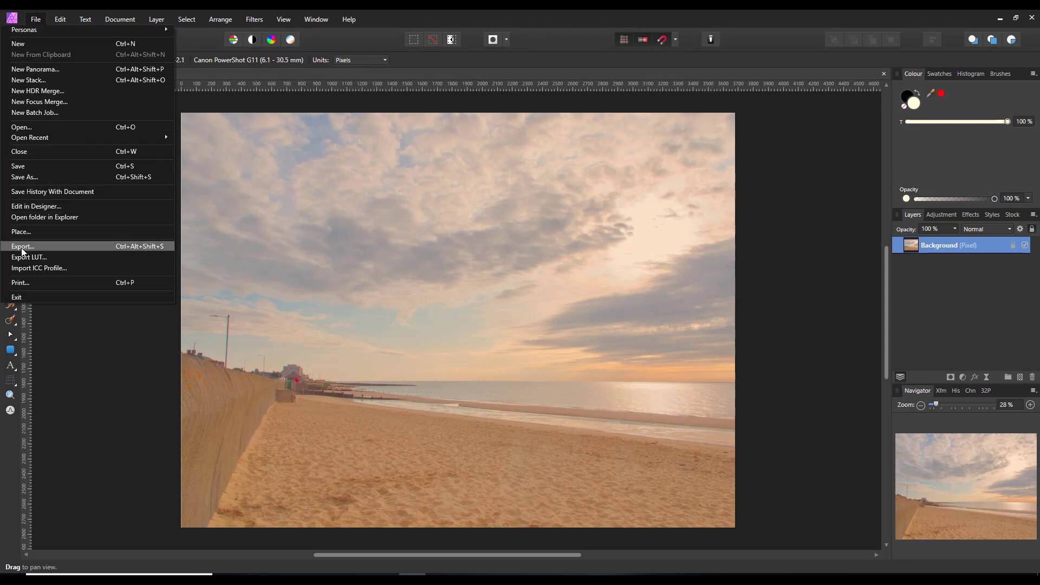
pyautogui.rightClick(949, 245)
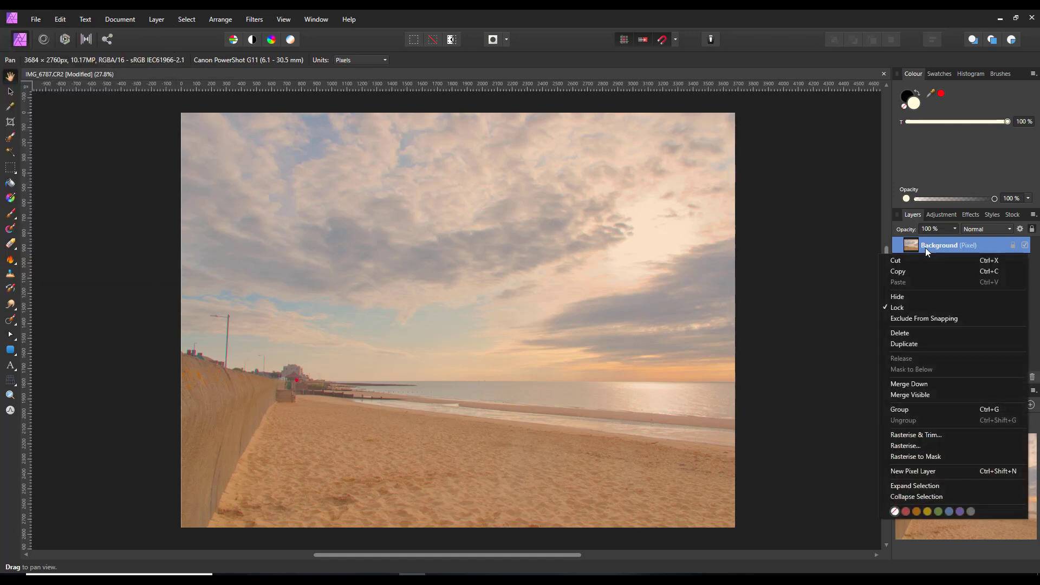
pyautogui.moveTo(920, 260)
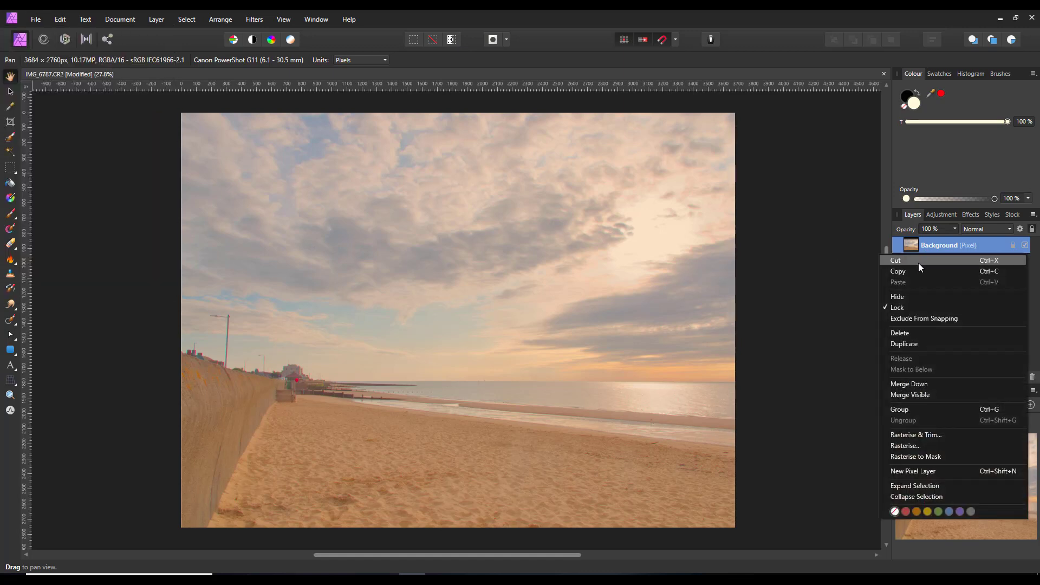
pyautogui.click(929, 247)
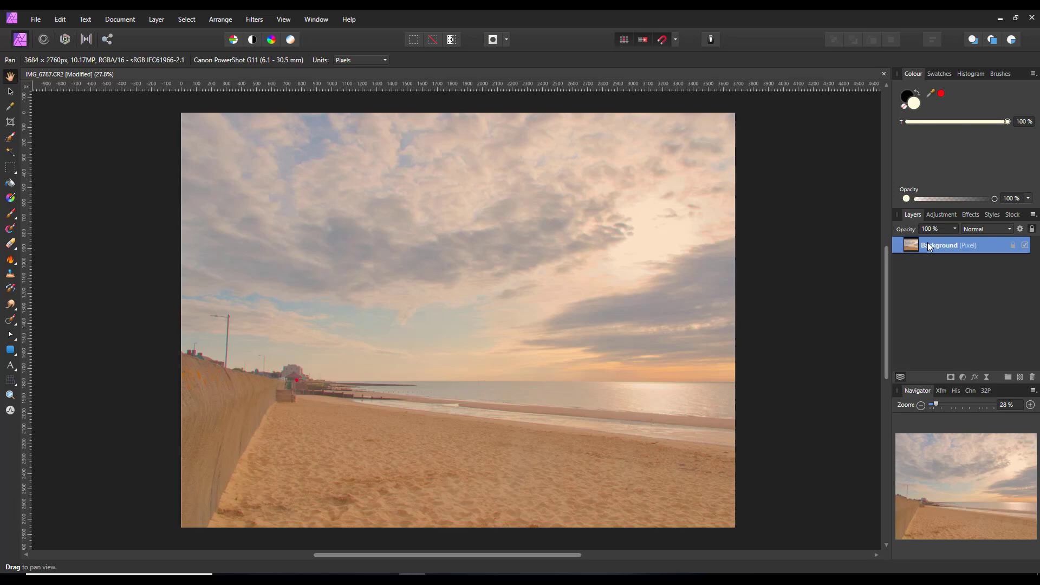
pyautogui.click(35, 18)
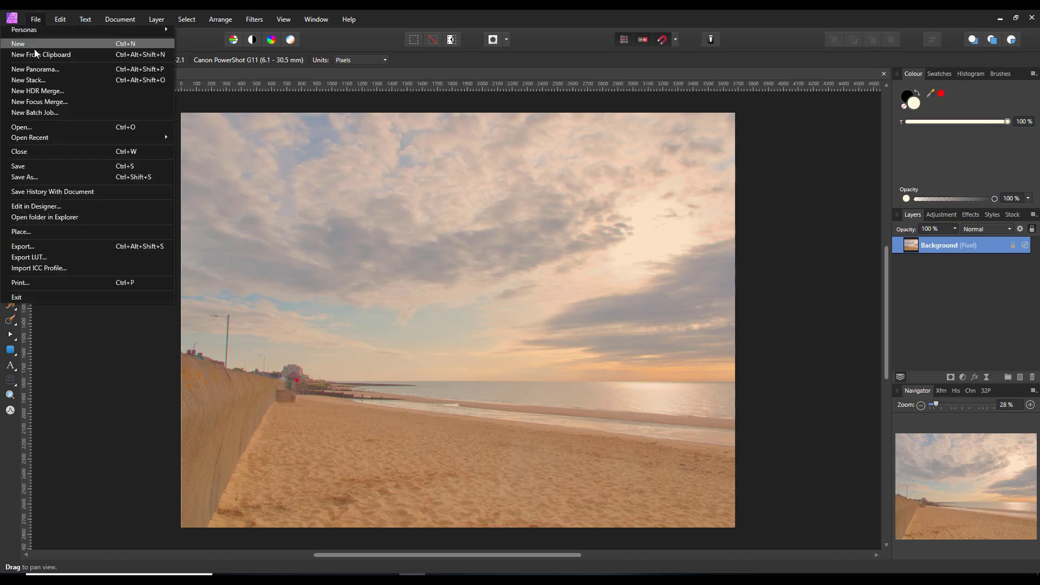
pyautogui.moveTo(47, 26)
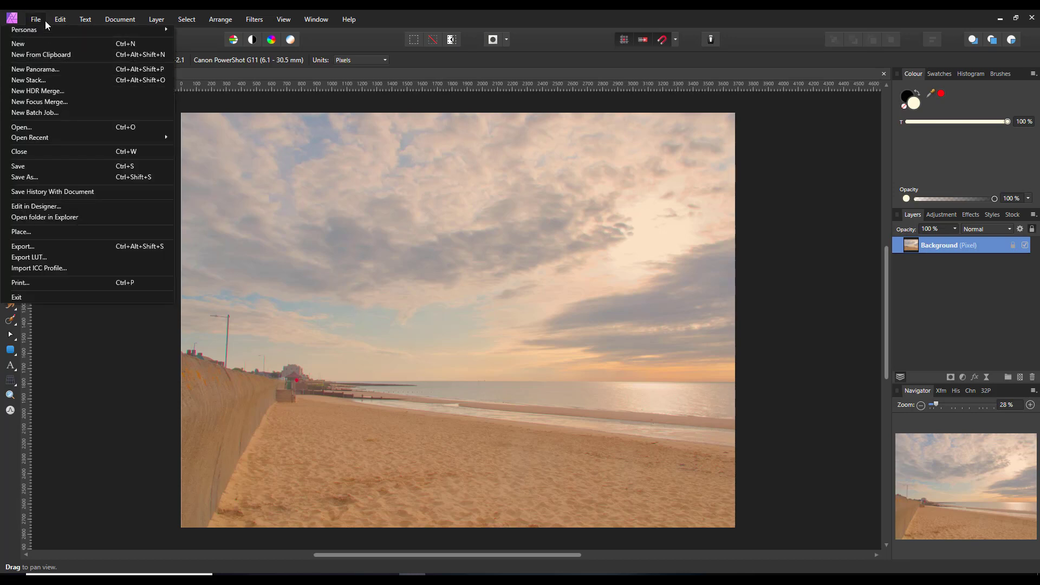
pyautogui.click(59, 19)
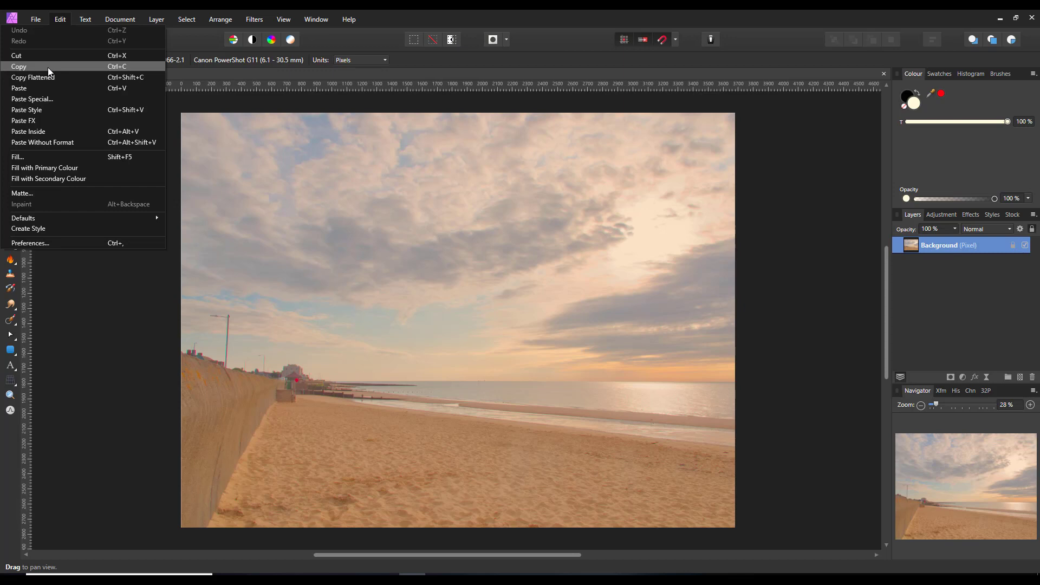
pyautogui.click(35, 19)
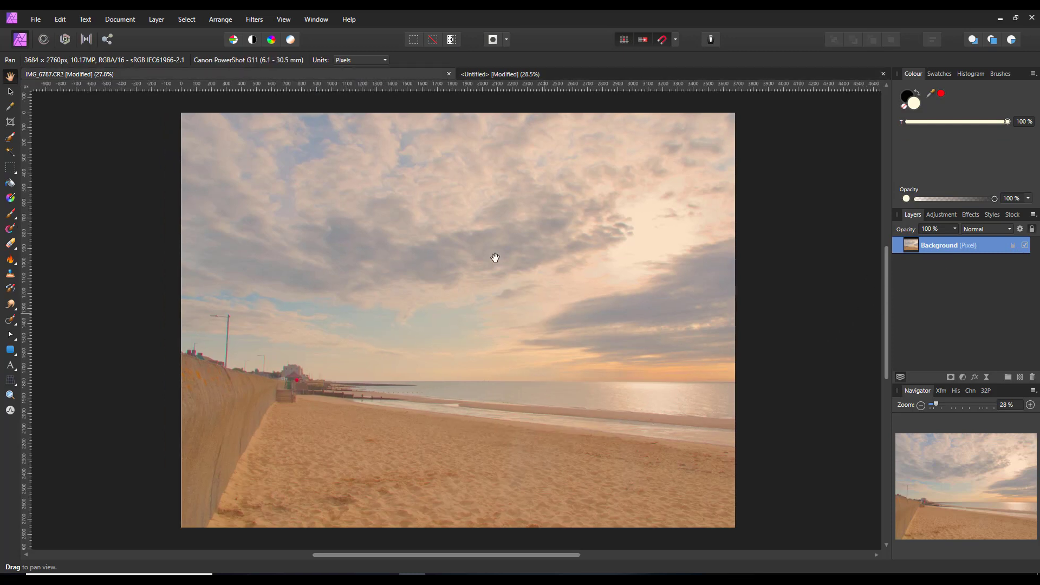
pyautogui.moveTo(448, 73)
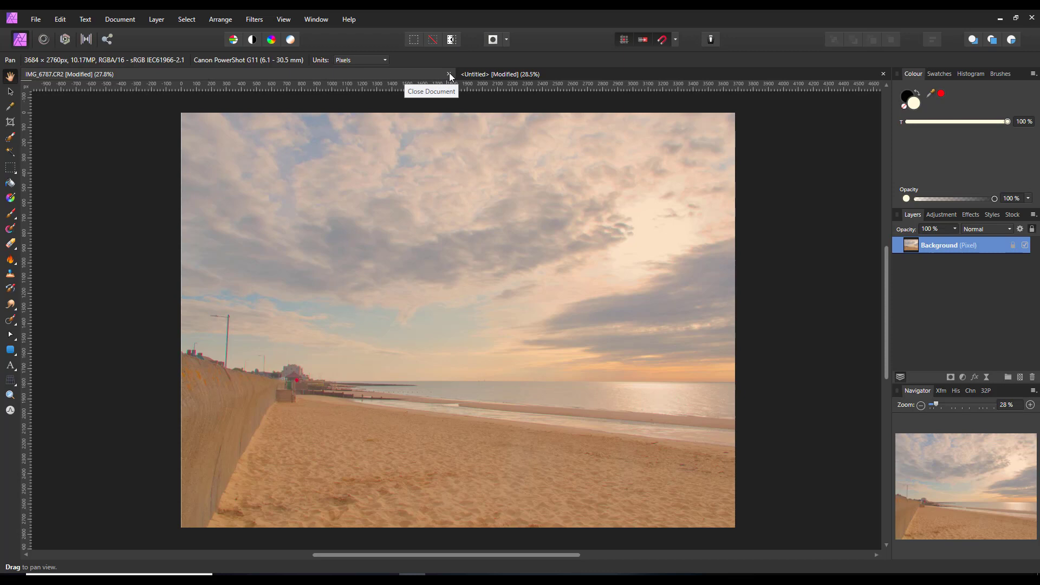
# Close the IMG_6787.CR2 document, choosing to save its changes
pyautogui.click(449, 73)
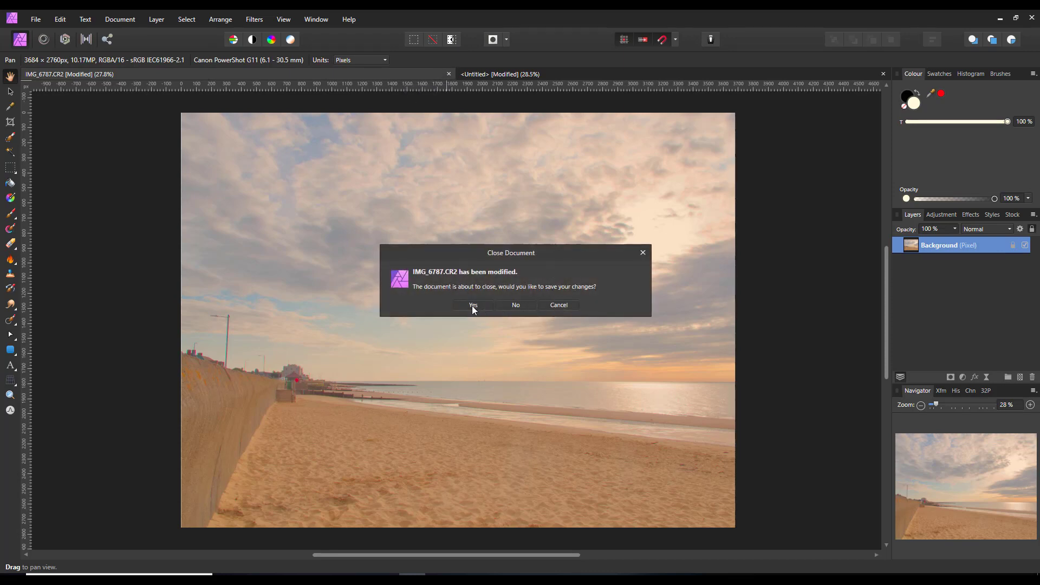
pyautogui.click(516, 304)
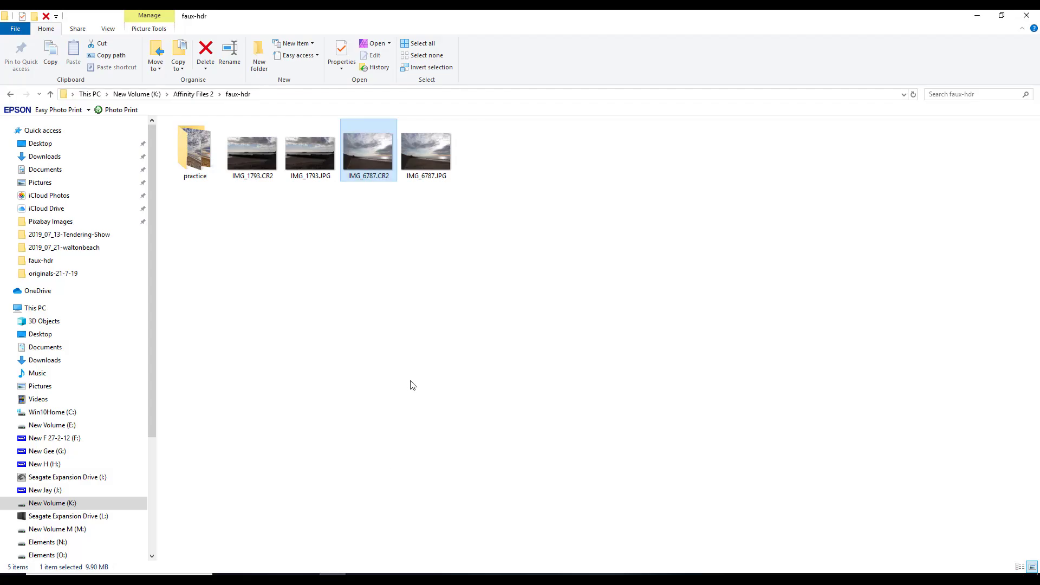
pyautogui.moveTo(448, 405)
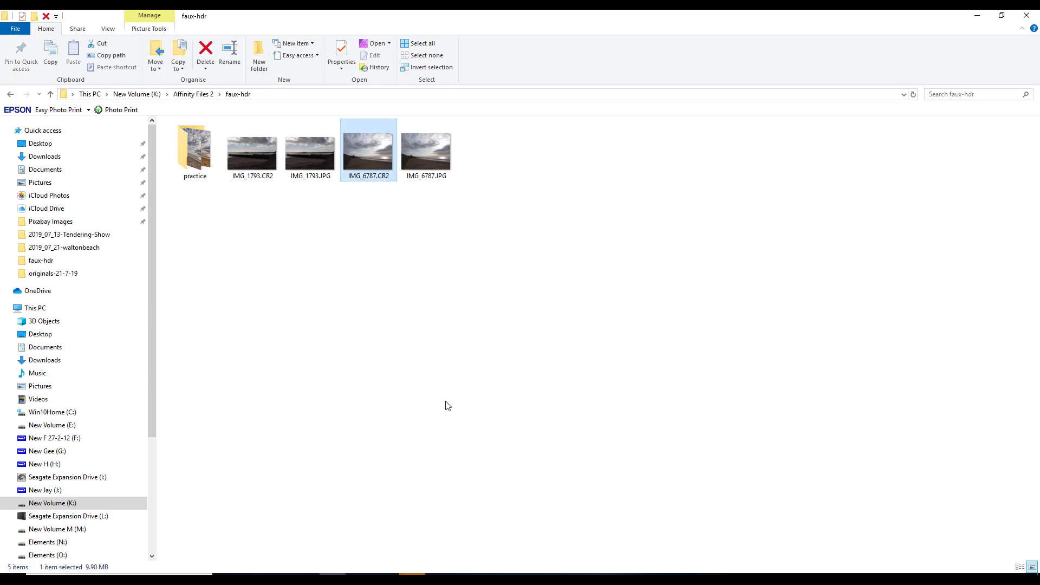
# Reopen IMG_6787.CR2 from the faux-hdr folder in the raw developer
pyautogui.doubleClick(368, 150)
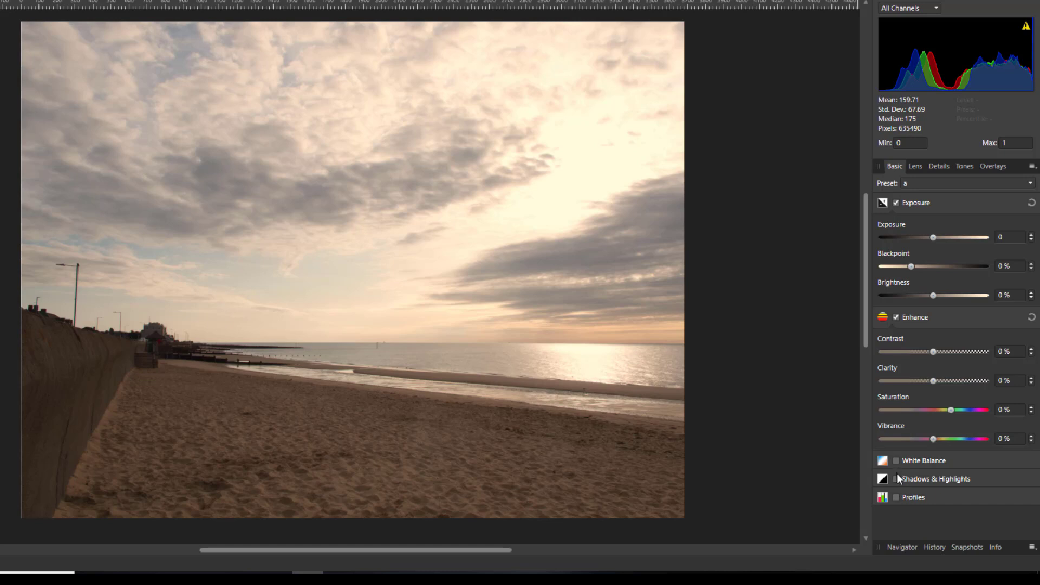
# Enable Shadows & Highlights with Highlights at -100% and Shadows at 100%
pyautogui.click(896, 478)
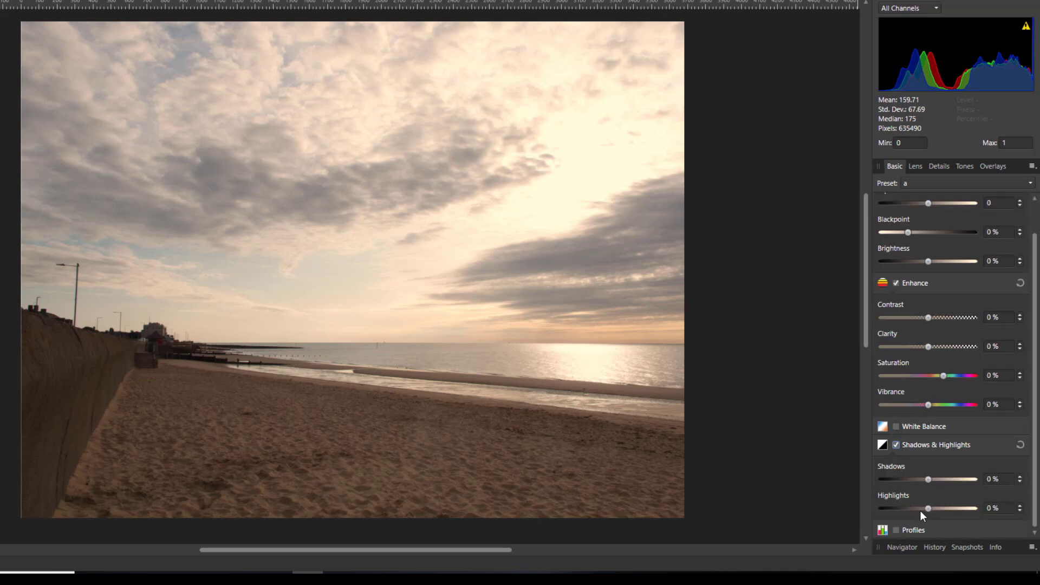
pyautogui.moveTo(927, 508); pyautogui.dragTo(881, 508)
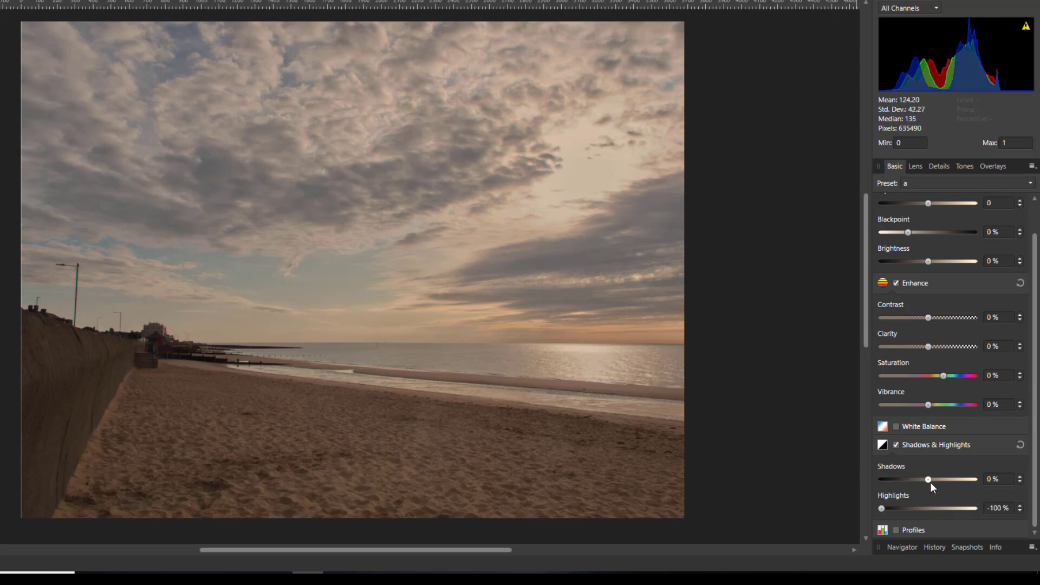
pyautogui.moveTo(928, 479); pyautogui.dragTo(974, 479)
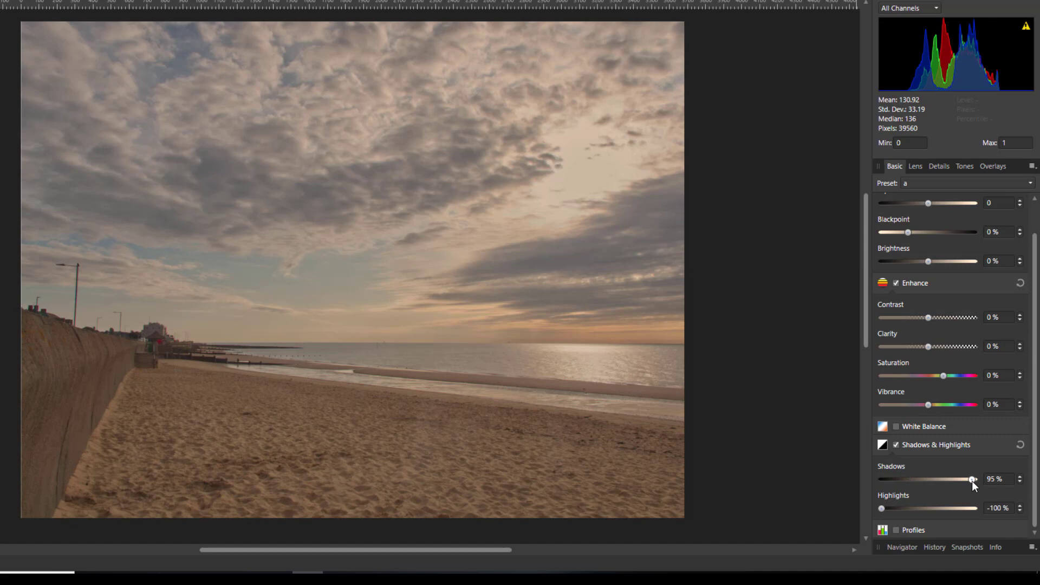
pyautogui.moveTo(970, 478); pyautogui.dragTo(974, 479)
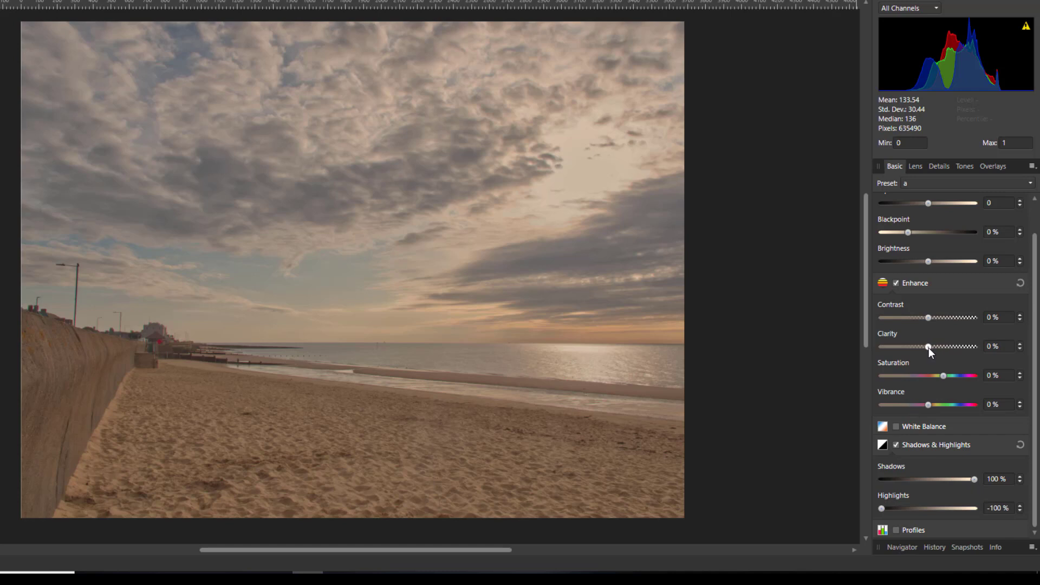
# Boost Clarity to about 92%, Contrast to 15% and Brightness to 3%
pyautogui.moveTo(928, 347); pyautogui.dragTo(971, 346)
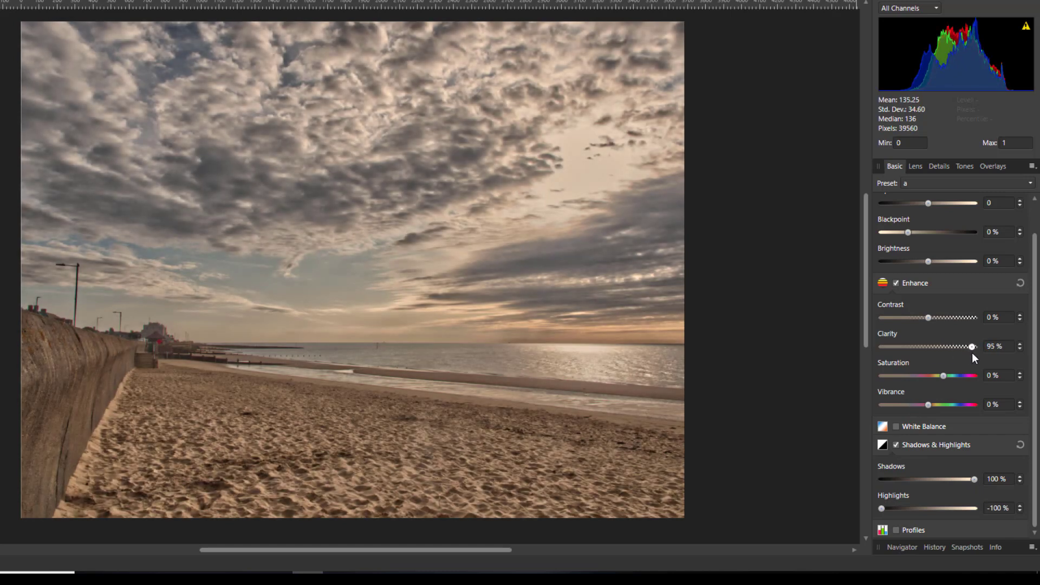
pyautogui.moveTo(973, 346); pyautogui.dragTo(970, 346)
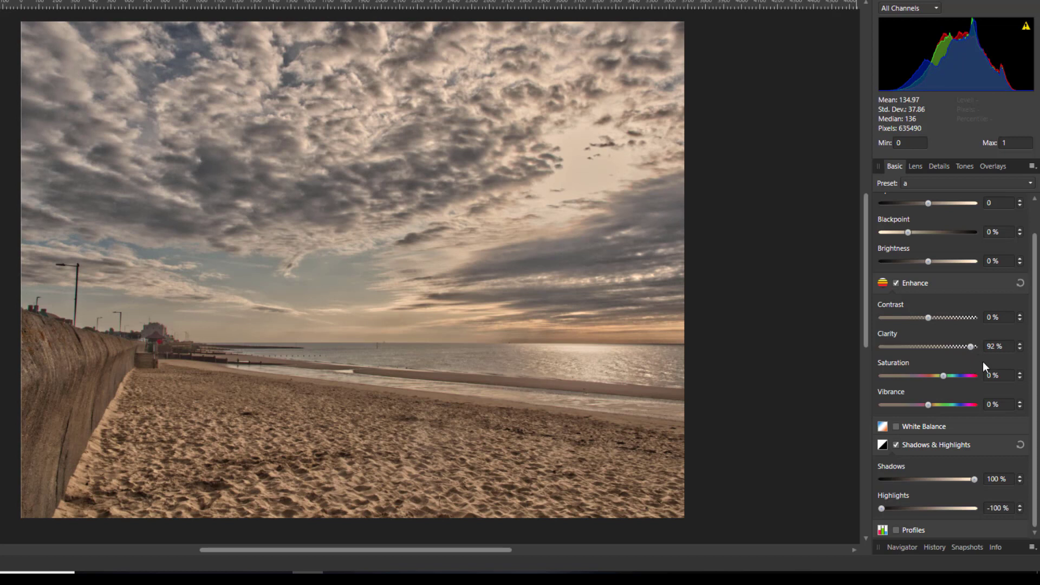
pyautogui.moveTo(969, 370)
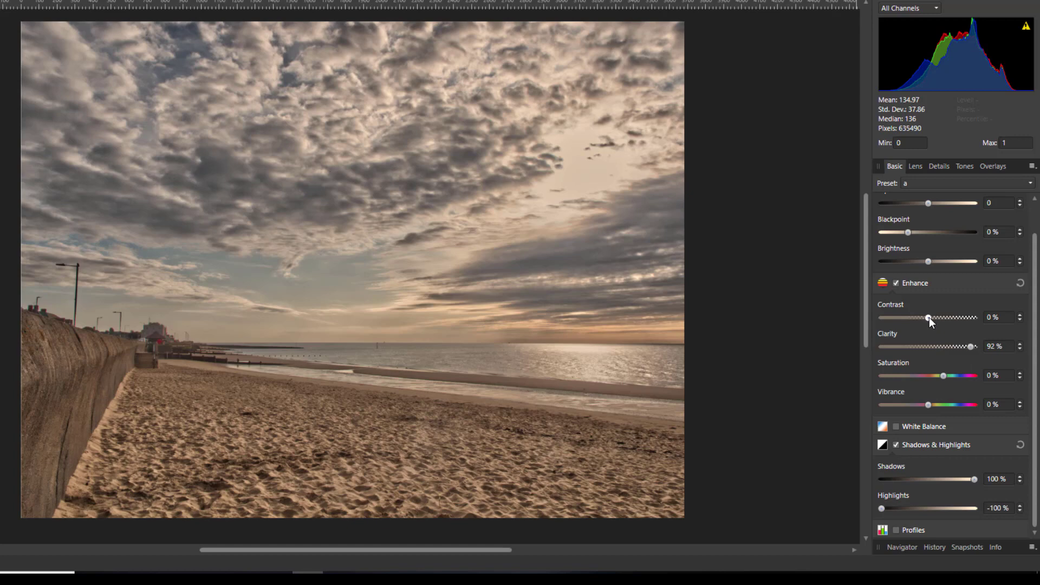
pyautogui.moveTo(928, 318); pyautogui.dragTo(939, 318)
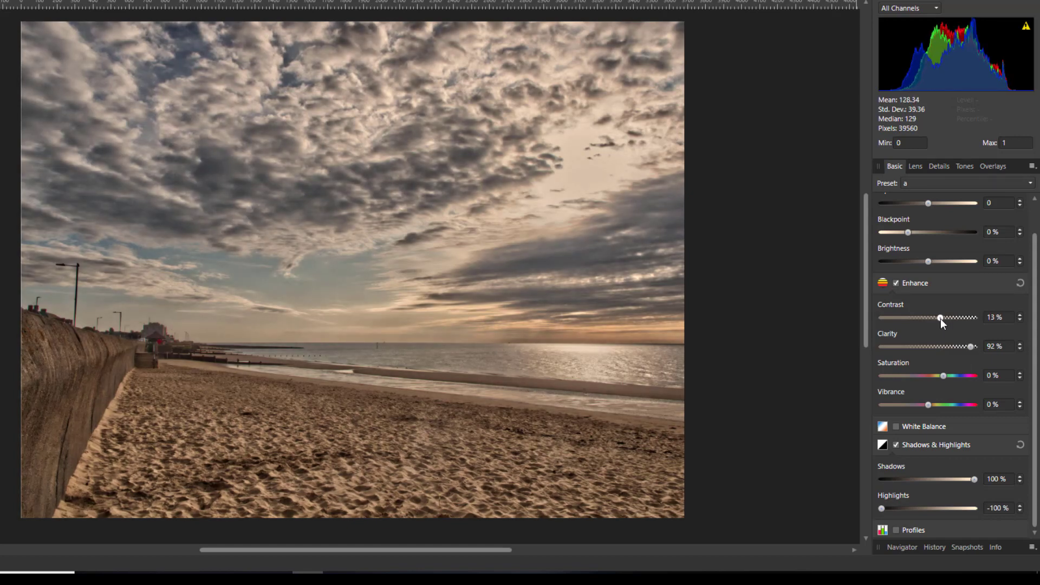
pyautogui.moveTo(937, 318); pyautogui.dragTo(941, 318)
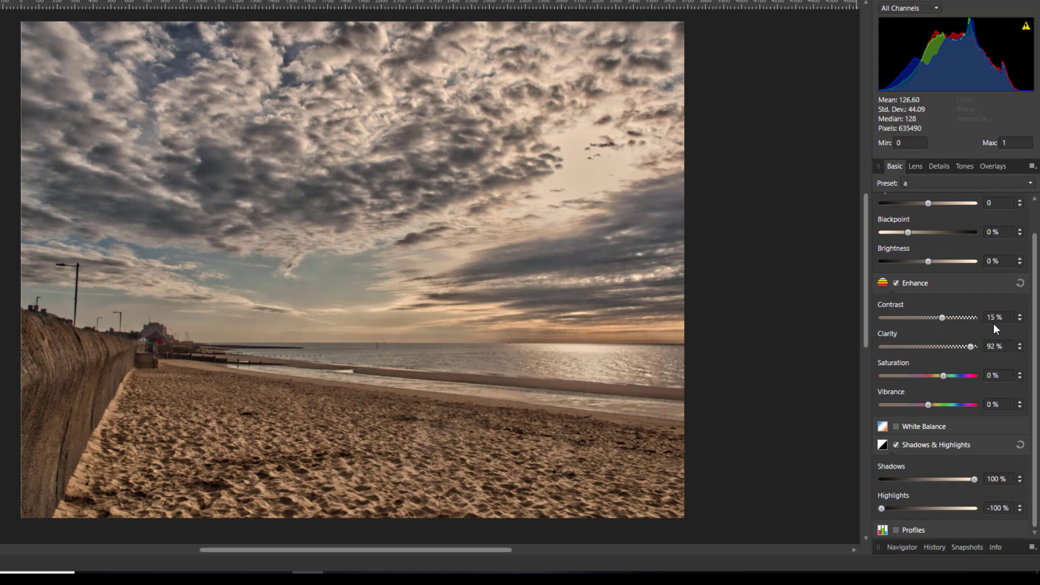
pyautogui.moveTo(582, 304)
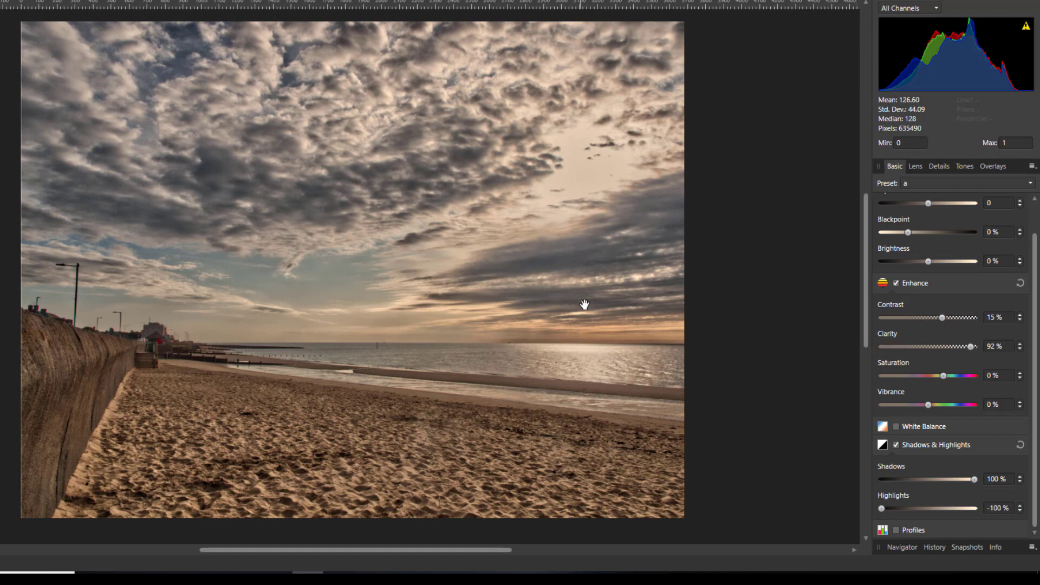
pyautogui.moveTo(452, 426)
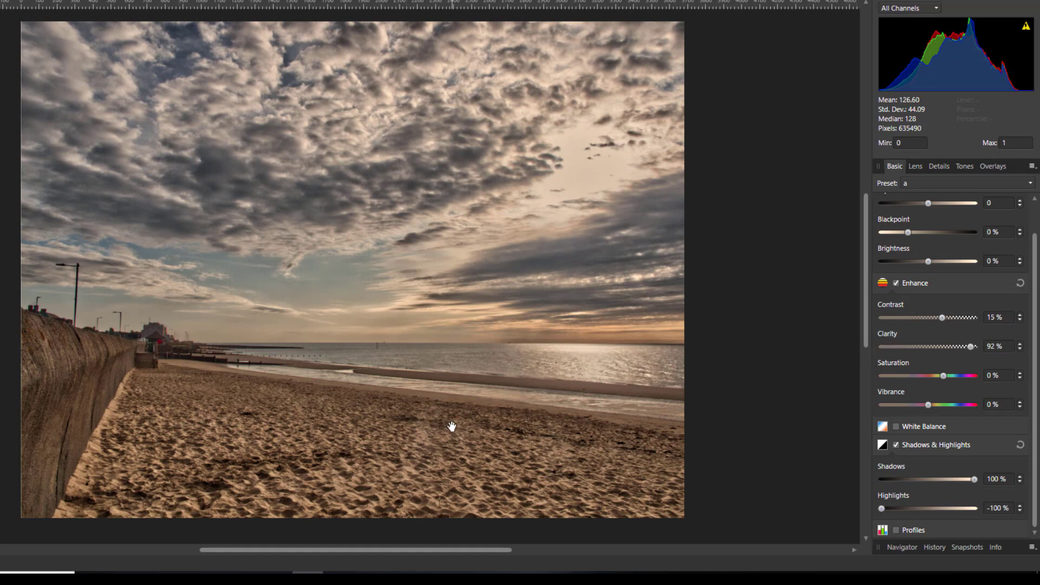
pyautogui.moveTo(543, 290)
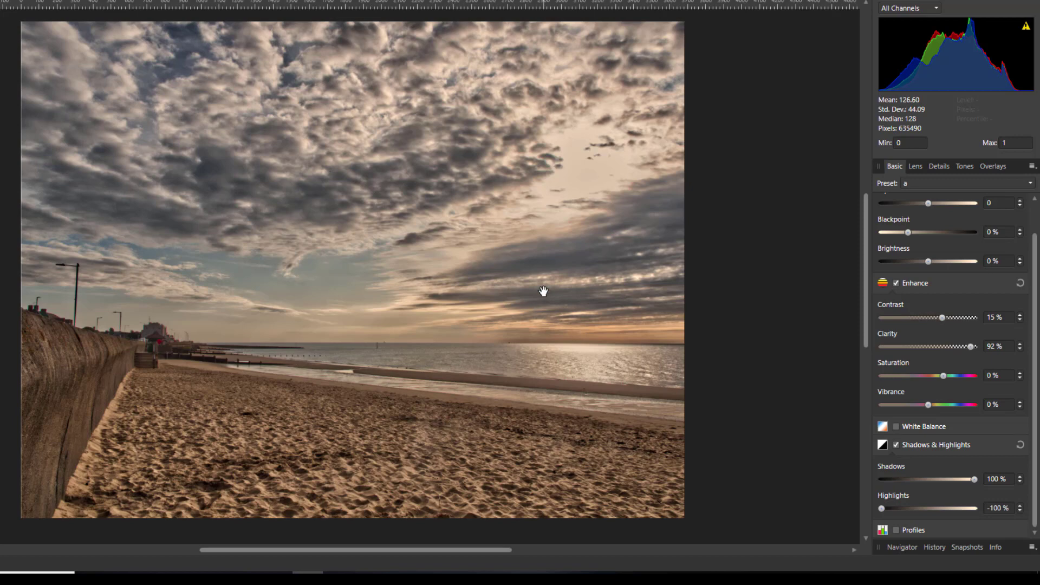
pyautogui.moveTo(931, 269)
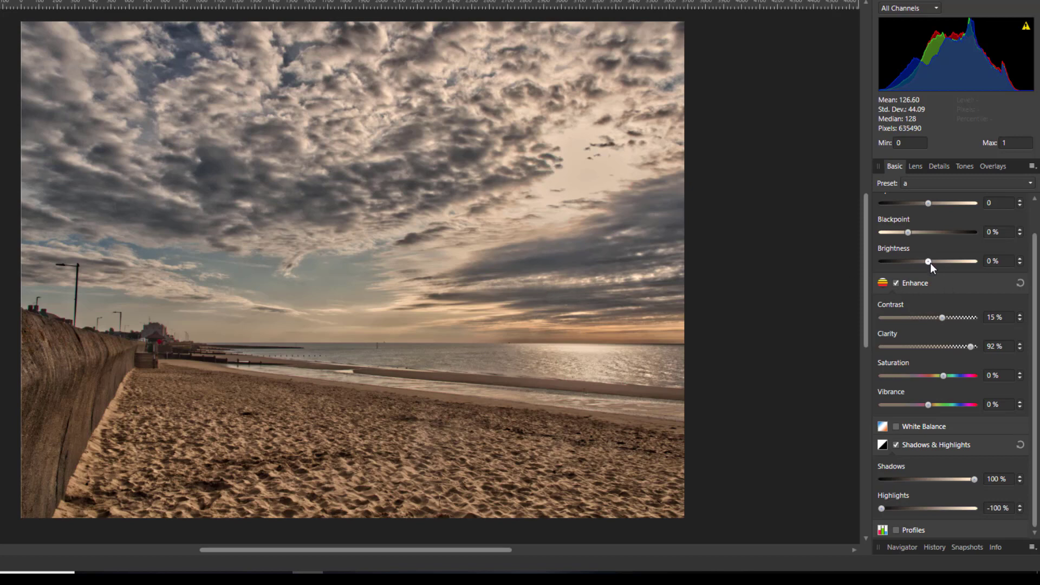
pyautogui.moveTo(930, 261); pyautogui.dragTo(932, 260)
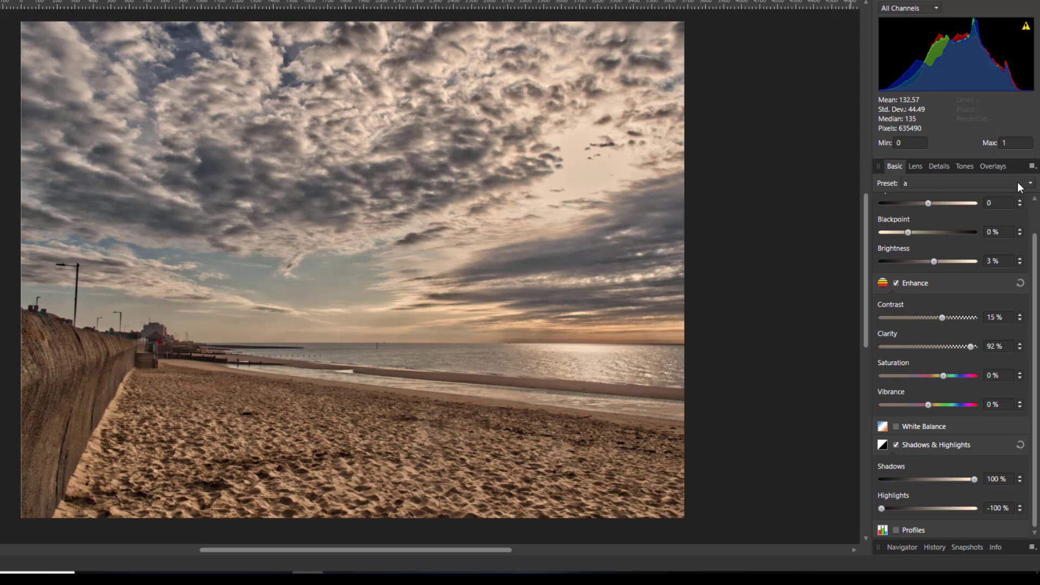
pyautogui.click(1032, 166)
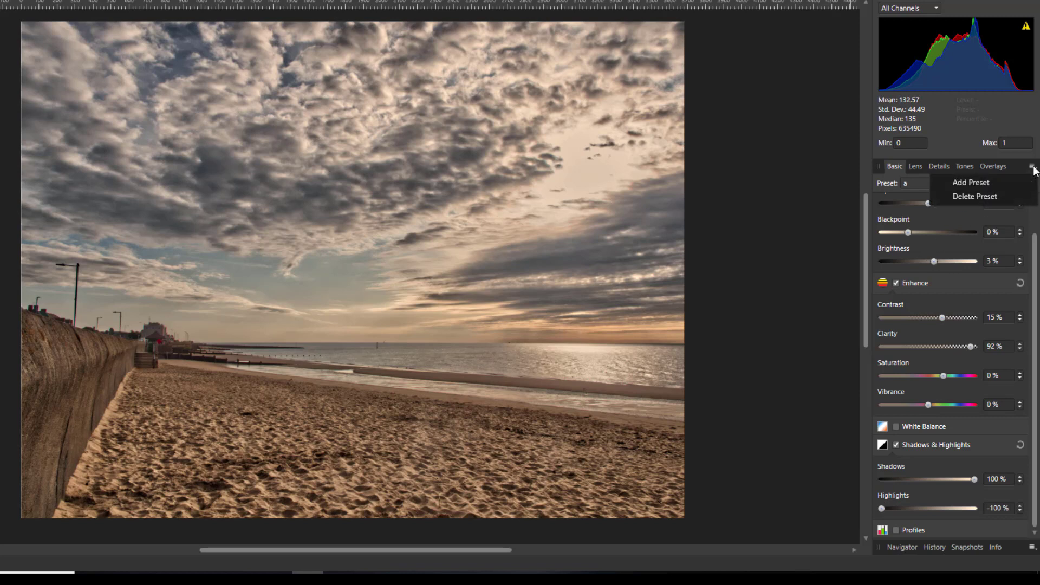
# Save the settings as preset 'b', develop the photo, and copy the Background layer
pyautogui.click(970, 182)
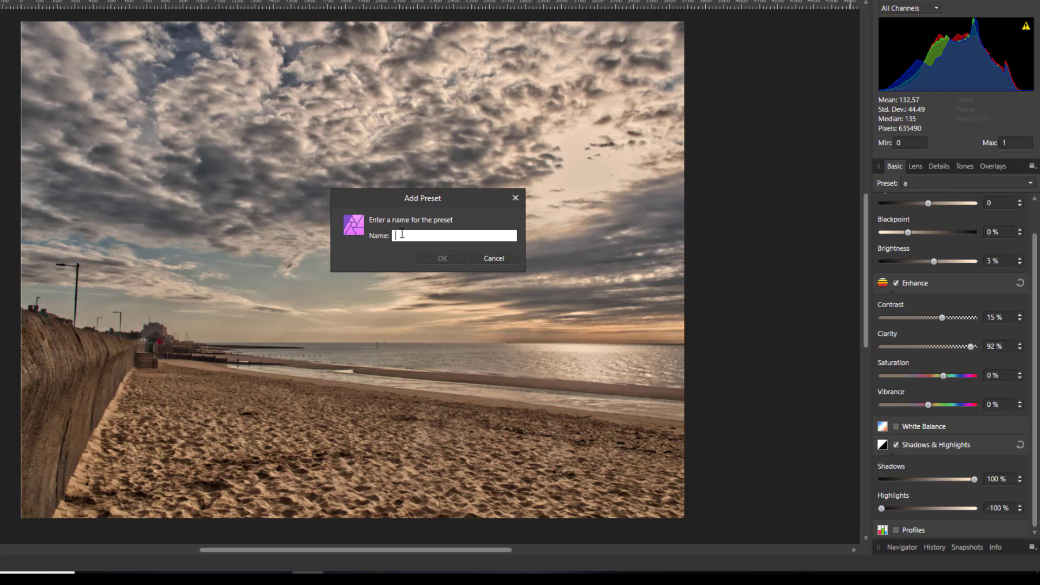
pyautogui.write('b')
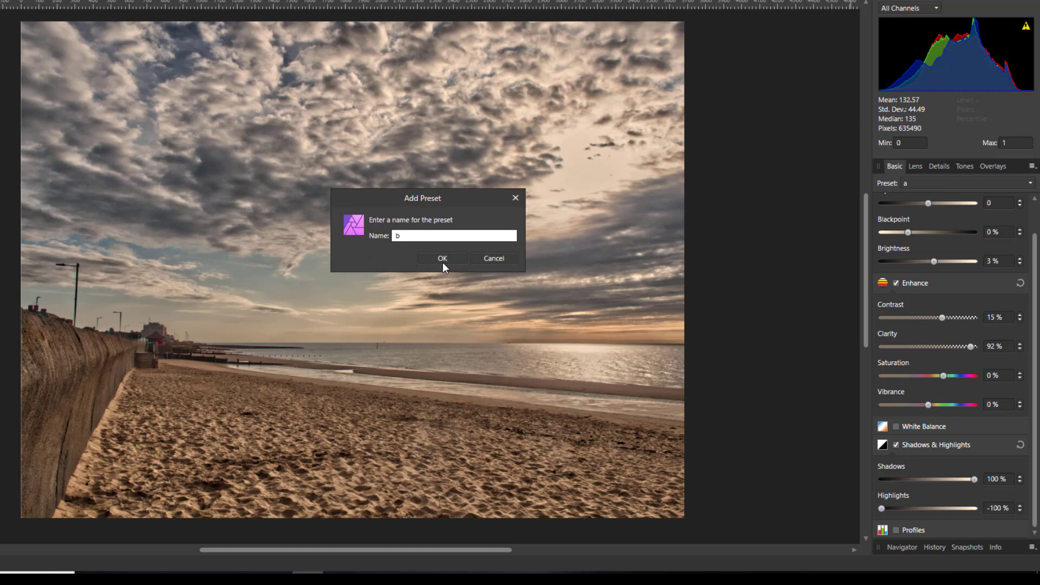
pyautogui.click(441, 258)
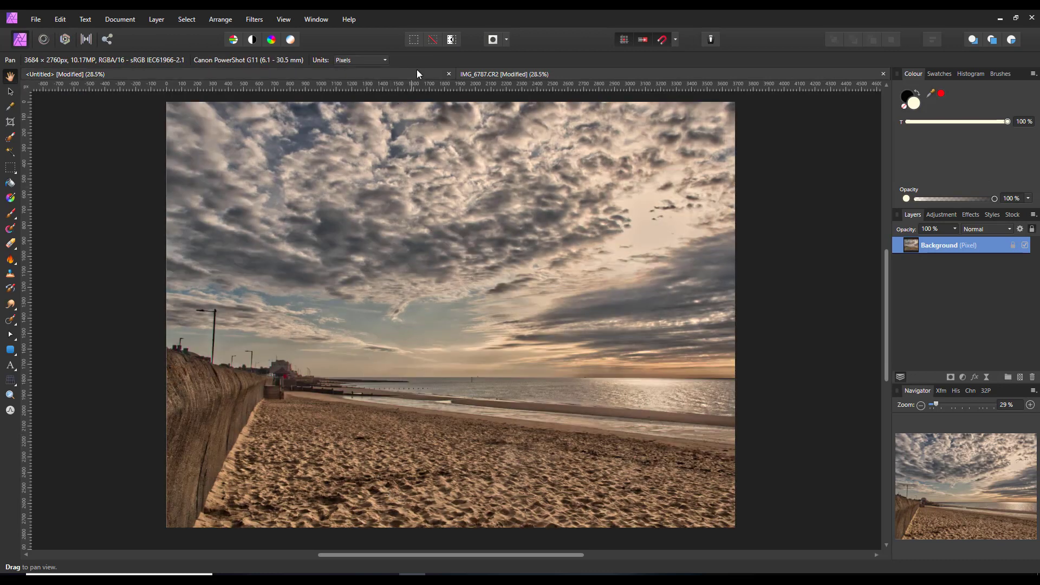
pyautogui.moveTo(430, 431)
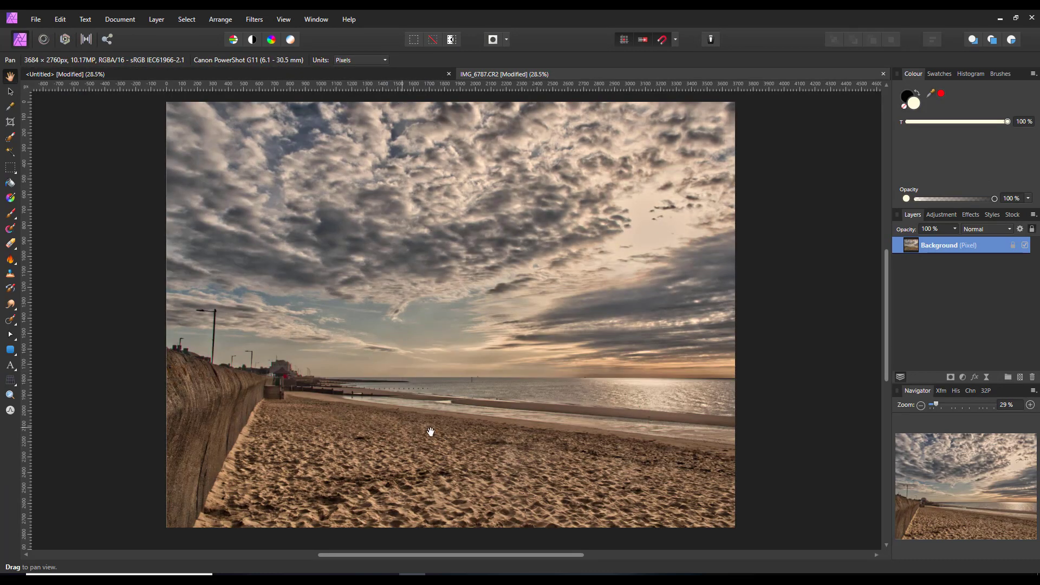
pyautogui.moveTo(675, 171)
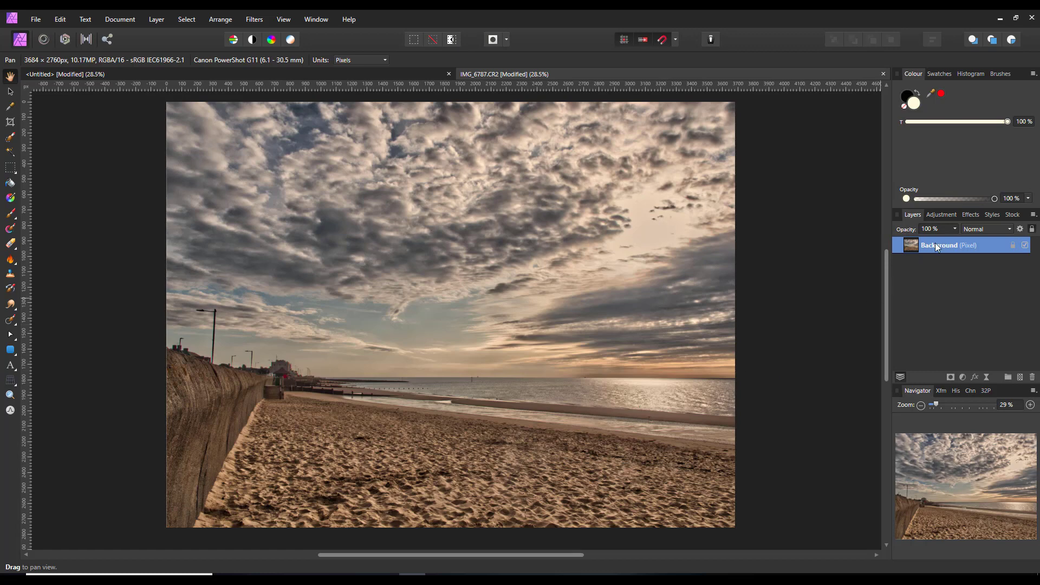
pyautogui.rightClick(947, 245)
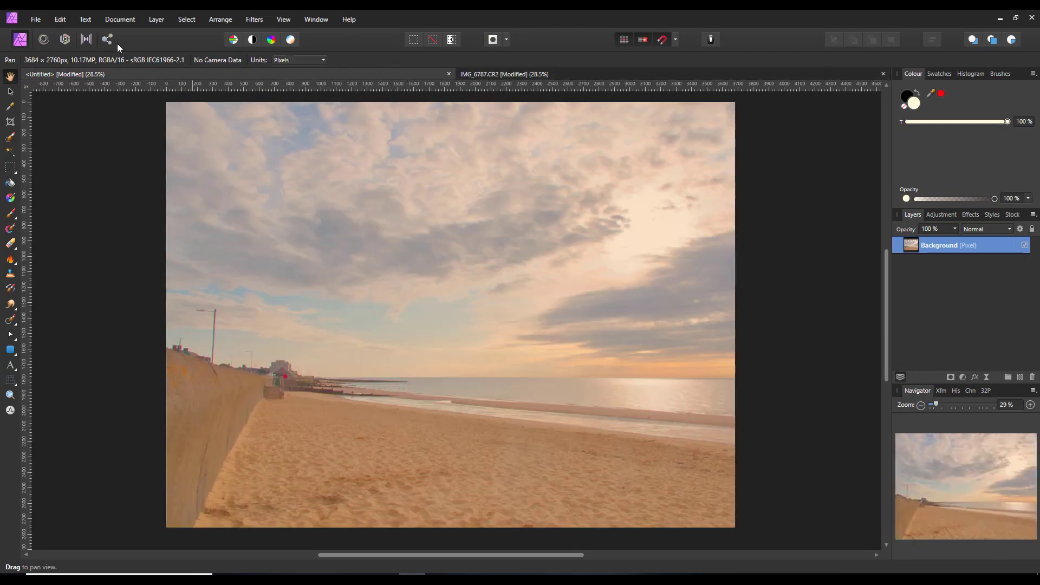
pyautogui.click(59, 18)
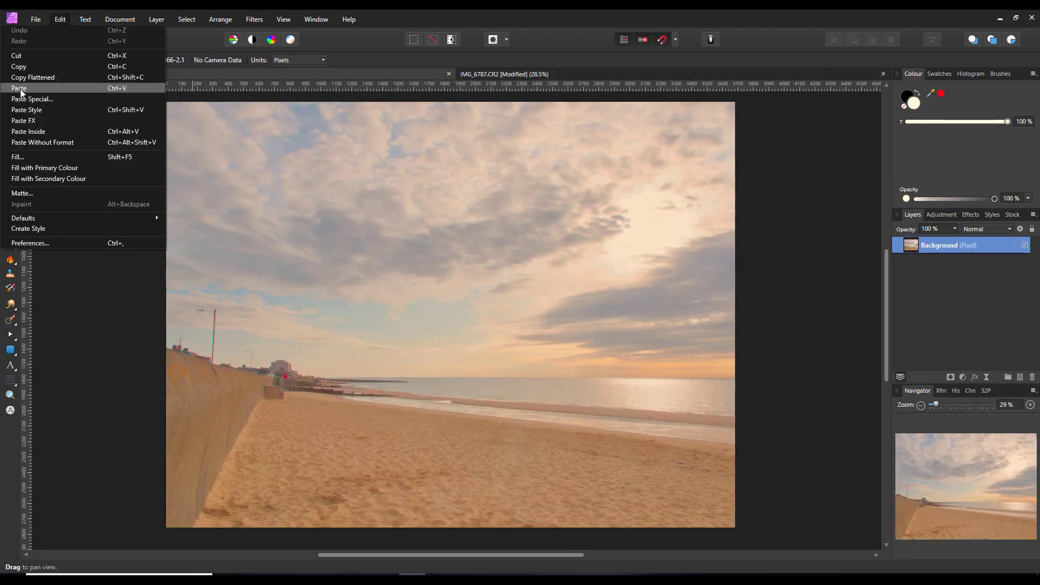
# Paste the detailed layer, blend it with Luminosity, and close Untitled without saving
pyautogui.click(19, 88)
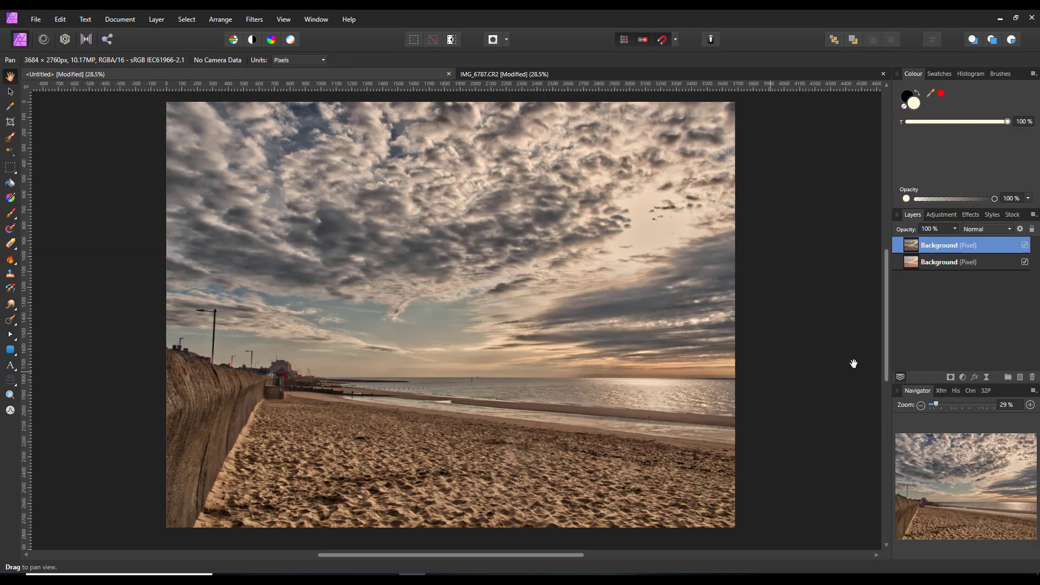
pyautogui.moveTo(838, 358)
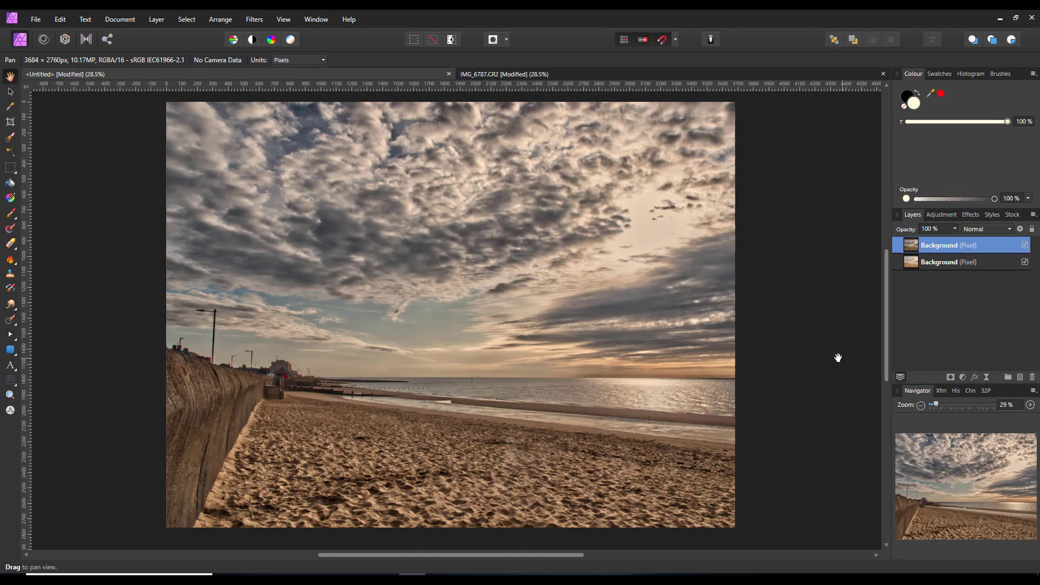
pyautogui.click(1009, 229)
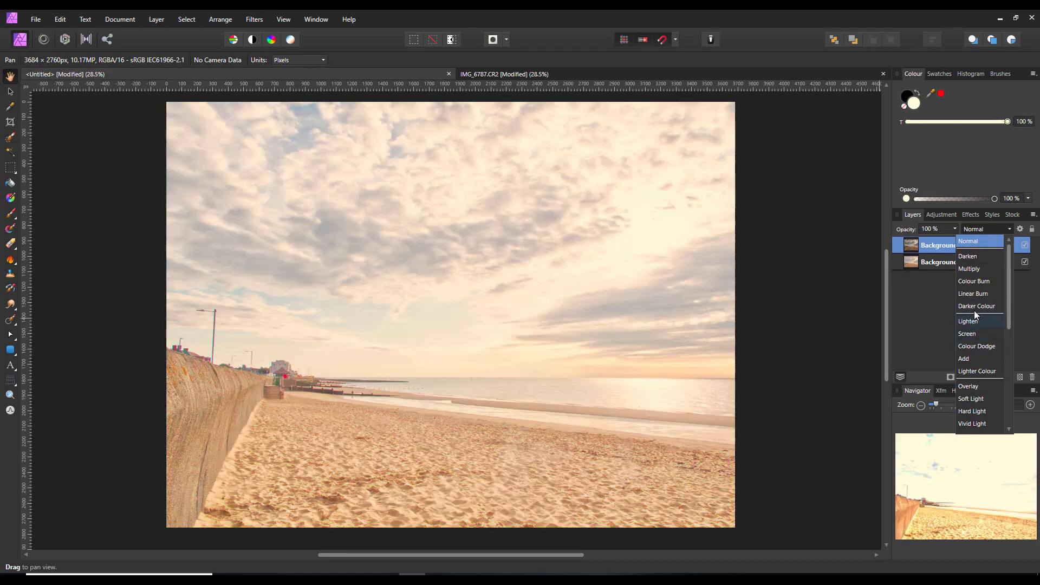
pyautogui.scroll(-3)
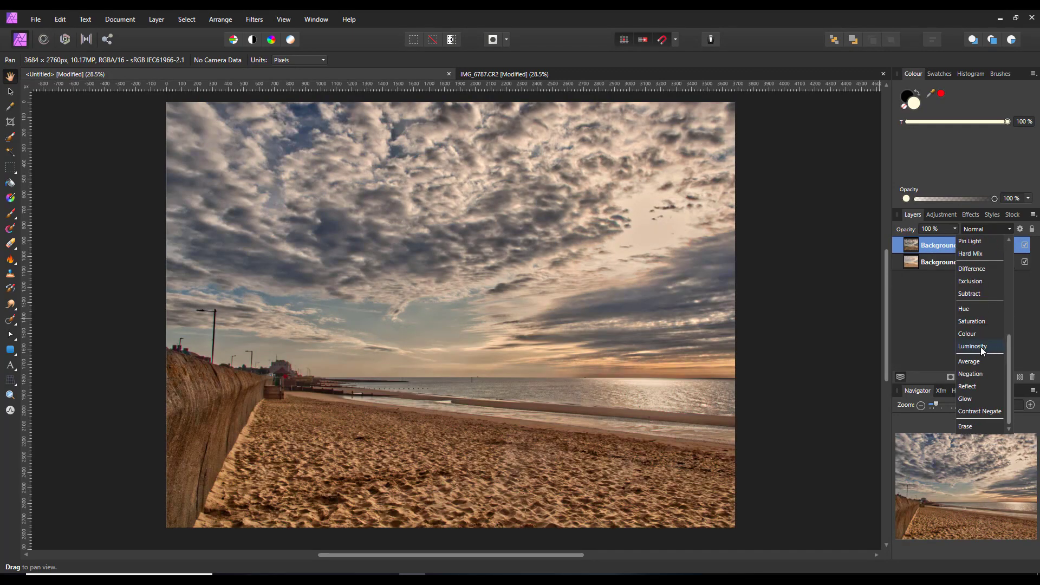
pyautogui.click(973, 345)
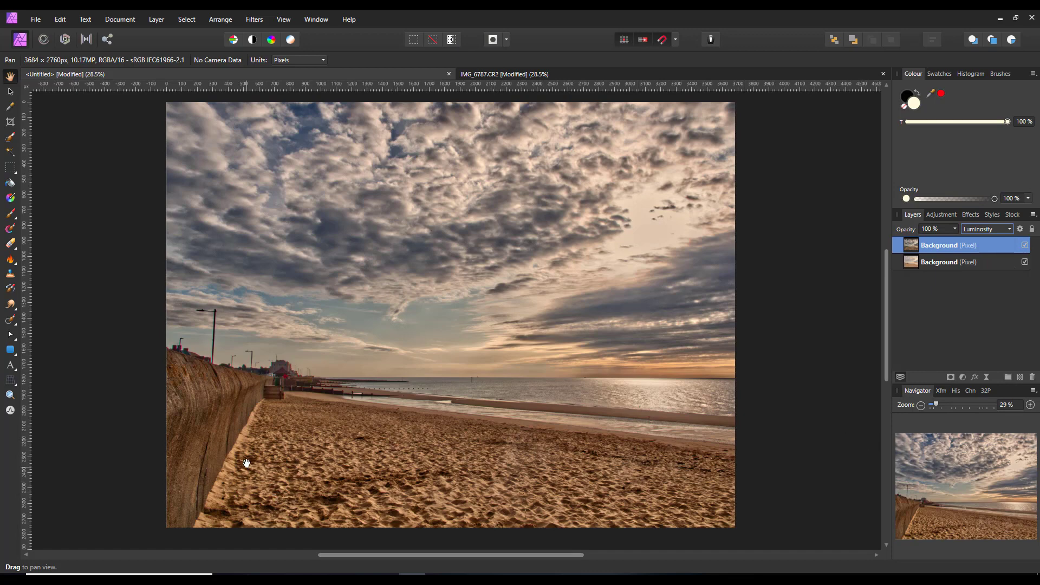
pyautogui.moveTo(448, 288)
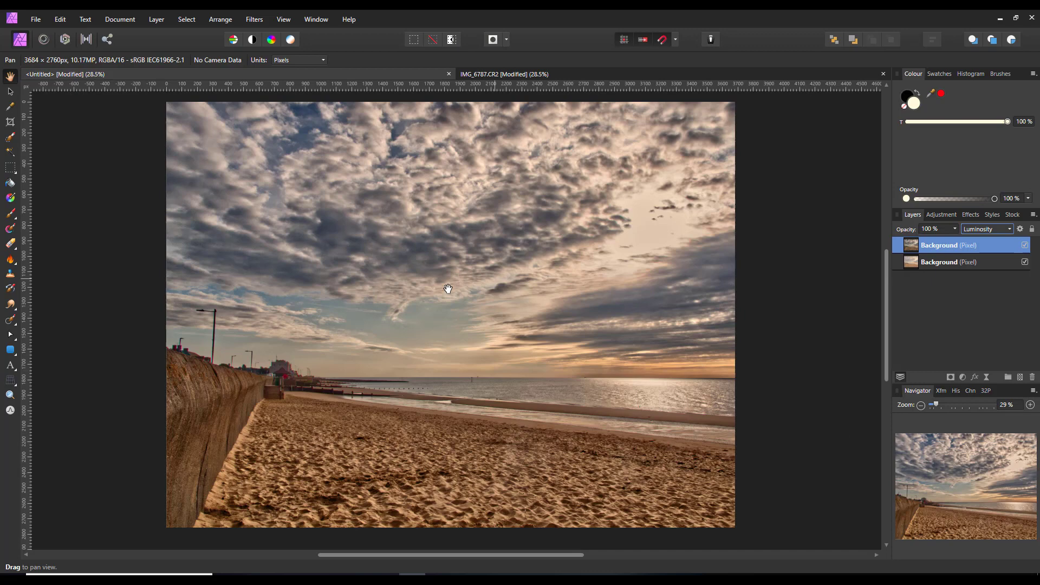
pyautogui.moveTo(586, 536)
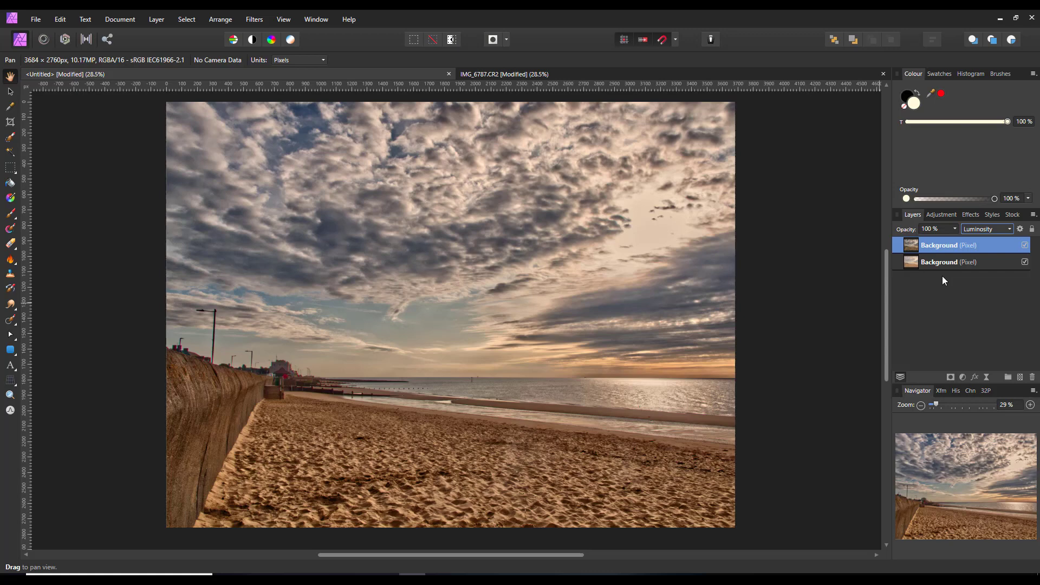
pyautogui.moveTo(942, 284)
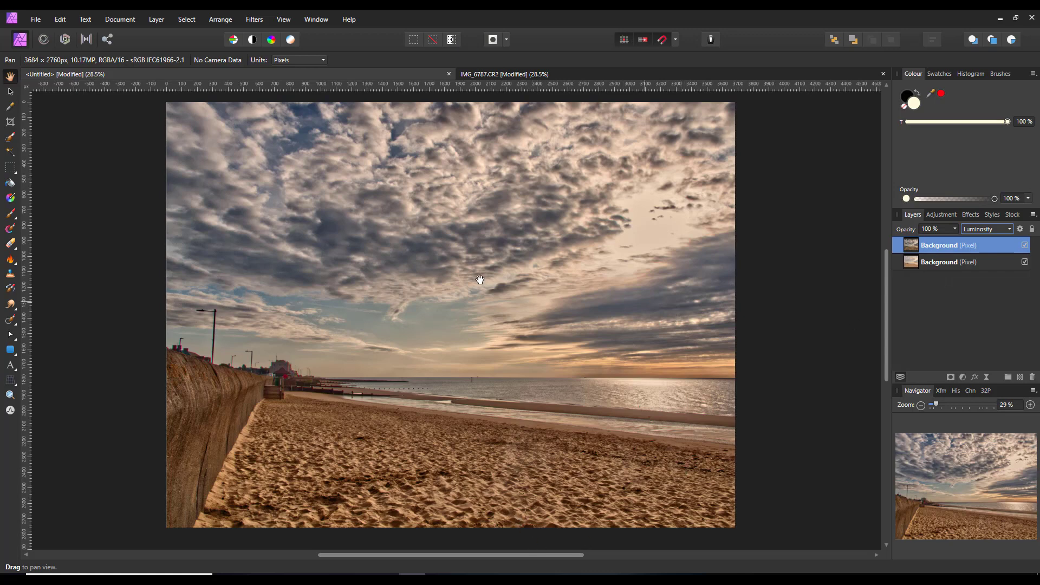
pyautogui.moveTo(464, 453)
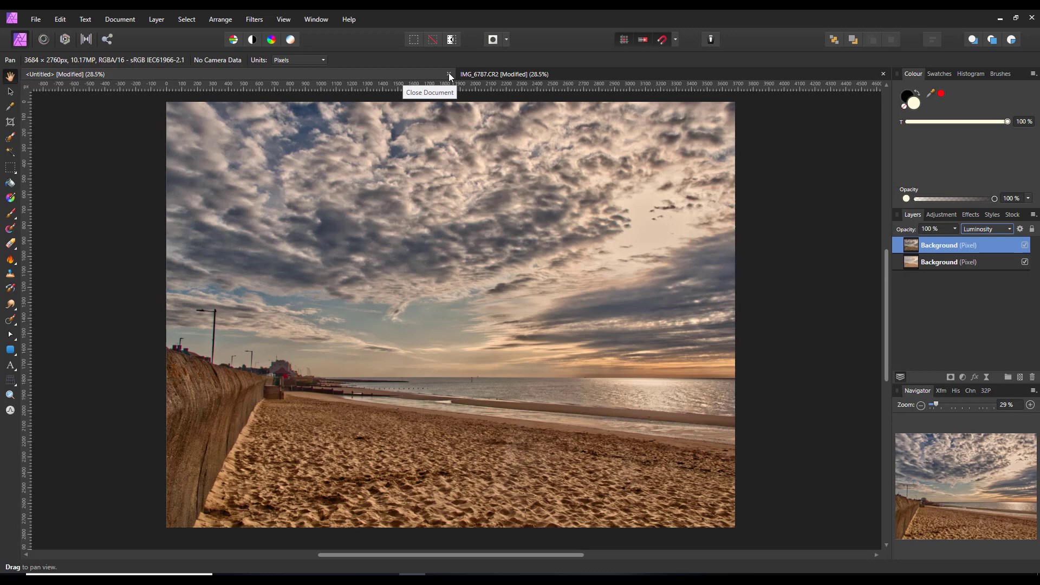
pyautogui.moveTo(449, 73)
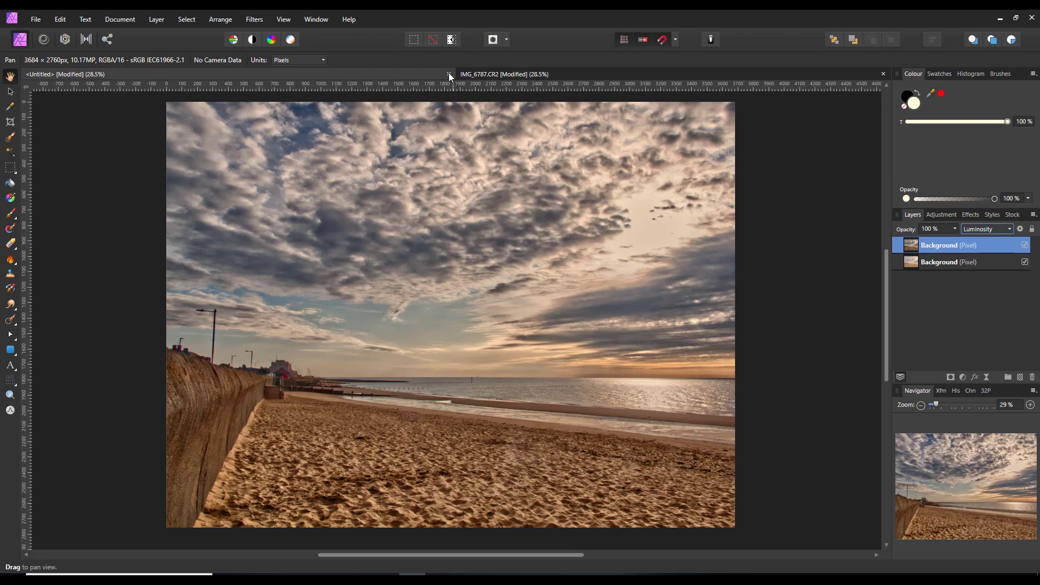
pyautogui.click(449, 73)
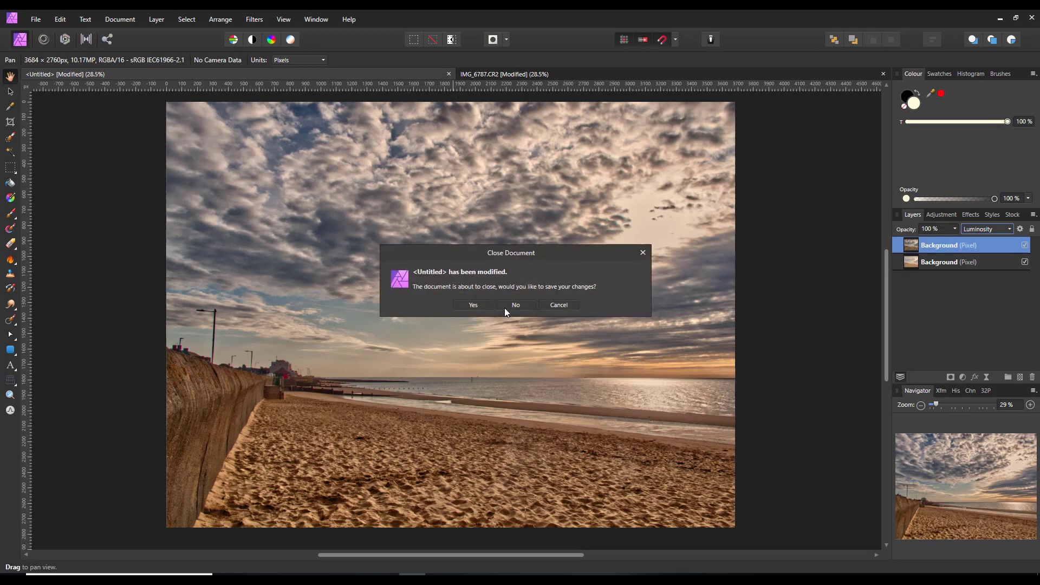
pyautogui.click(515, 305)
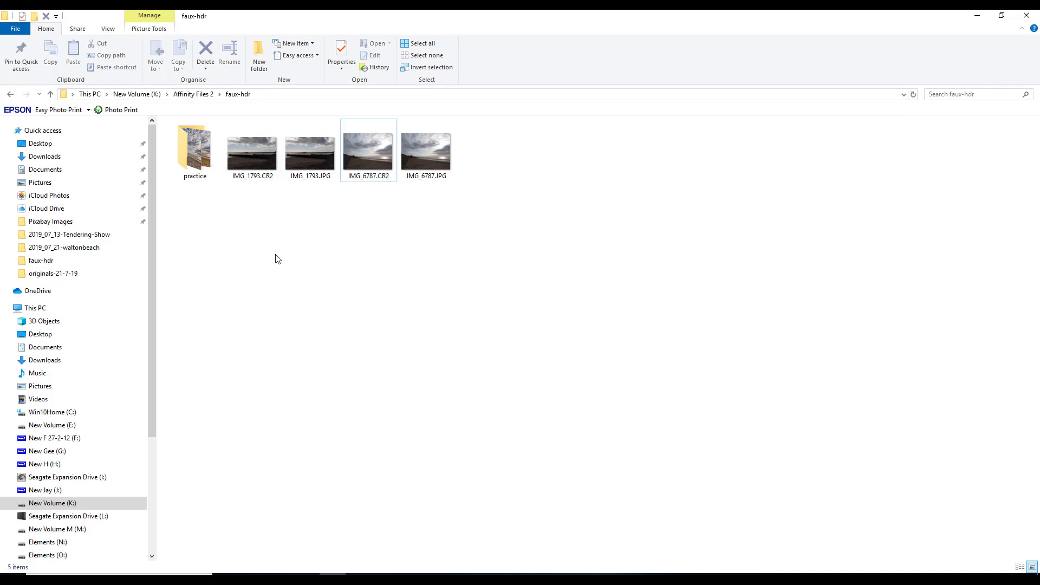
pyautogui.moveTo(253, 149)
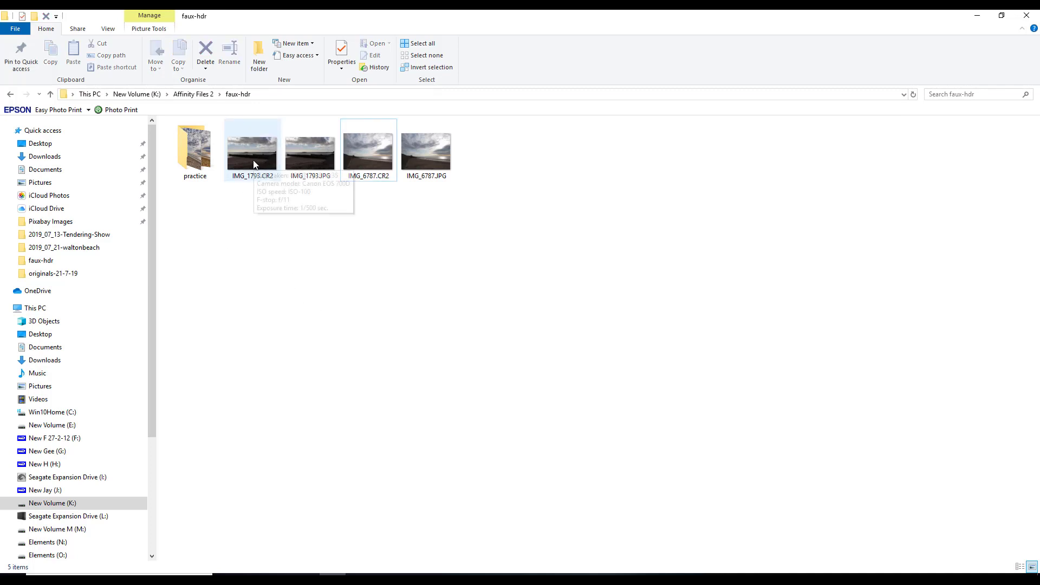
# Open IMG_1793.CR2 from the faux-hdr folder in the raw developer
pyautogui.click(252, 148)
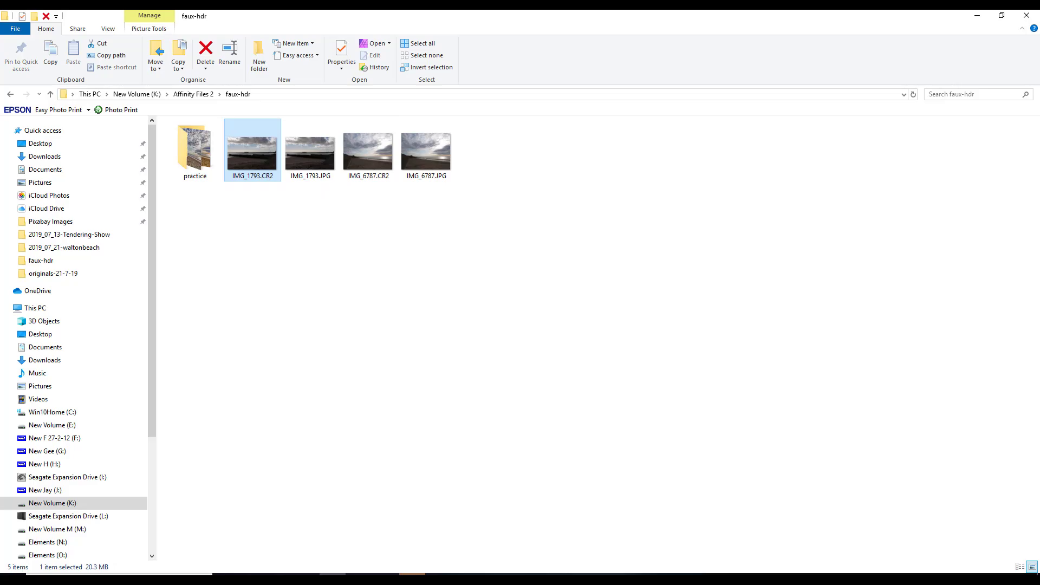
pyautogui.doubleClick(252, 146)
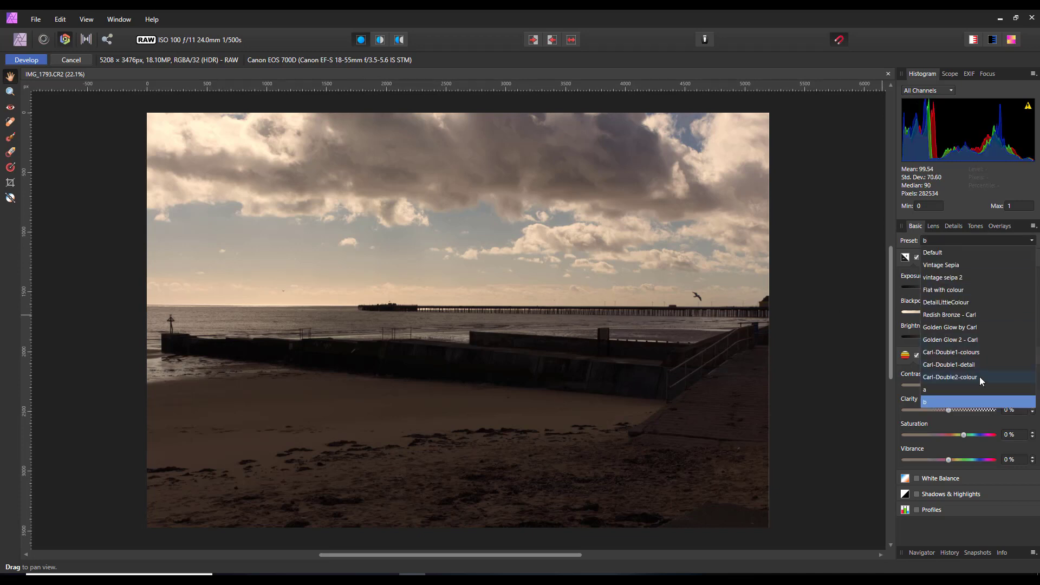
# Develop IMG_1793 with preset 'a', make a new document from clipboard, and close the raw
pyautogui.click(924, 389)
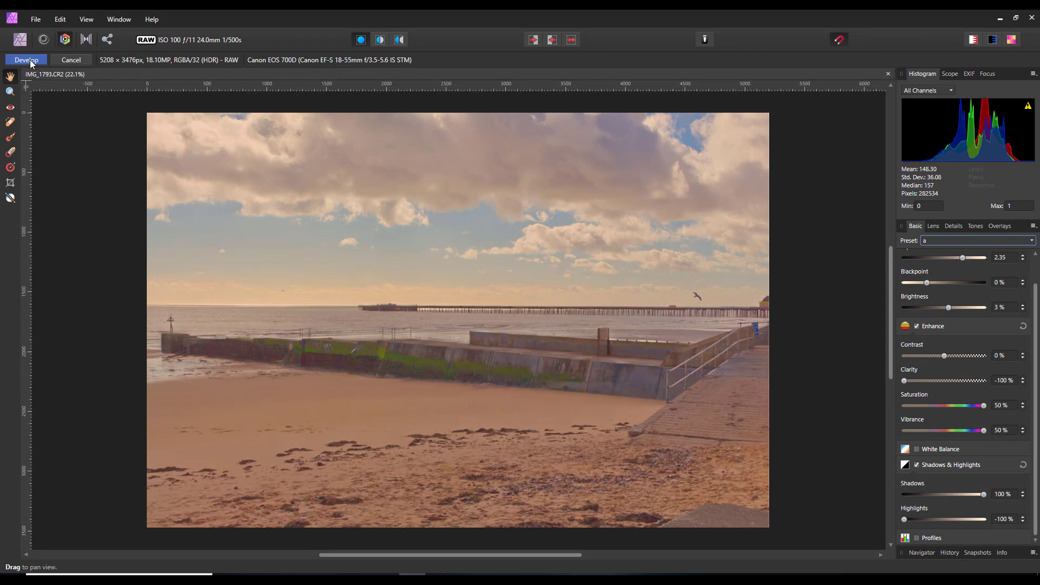
pyautogui.click(26, 60)
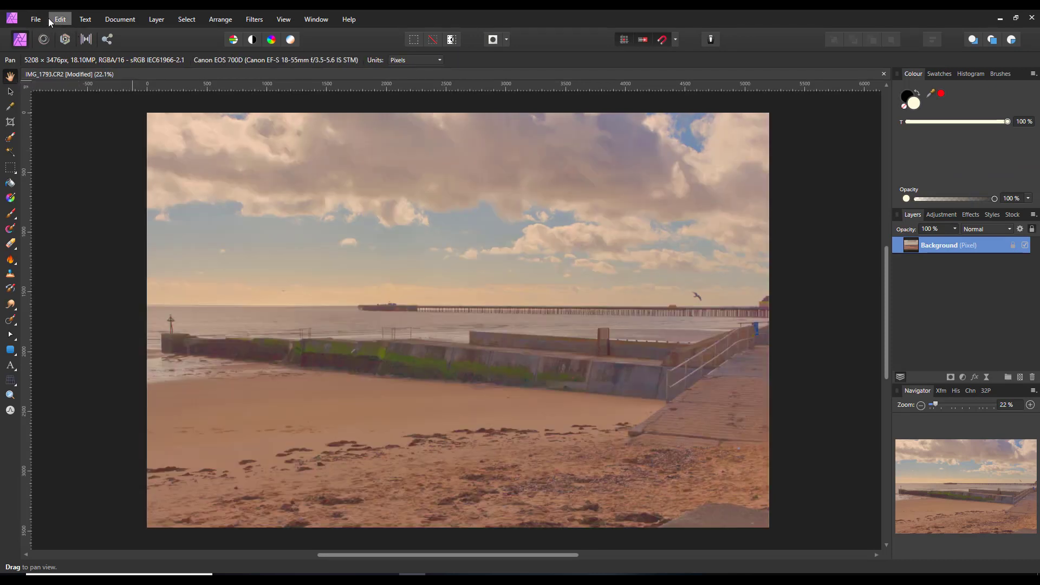
pyautogui.click(59, 18)
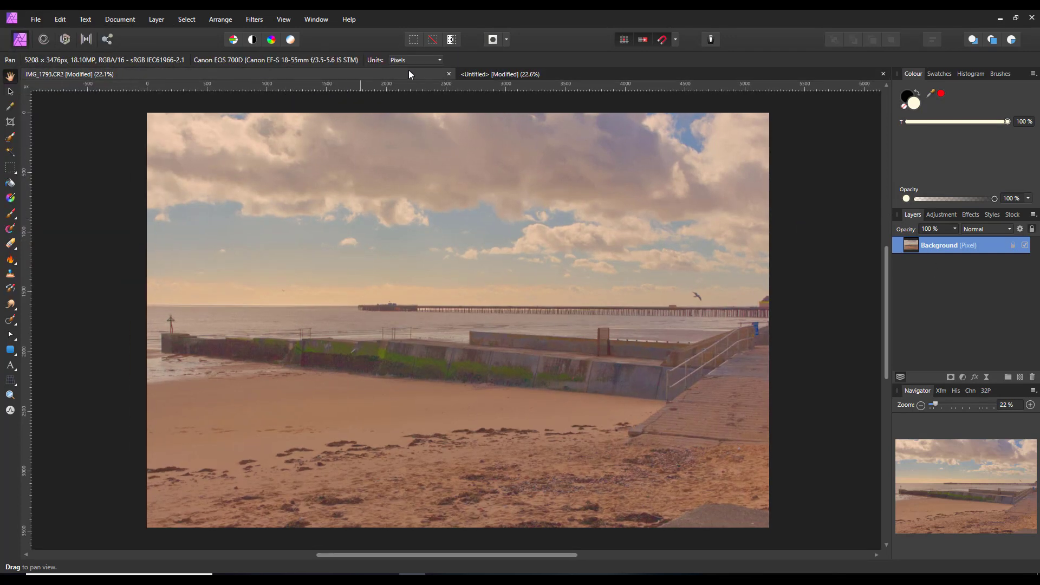
pyautogui.moveTo(449, 74)
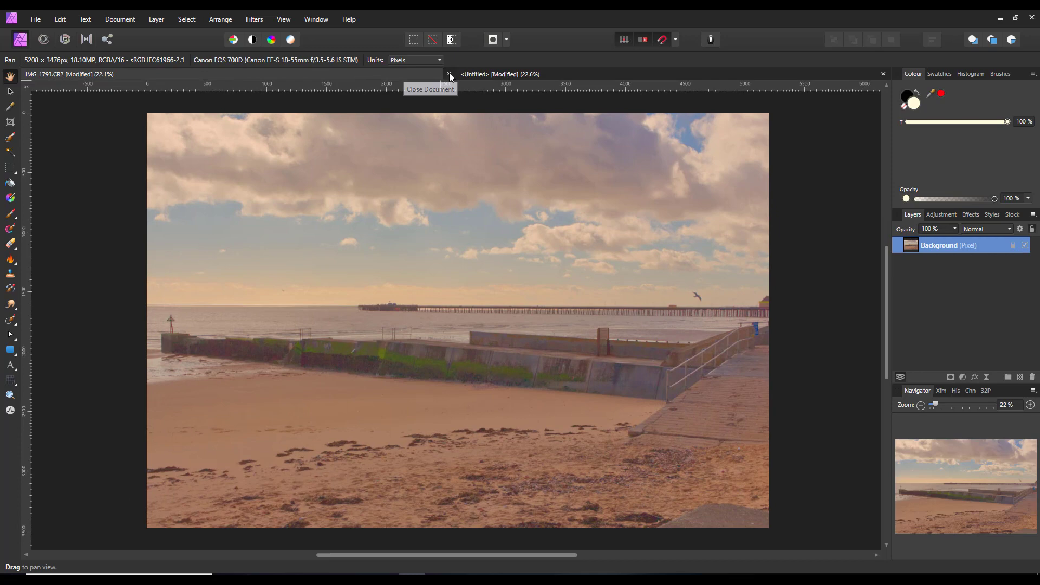
pyautogui.click(448, 73)
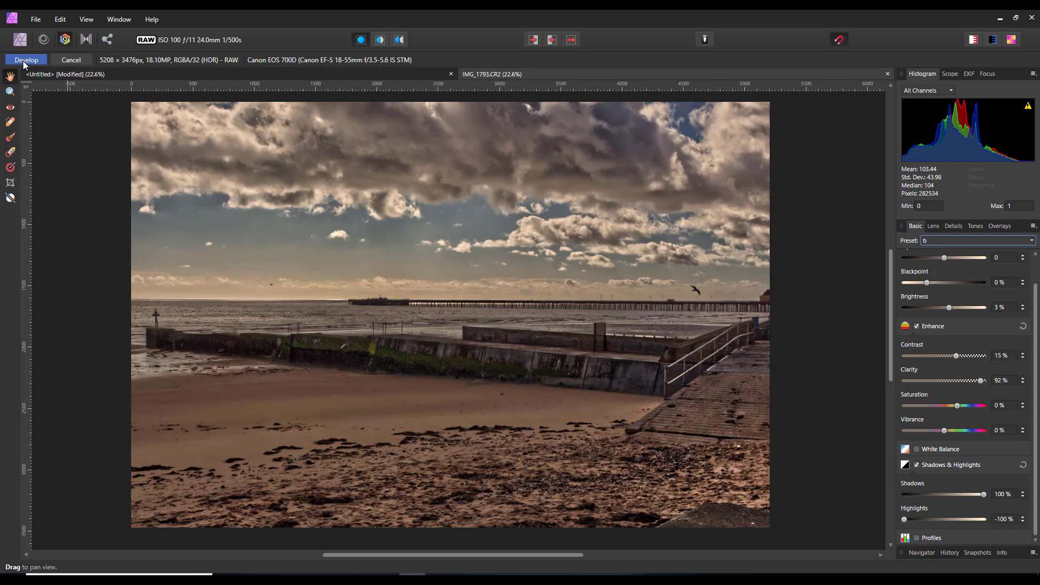
# Develop the photo with preset 'b' and copy the detailed layer
pyautogui.click(26, 60)
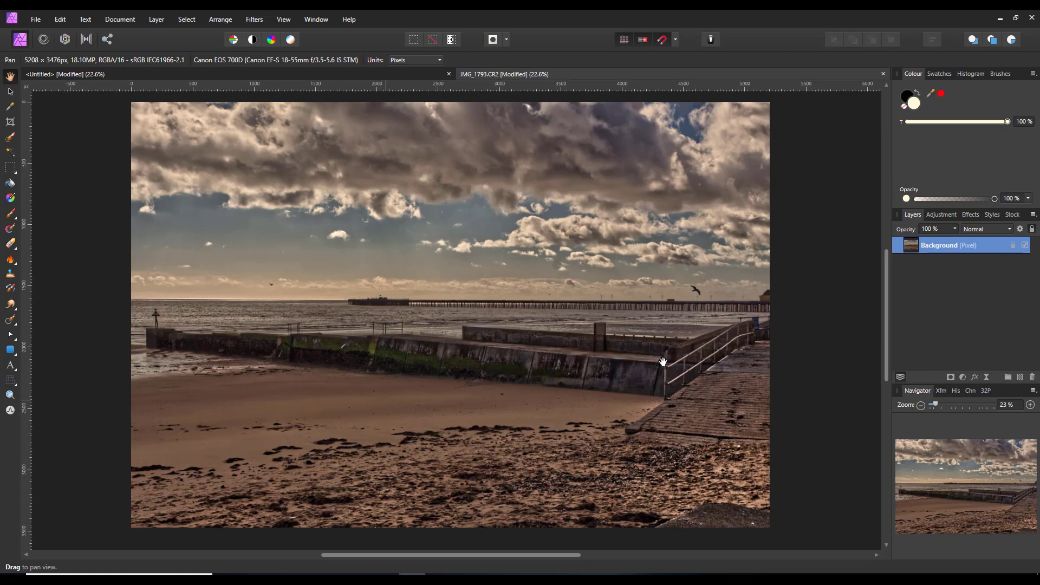
pyautogui.rightClick(949, 245)
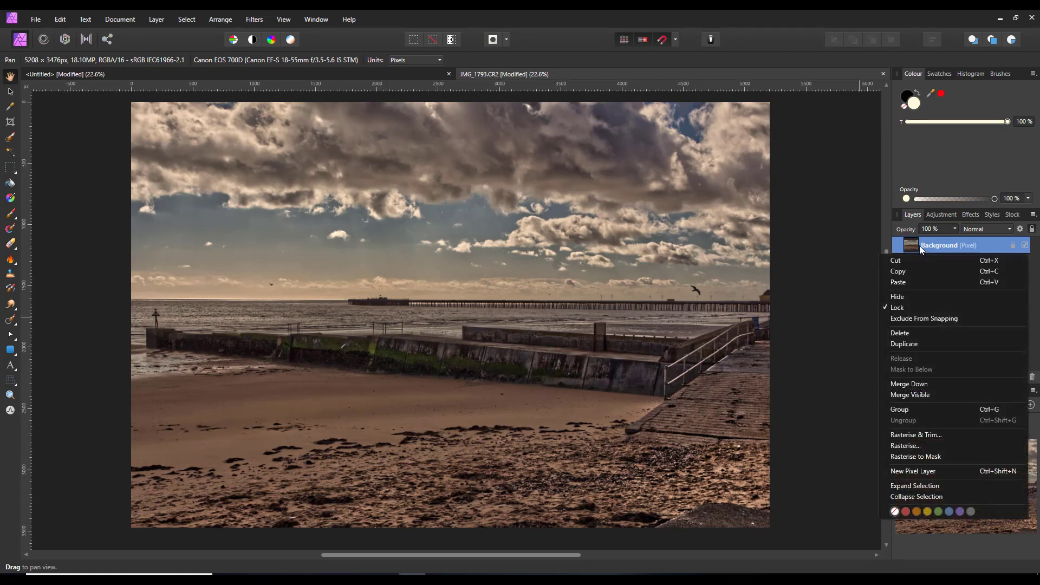
pyautogui.click(344, 83)
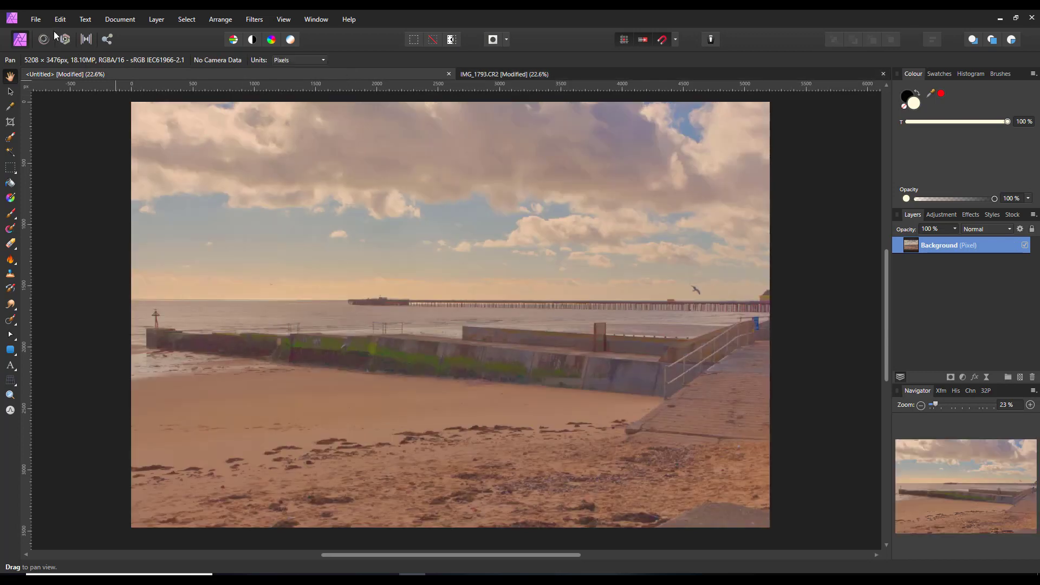
# Paste the detailed layer over the colour version in Untitled, blended with Luminosity
pyautogui.click(60, 18)
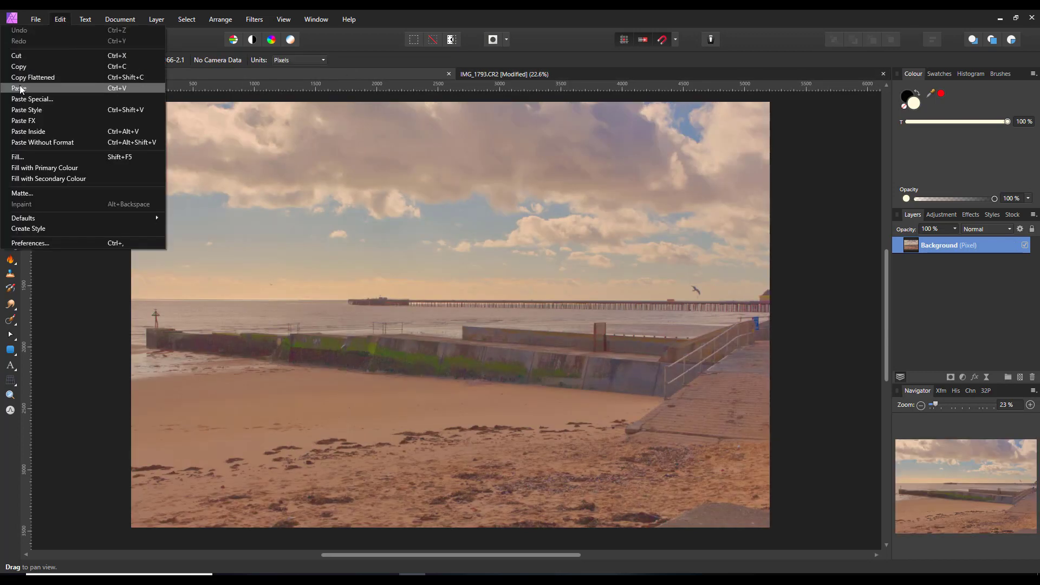
pyautogui.click(20, 89)
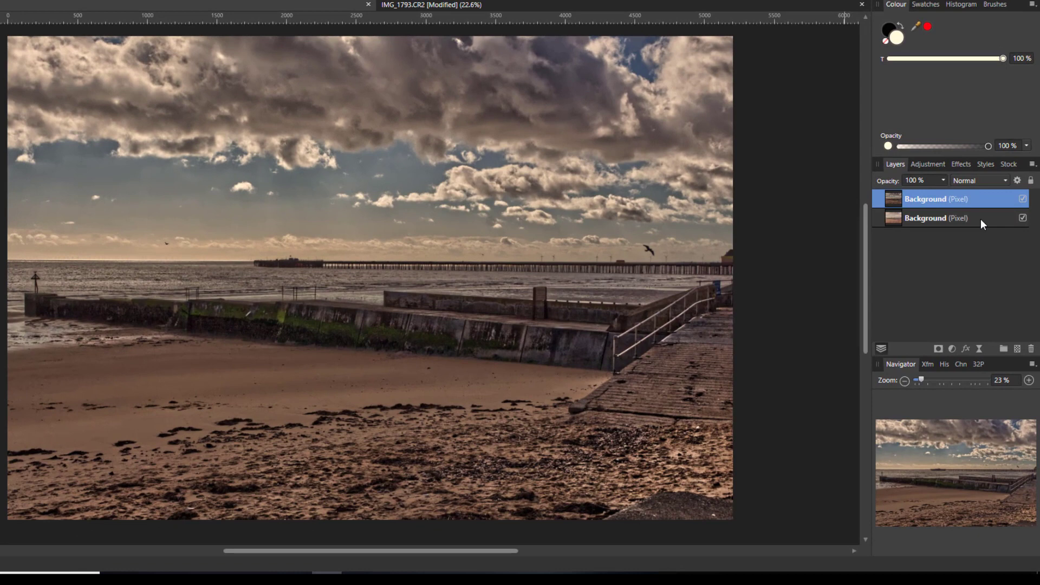
pyautogui.click(979, 180)
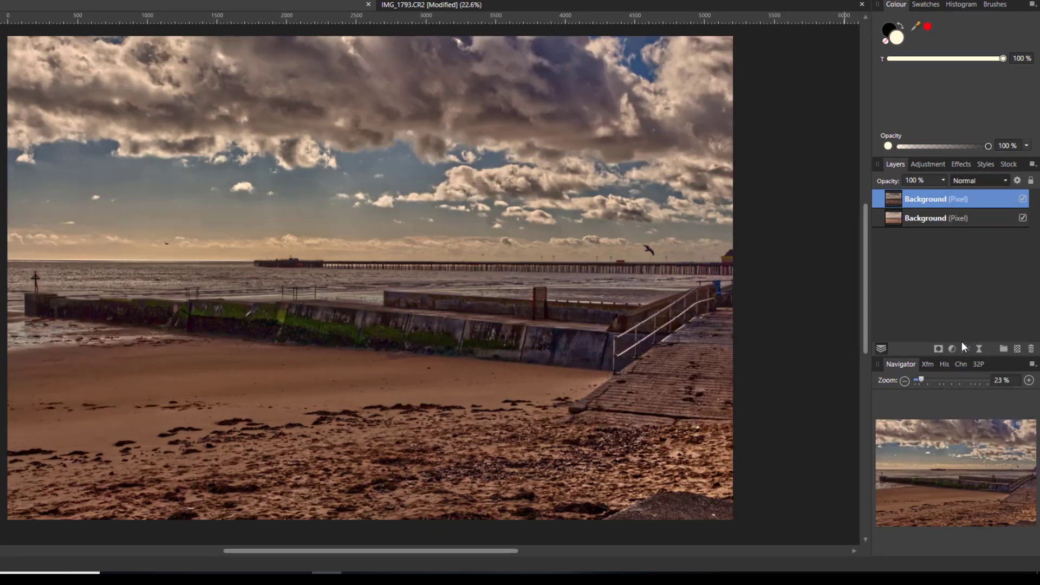
pyautogui.click(978, 180)
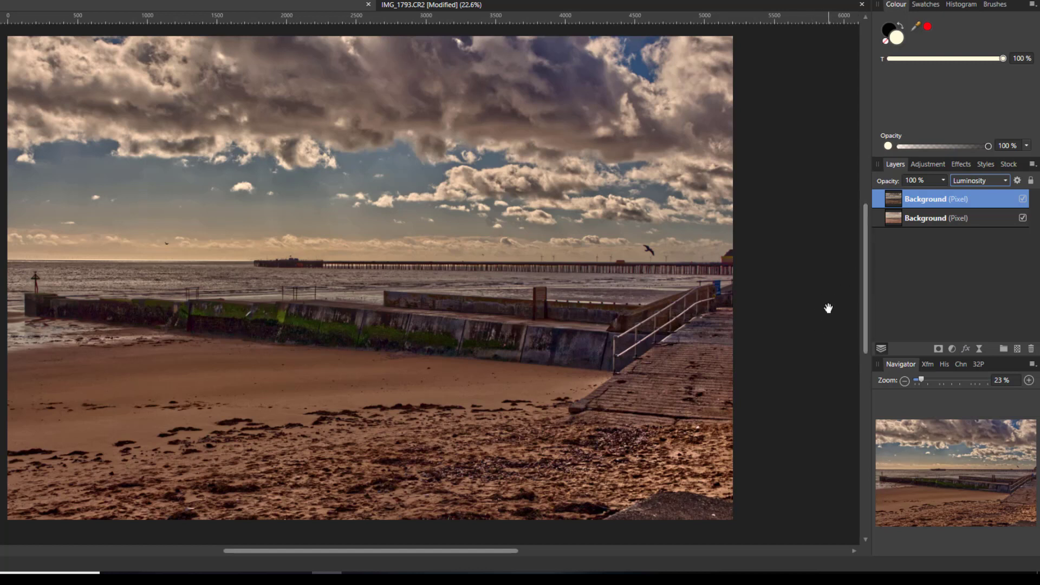
pyautogui.moveTo(973, 301)
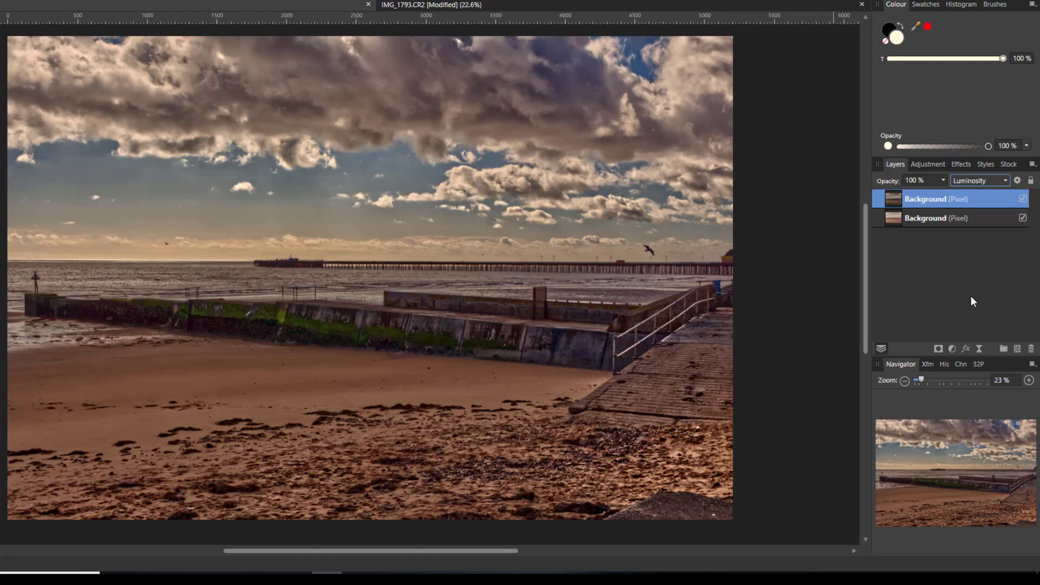
pyautogui.click(949, 218)
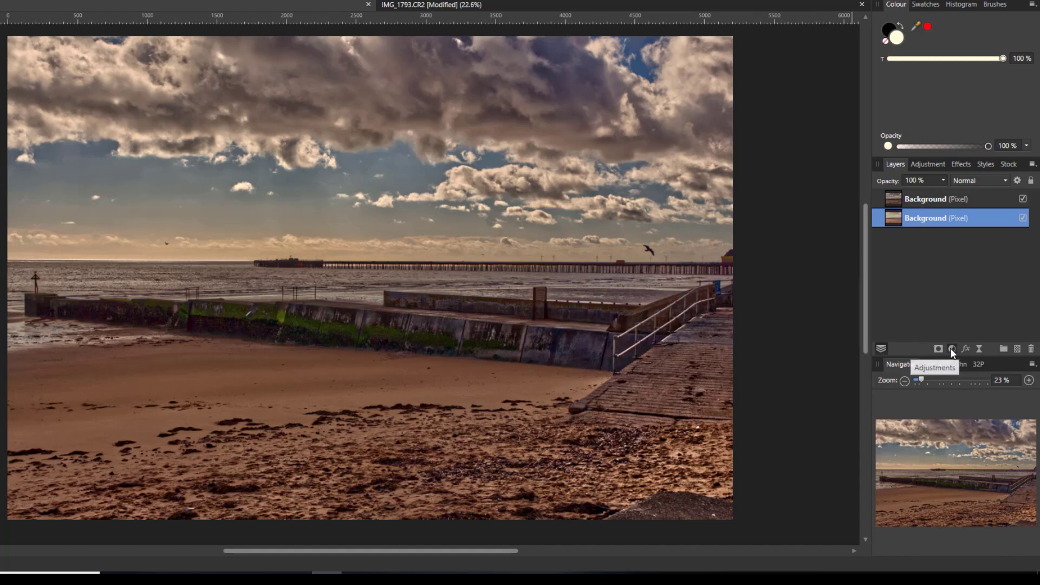
# Add an HSL adjustment with Saturation Shift at 33%
pyautogui.click(951, 348)
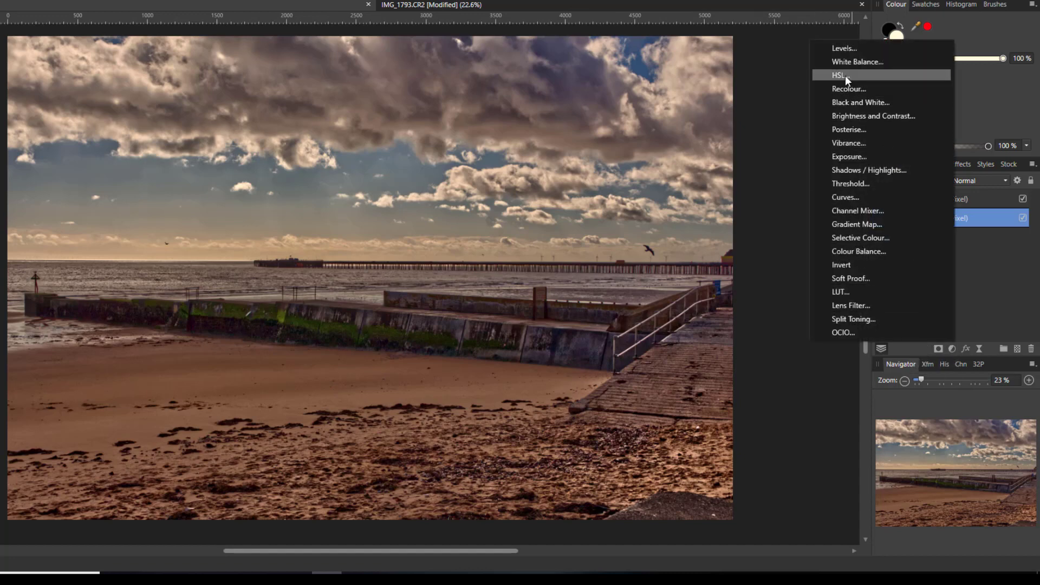
pyautogui.click(839, 74)
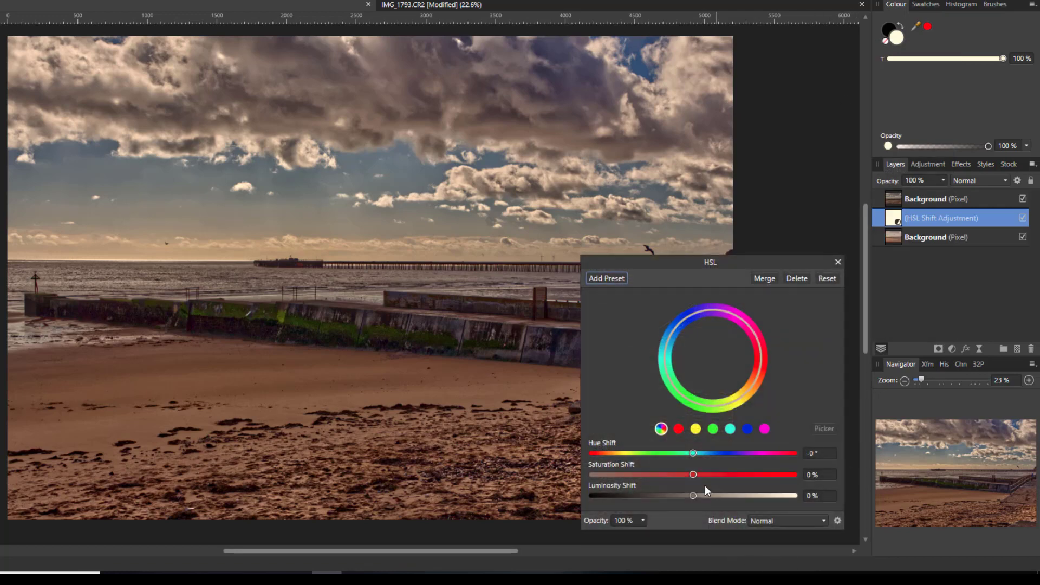
pyautogui.moveTo(693, 474); pyautogui.dragTo(723, 474)
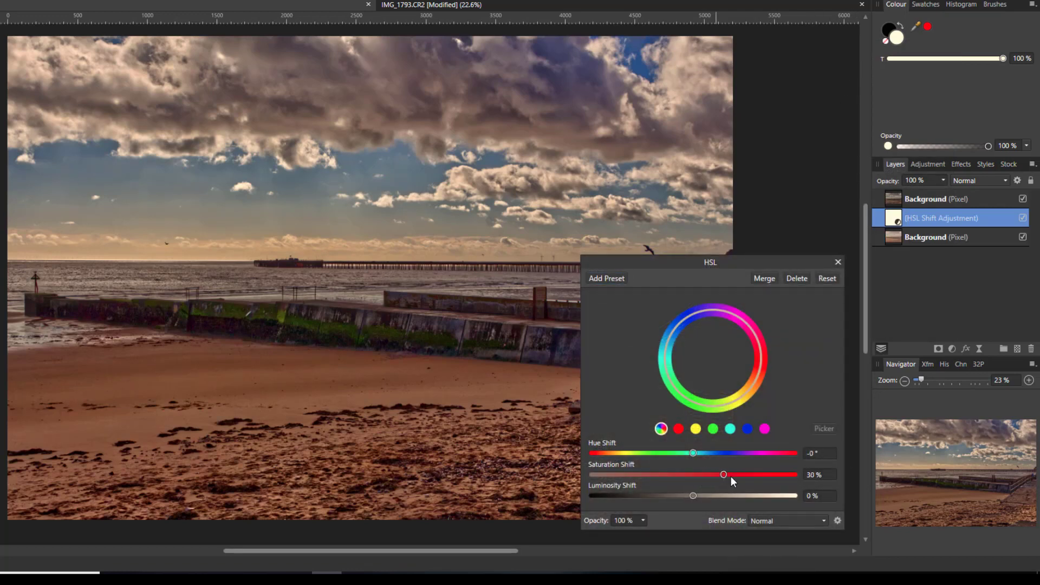
pyautogui.moveTo(724, 475); pyautogui.dragTo(728, 475)
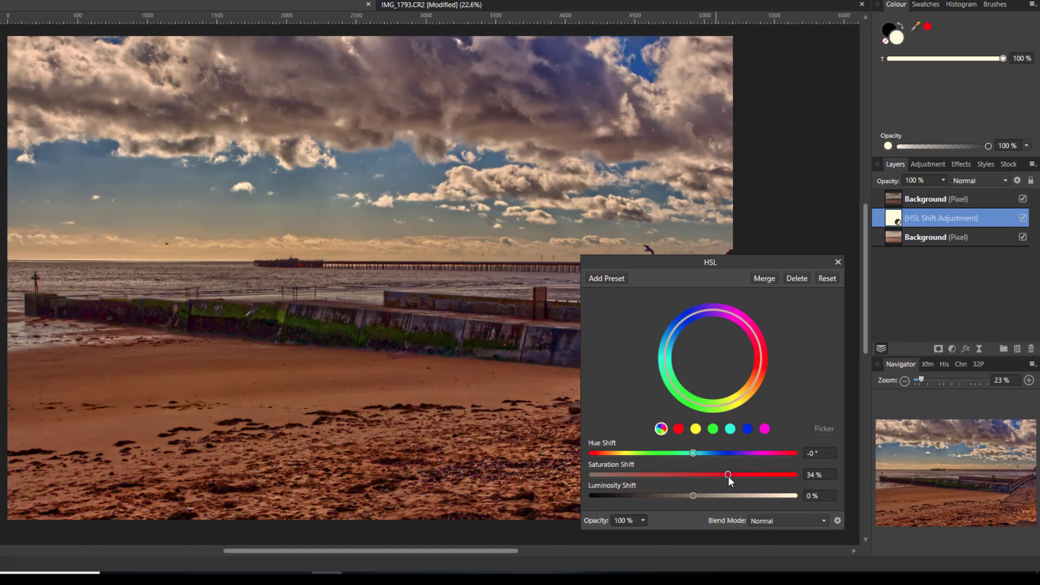
pyautogui.moveTo(729, 475); pyautogui.dragTo(726, 475)
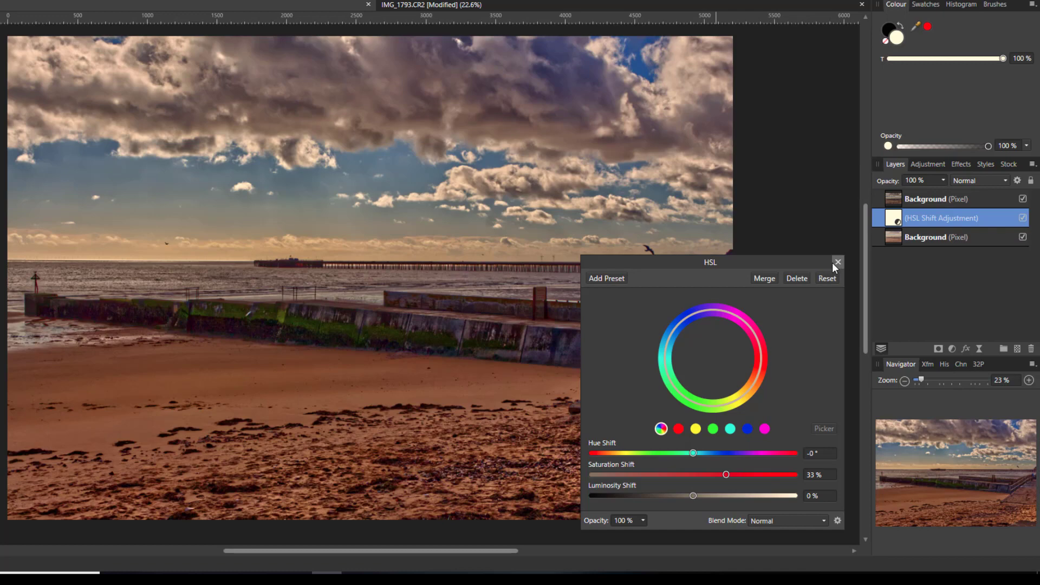
pyautogui.click(837, 262)
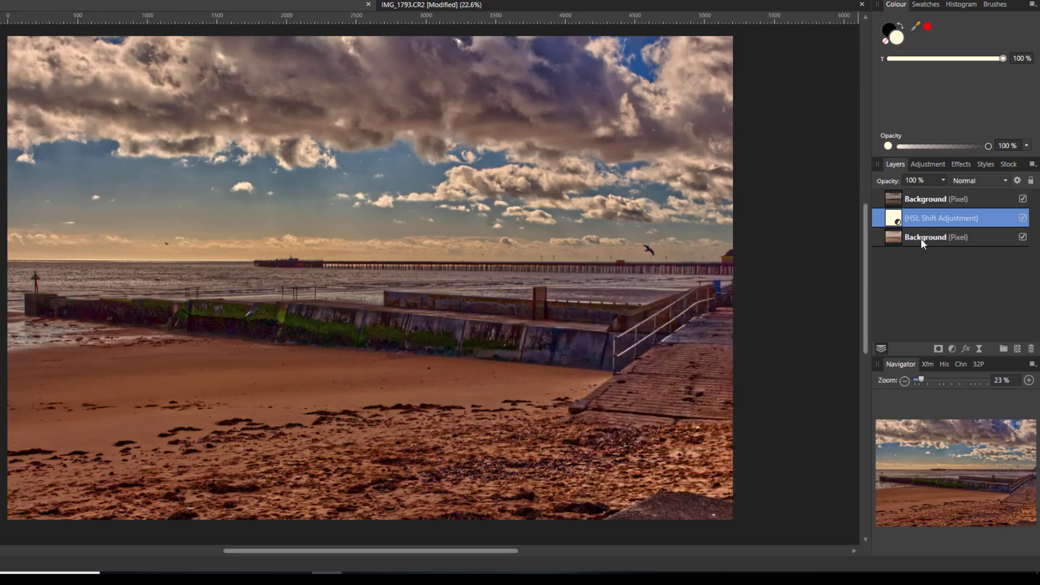
# Fade the colour layer's opacity to compare, then restore it to full
pyautogui.click(1023, 218)
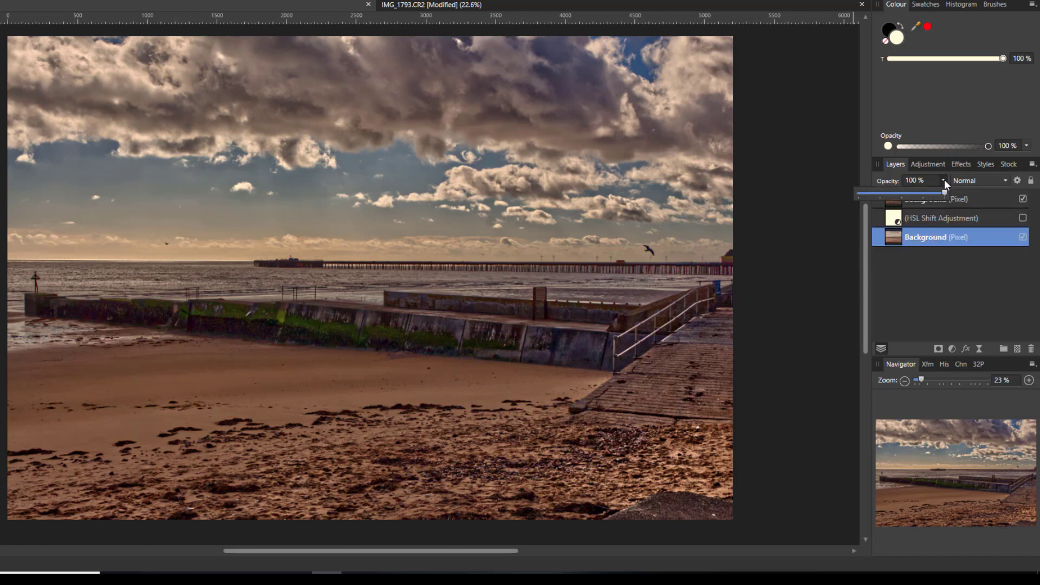
pyautogui.moveTo(948, 192); pyautogui.dragTo(875, 192)
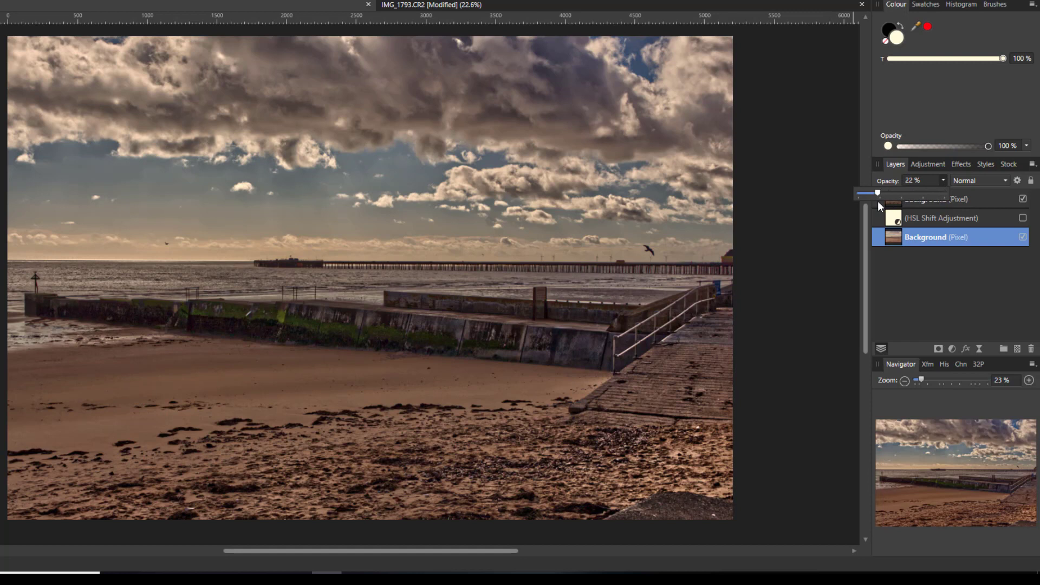
pyautogui.moveTo(877, 193); pyautogui.dragTo(943, 192)
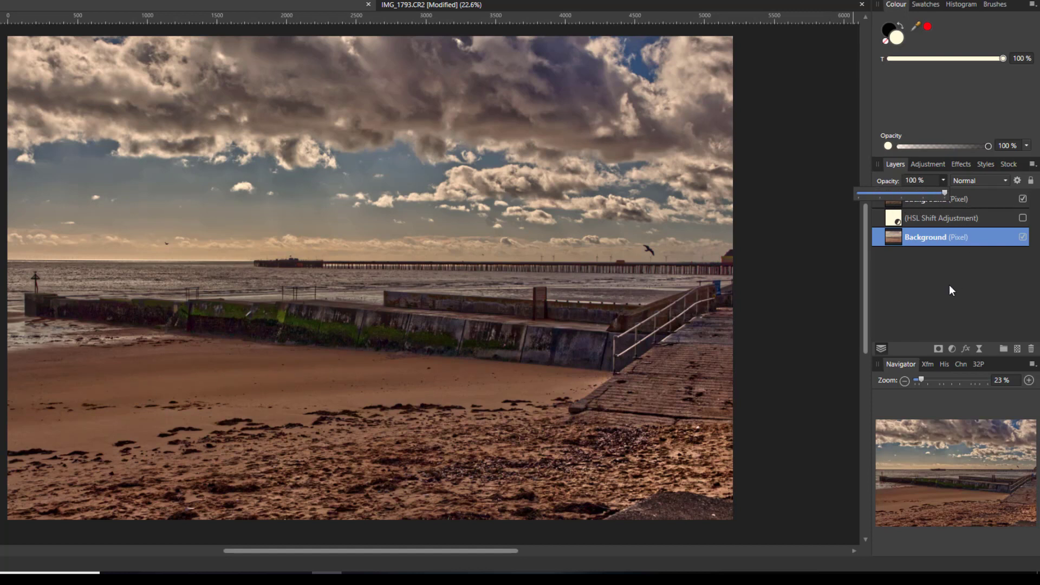
pyautogui.click(1022, 218)
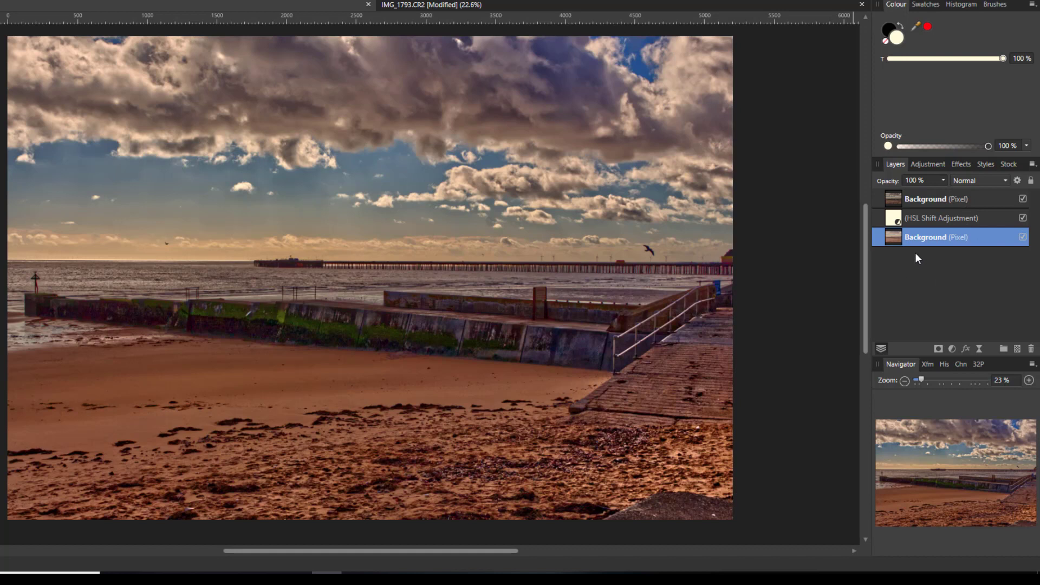
# Add a Brightness/Contrast adjustment above the HSL layer: brightness 51%, contrast 39%
pyautogui.doubleClick(936, 237)
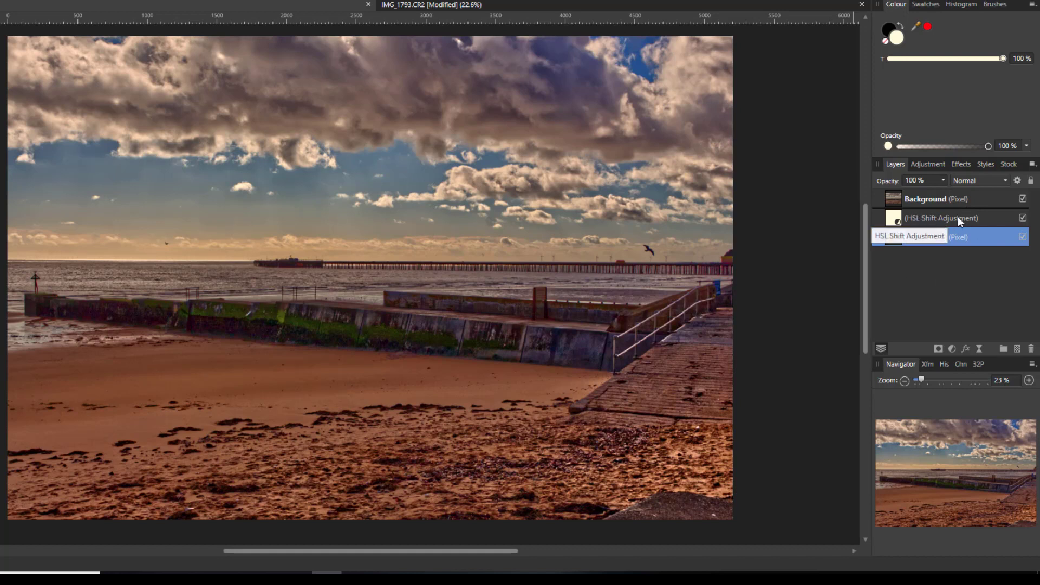
pyautogui.click(940, 218)
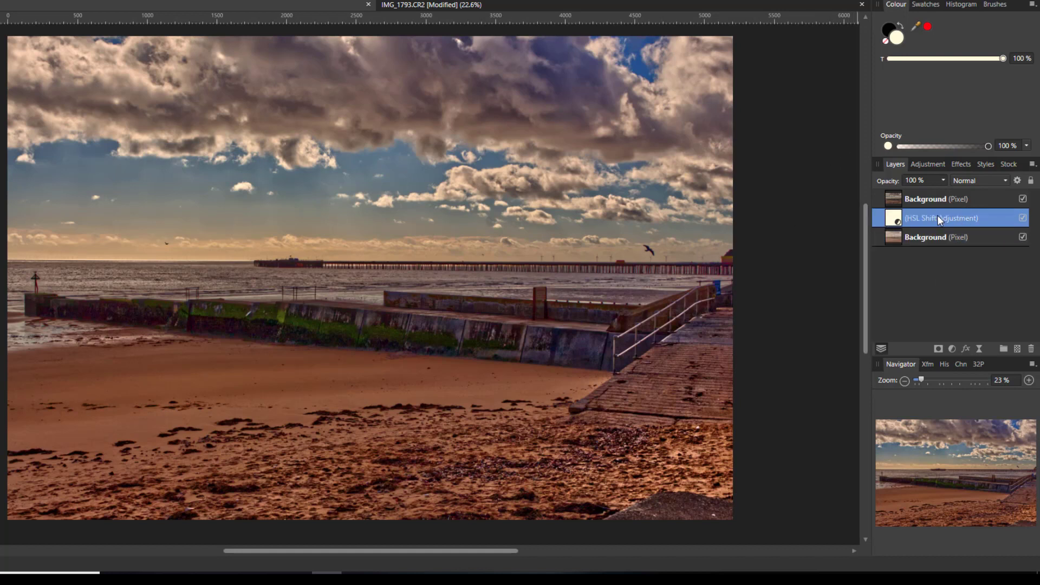
pyautogui.moveTo(952, 348)
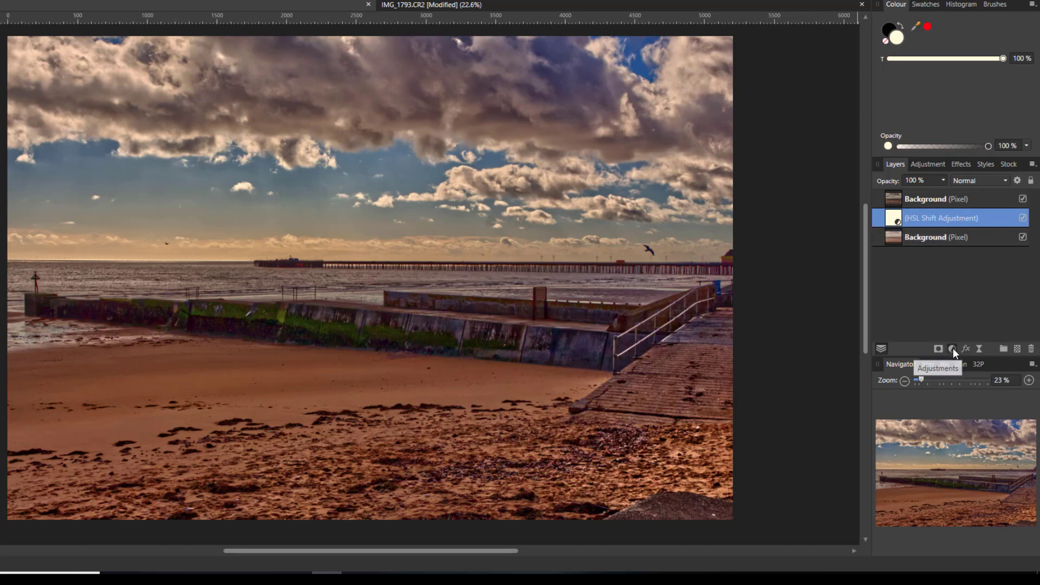
pyautogui.click(951, 348)
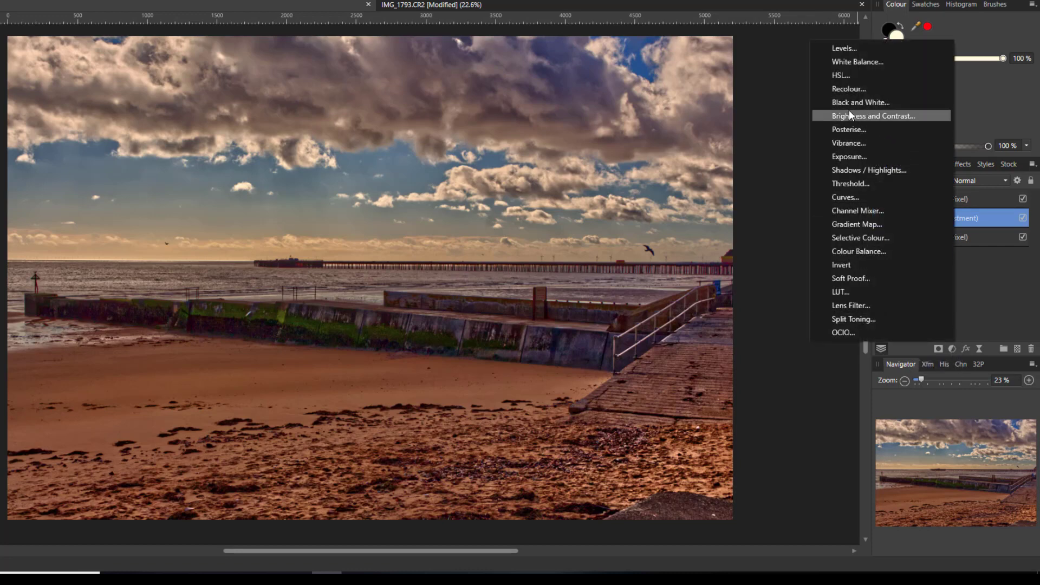
pyautogui.moveTo(844, 48)
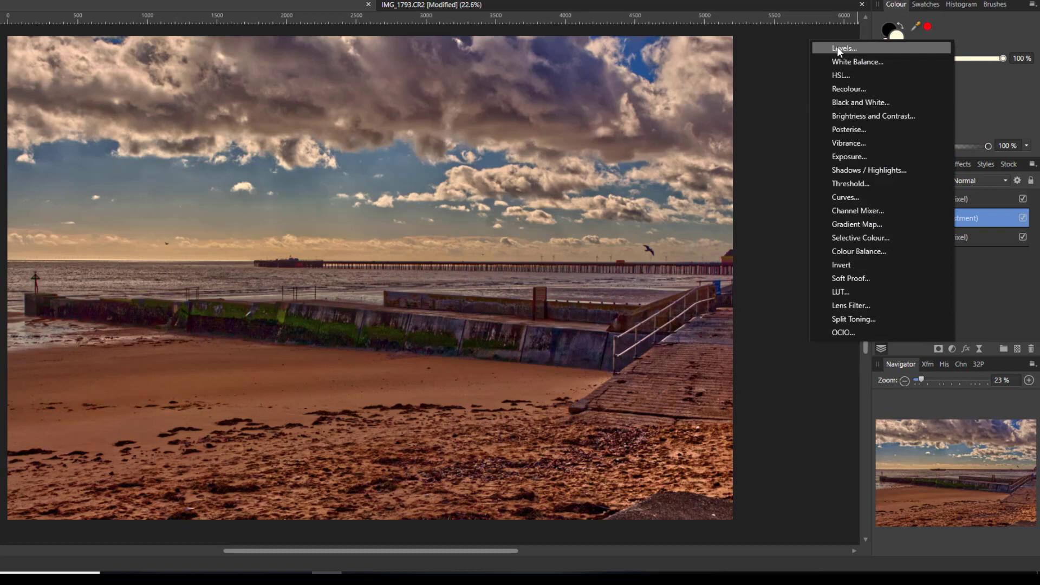
pyautogui.moveTo(886, 115)
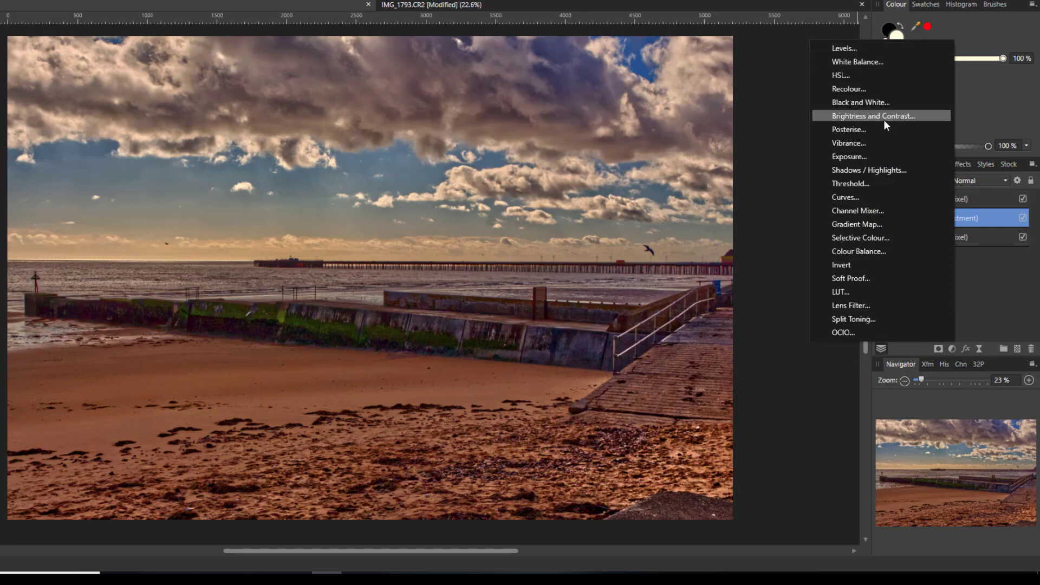
pyautogui.click(872, 116)
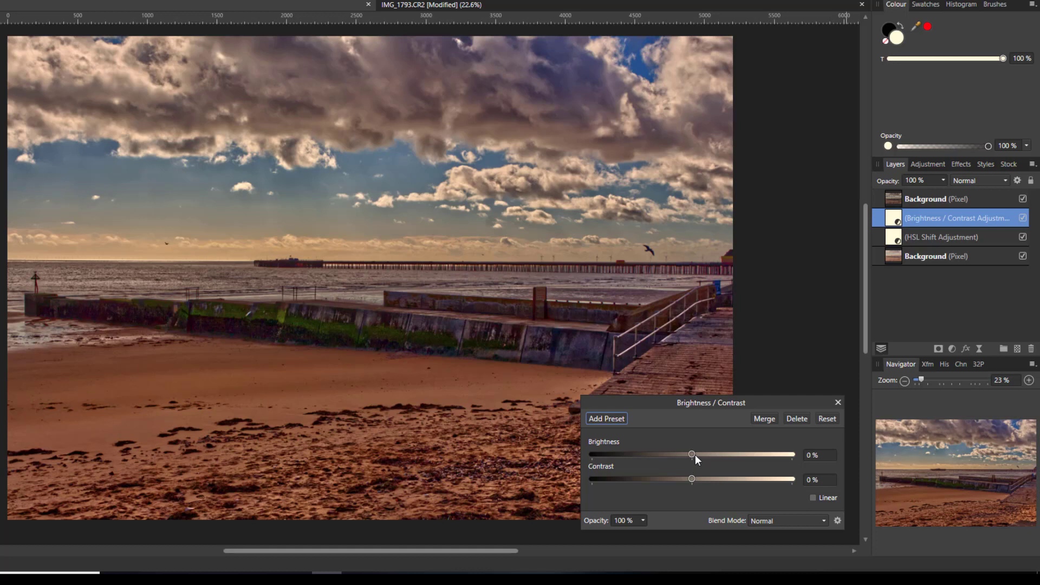
pyautogui.moveTo(692, 455); pyautogui.dragTo(735, 455)
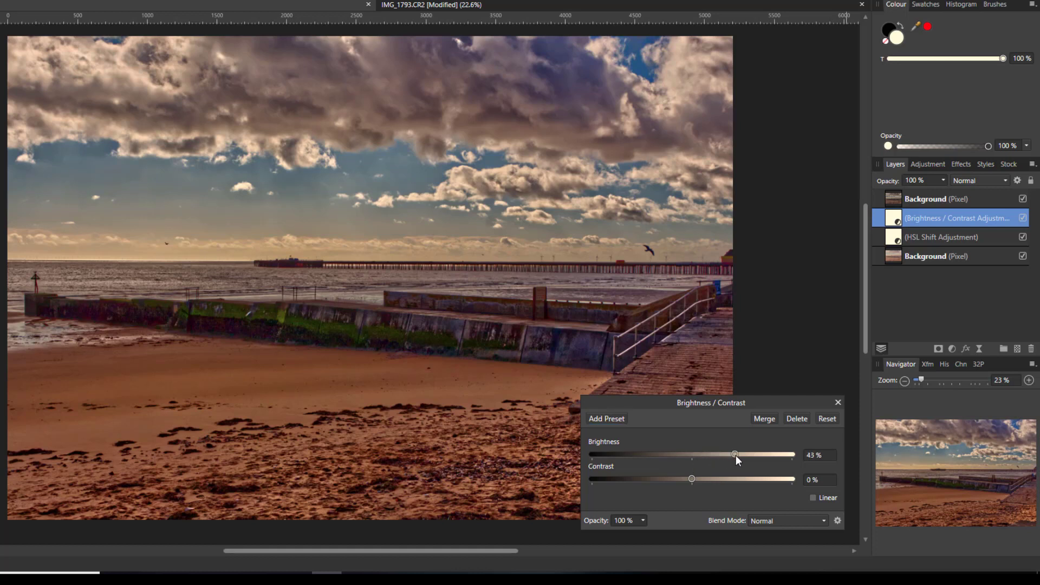
pyautogui.moveTo(734, 454); pyautogui.dragTo(742, 454)
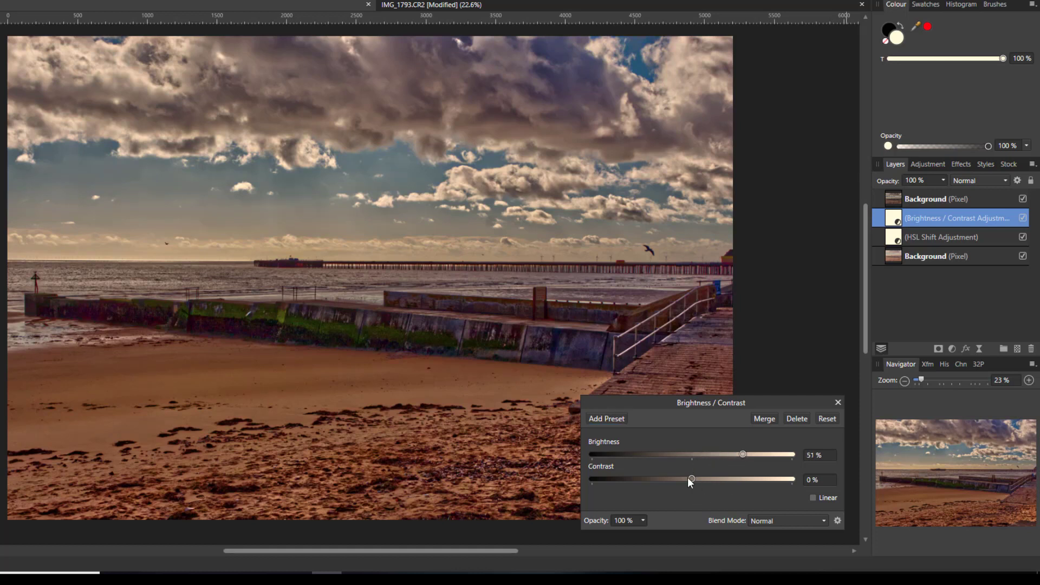
pyautogui.moveTo(691, 478); pyautogui.dragTo(710, 478)
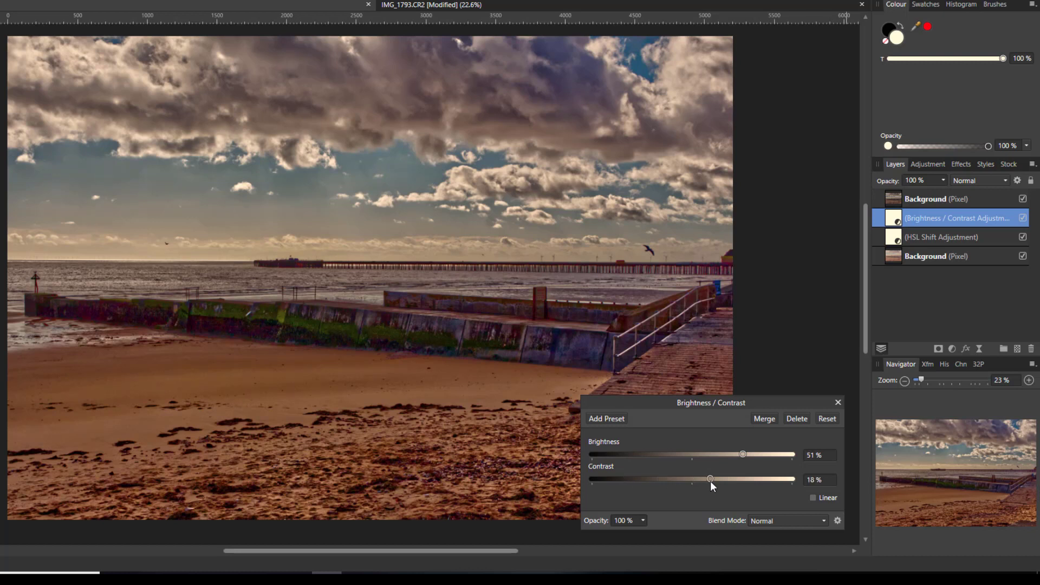
pyautogui.moveTo(710, 479); pyautogui.dragTo(751, 479)
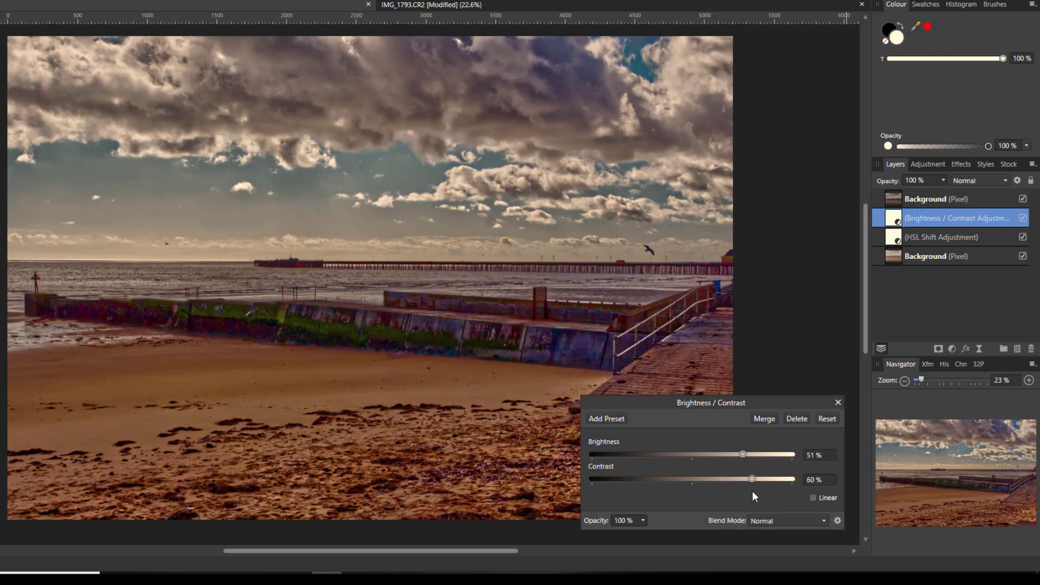
pyautogui.moveTo(751, 478); pyautogui.dragTo(730, 479)
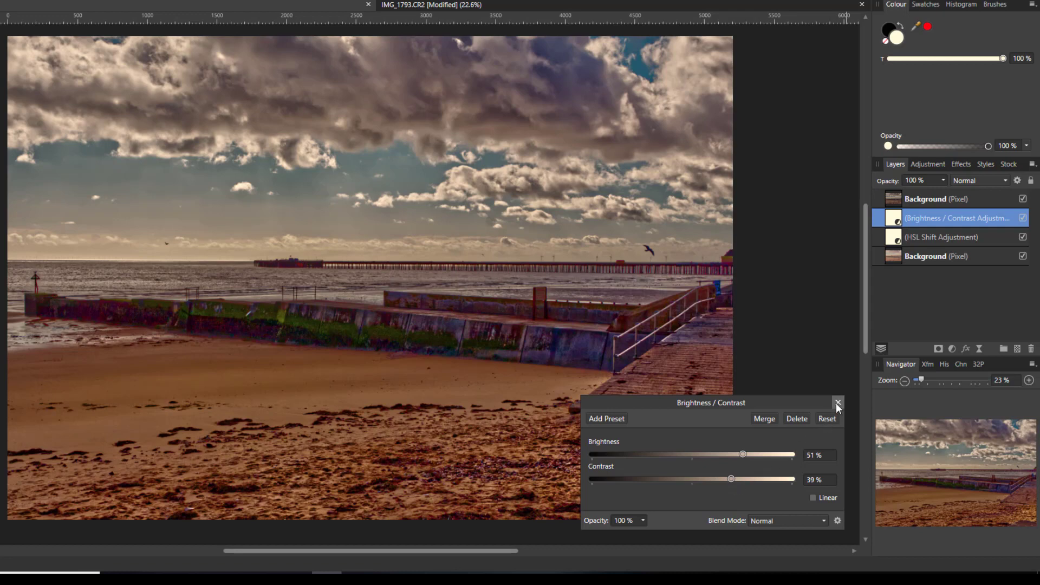
pyautogui.click(837, 403)
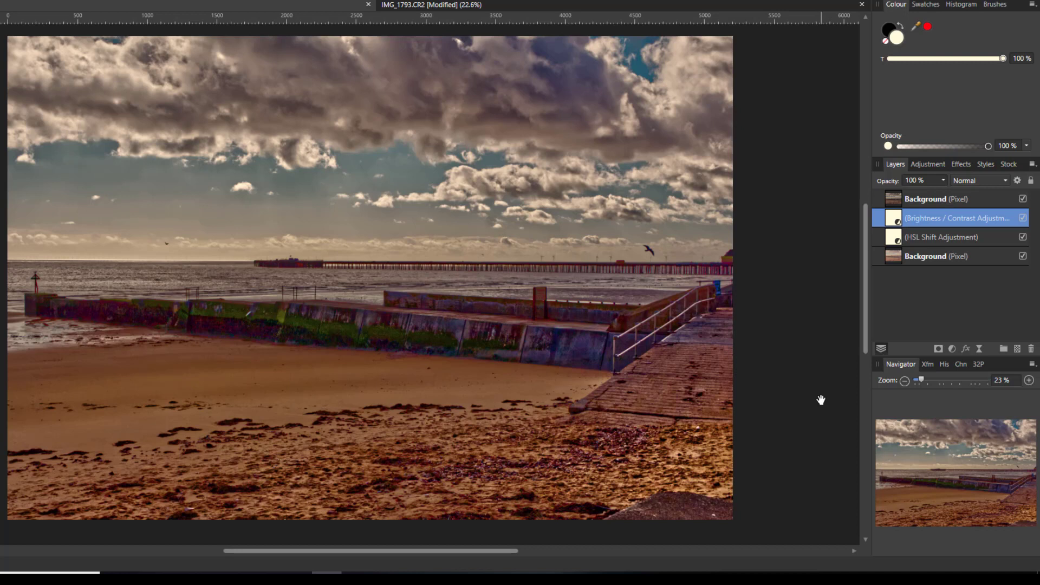
pyautogui.moveTo(750, 383)
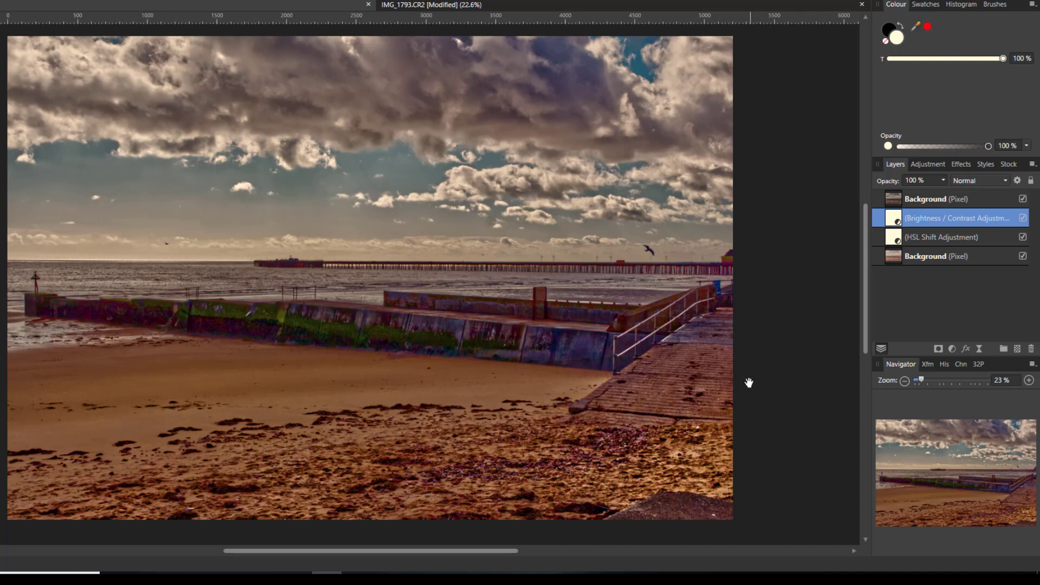
pyautogui.moveTo(975, 241)
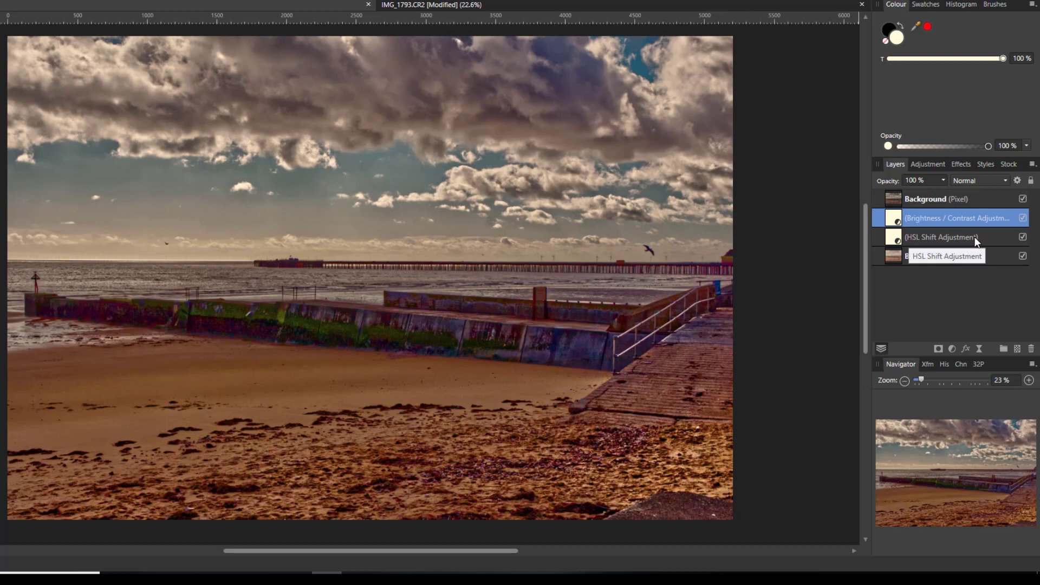
pyautogui.moveTo(969, 240)
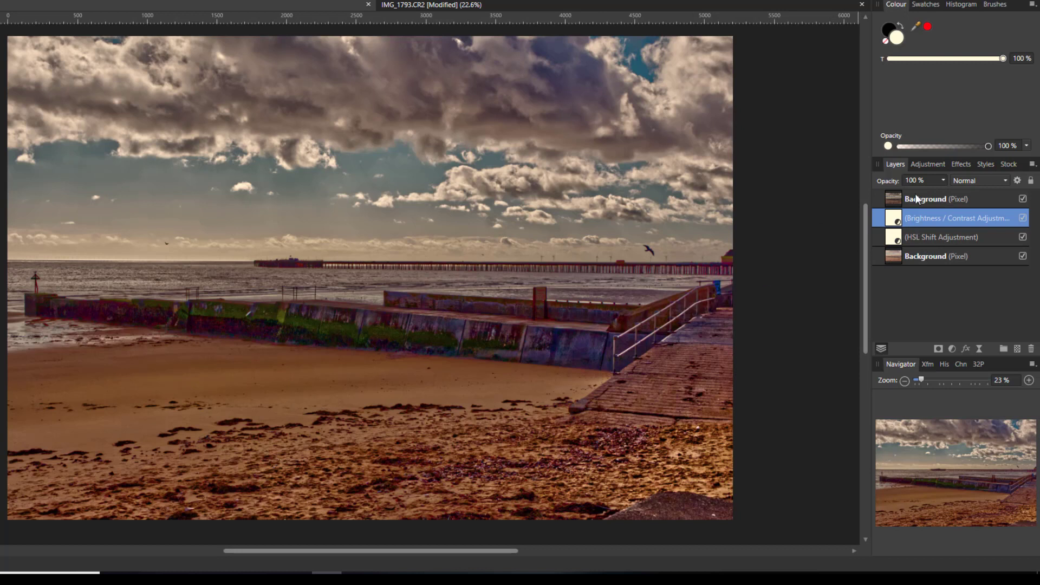
# Merge Visible from the top Background layer into a new combined pixel layer
pyautogui.click(929, 199)
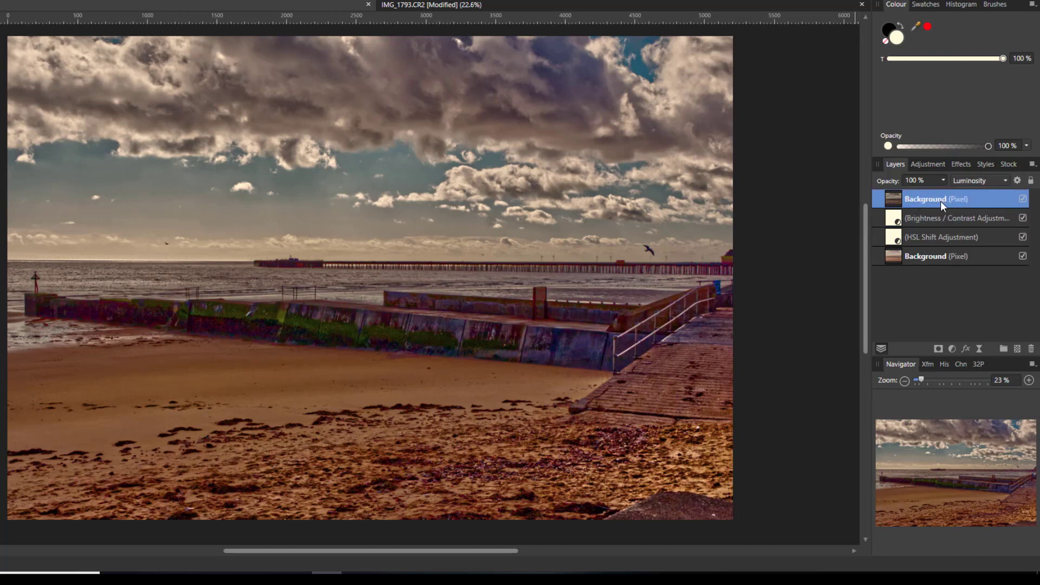
pyautogui.moveTo(942, 202)
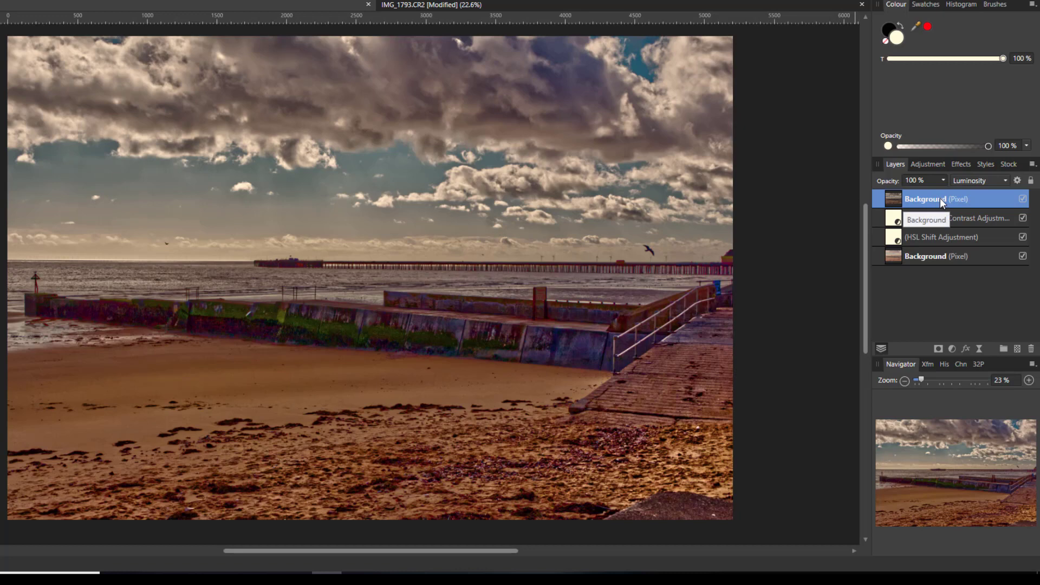
pyautogui.rightClick(938, 198)
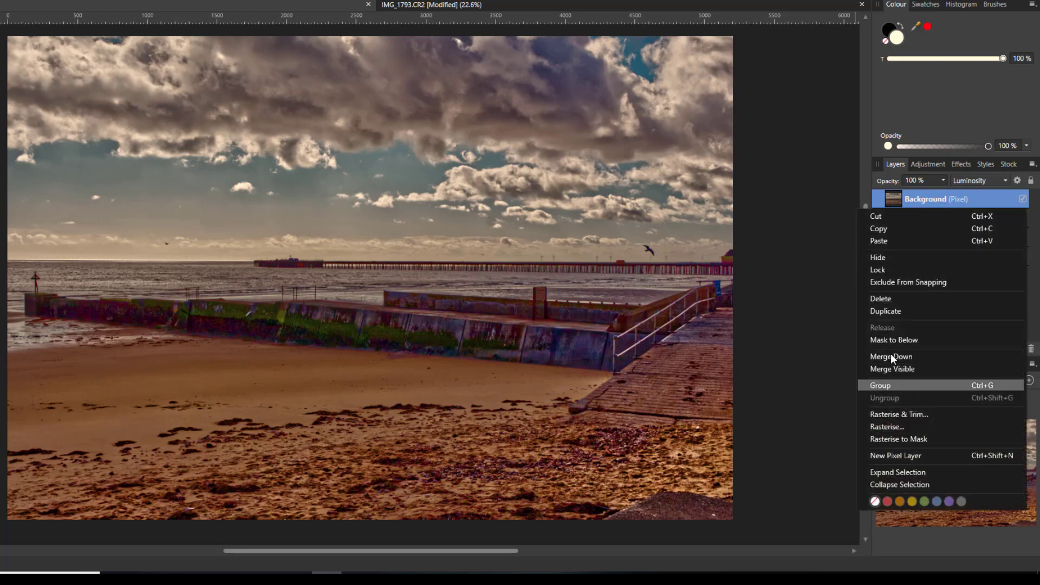
pyautogui.moveTo(892, 369)
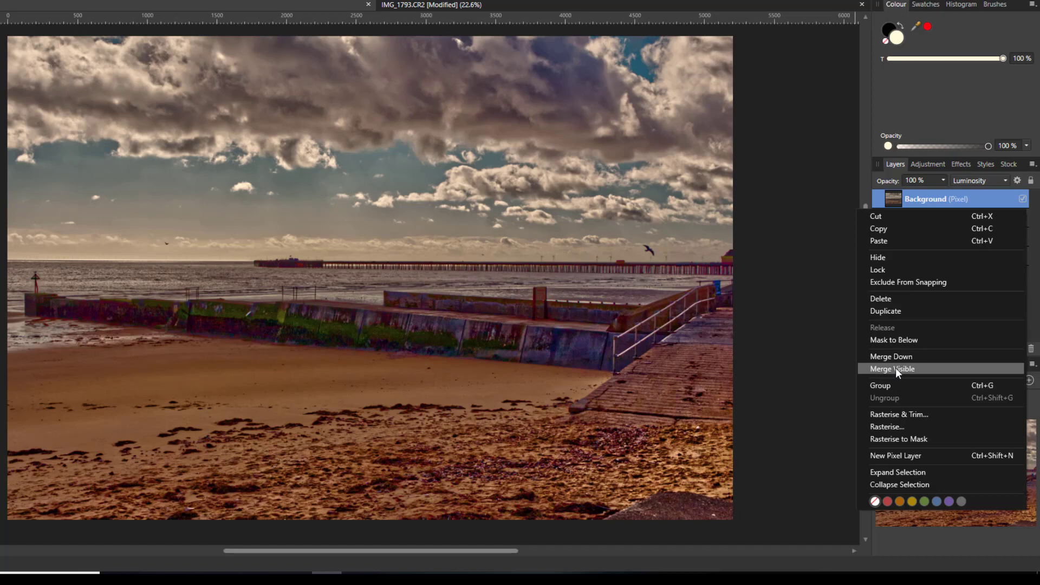
pyautogui.click(892, 369)
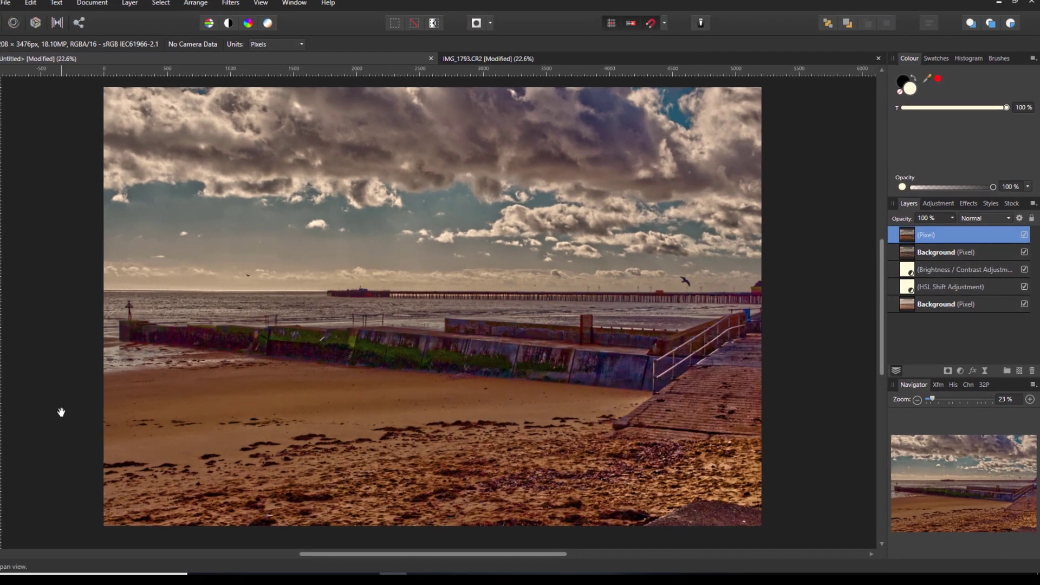
# Apply a 4 px High Pass filter to the merged layer, blended in Vivid Light
pyautogui.click(254, 18)
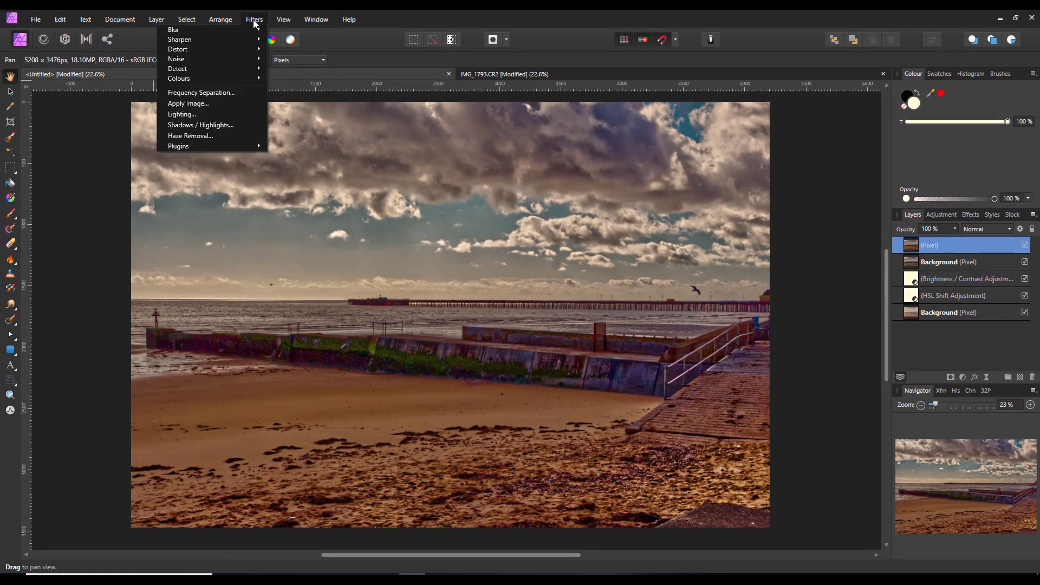
pyautogui.moveTo(179, 39)
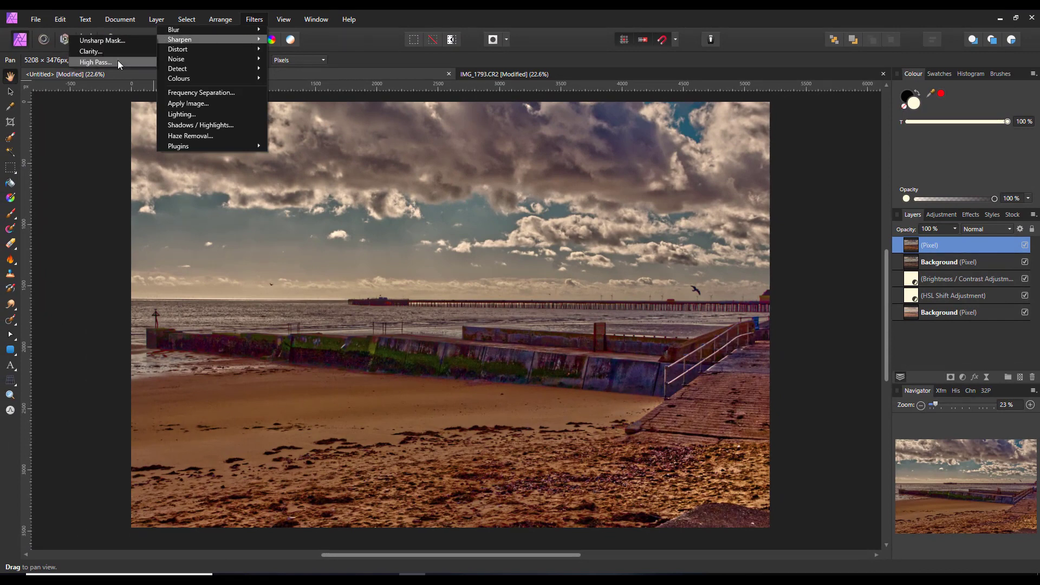
pyautogui.click(94, 61)
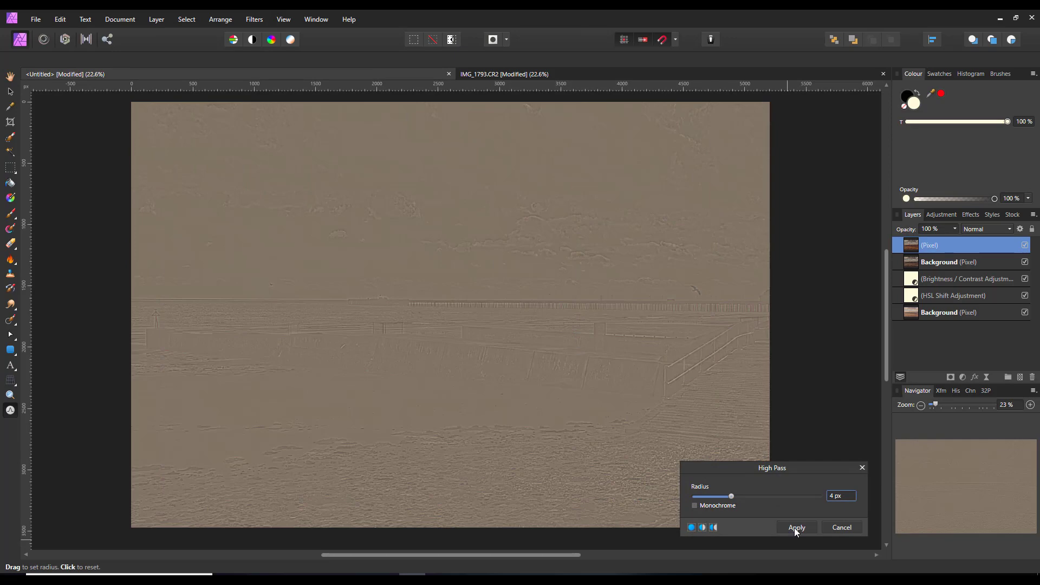
pyautogui.click(795, 527)
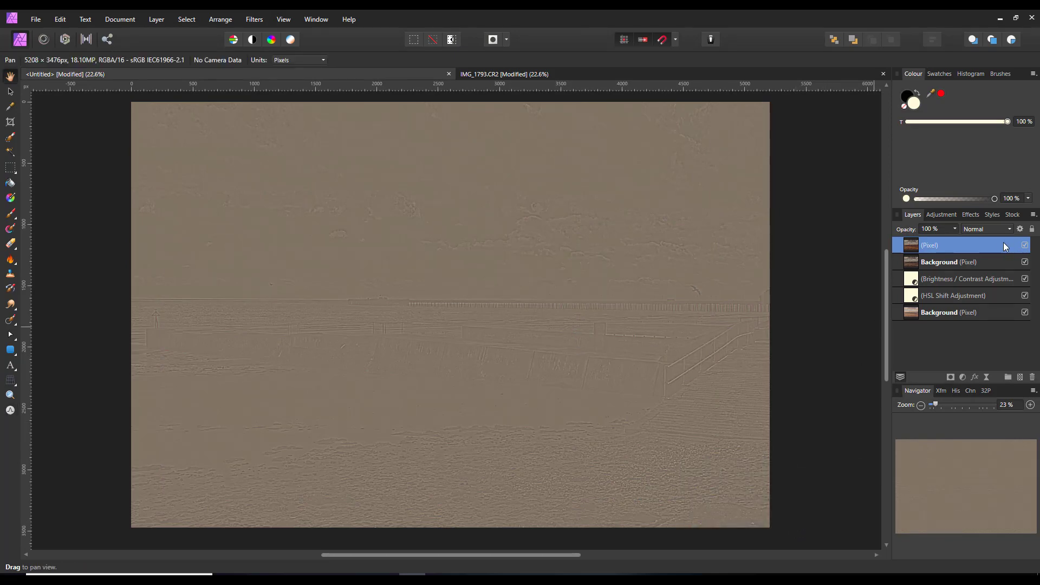
pyautogui.click(987, 228)
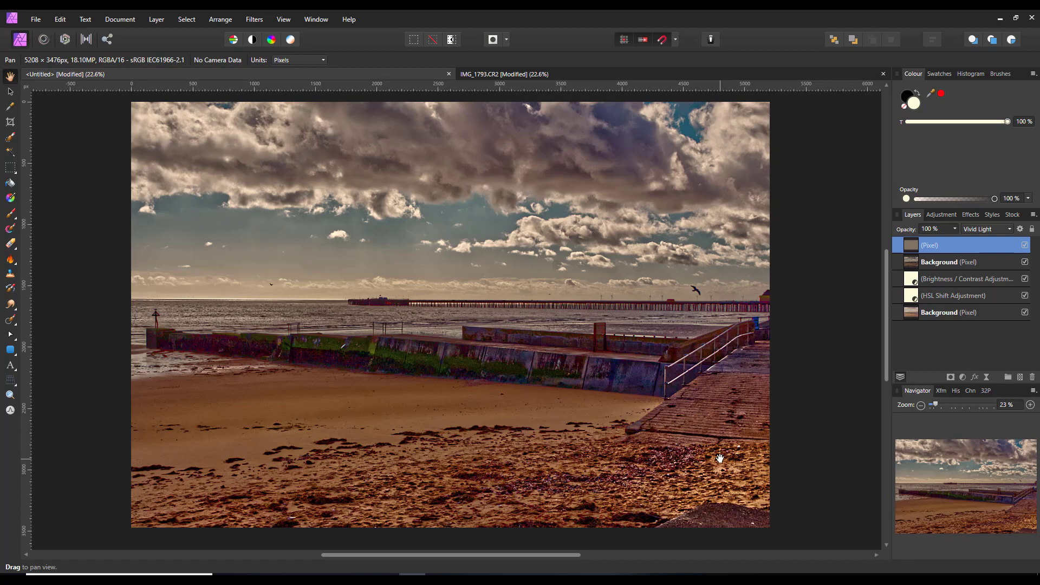
pyautogui.moveTo(571, 391)
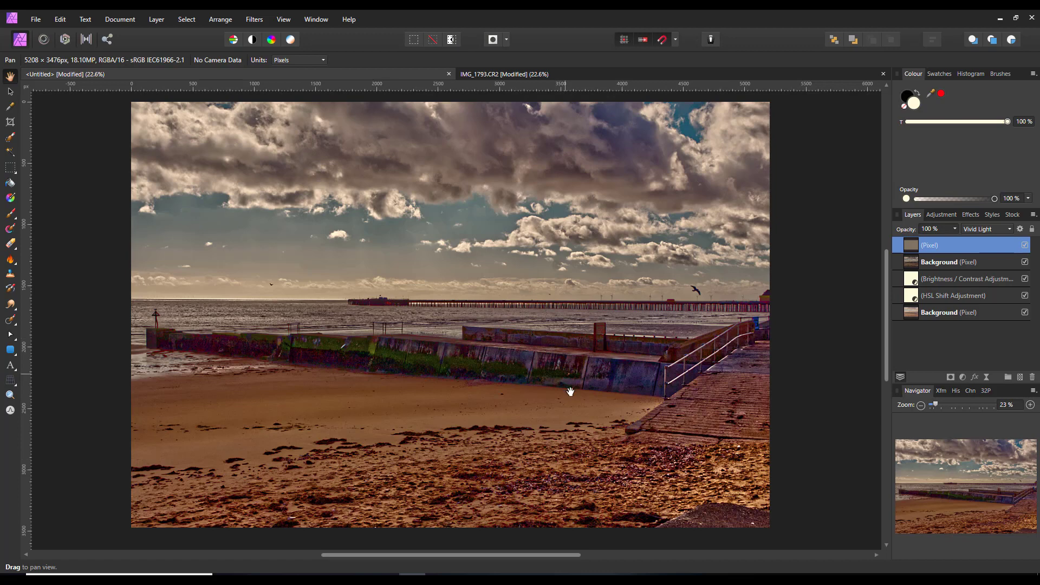
pyautogui.moveTo(819, 373)
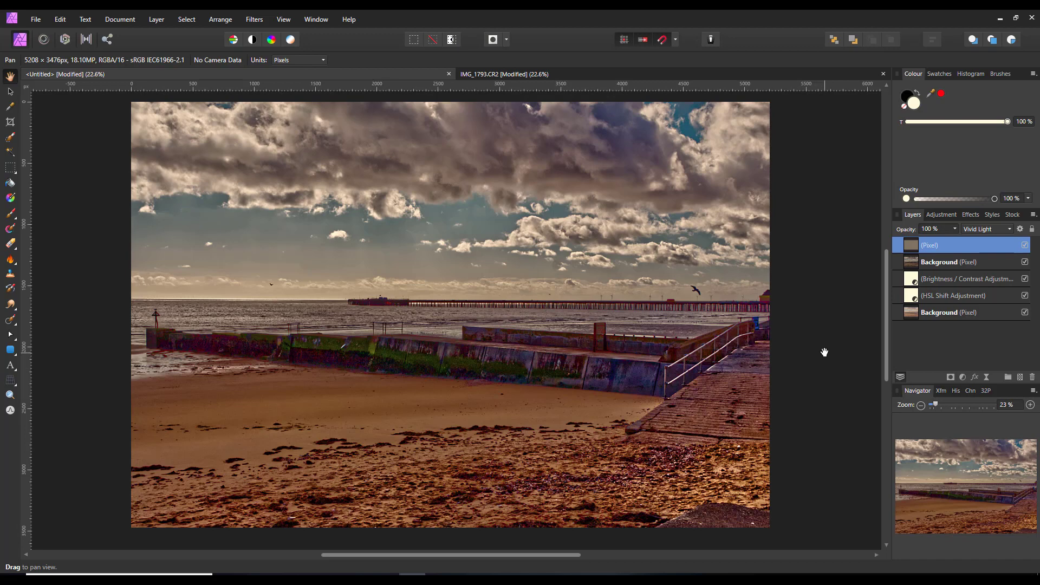
pyautogui.moveTo(622, 323)
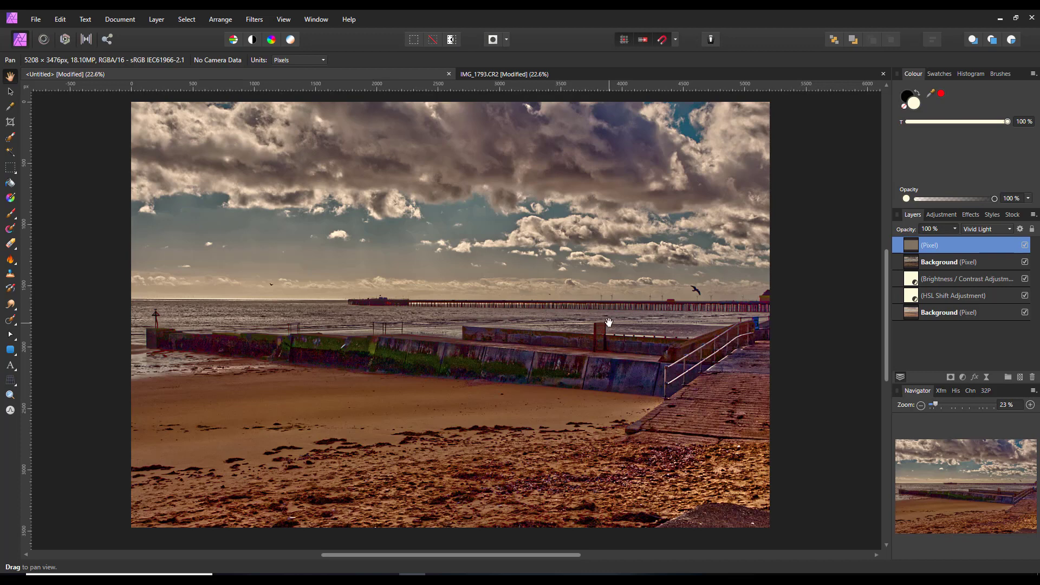
pyautogui.moveTo(553, 304)
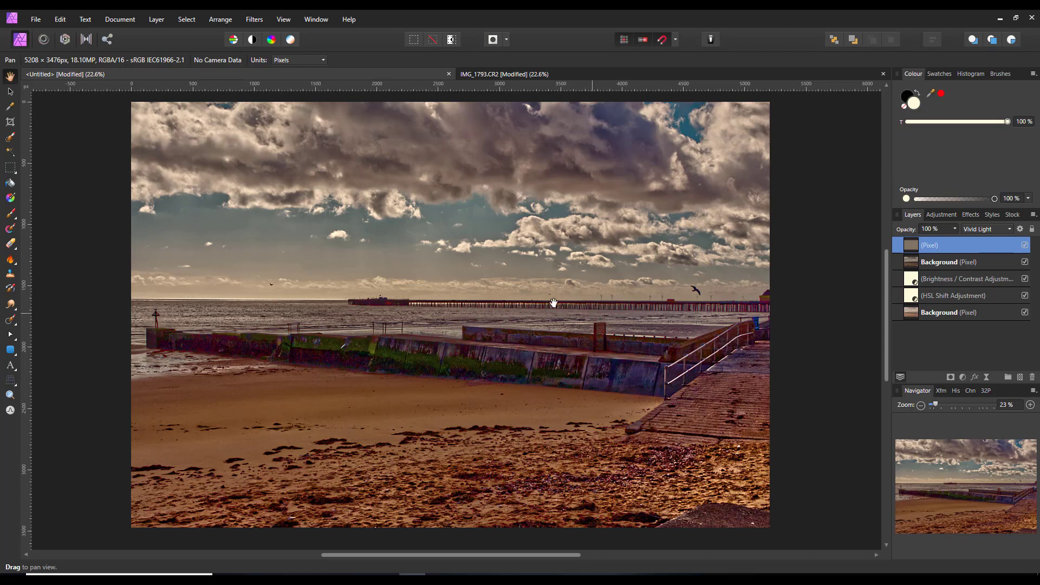